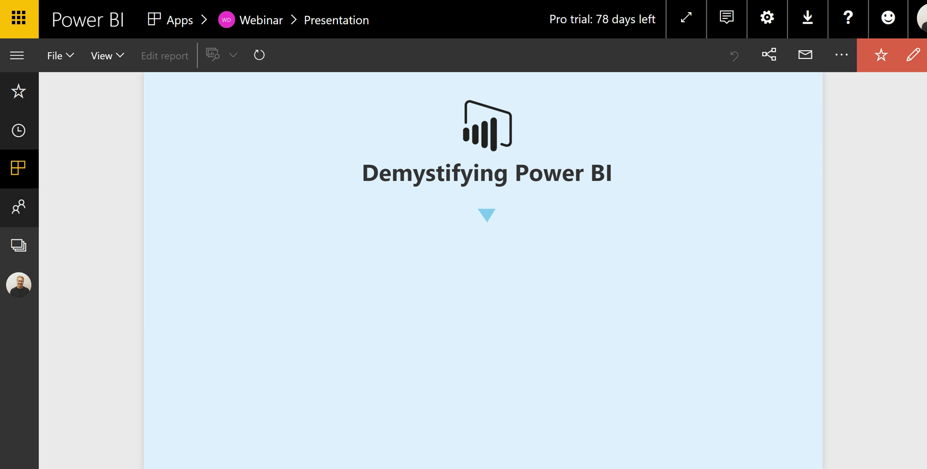
mouse_move(487, 215)
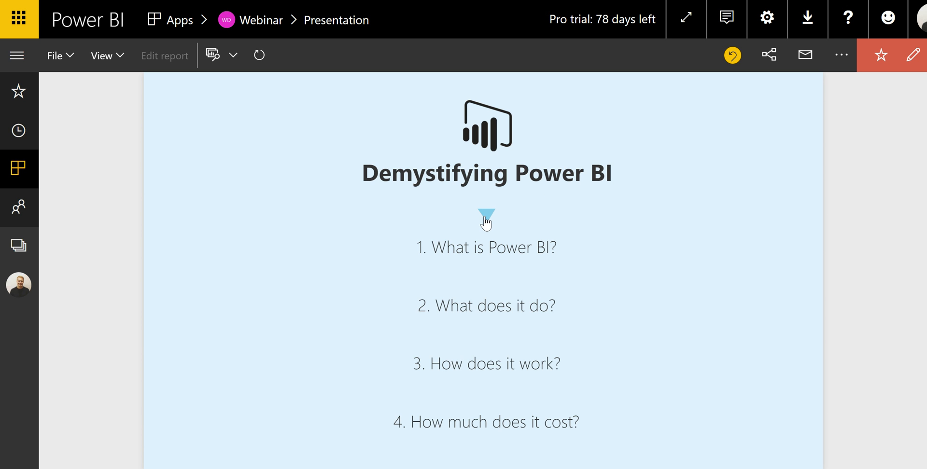
- Advance the presentation to section '1. What is Power BI?' and its overview diagram
click(486, 213)
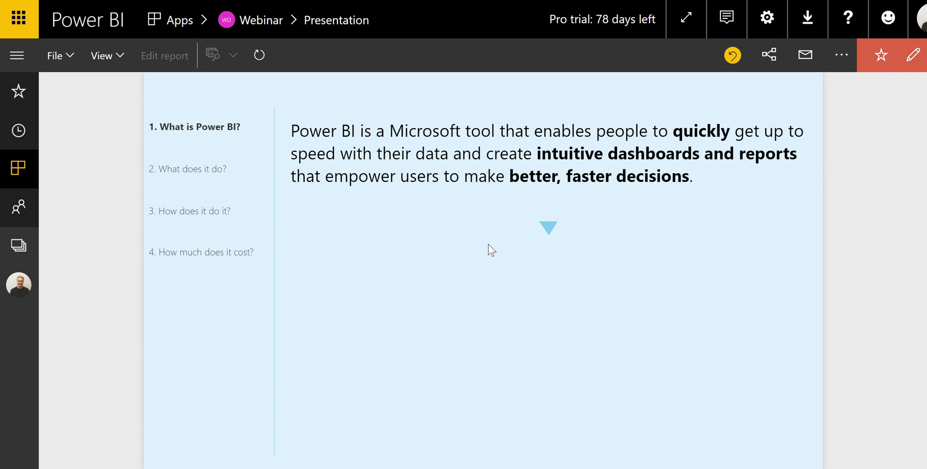
mouse_move(436, 222)
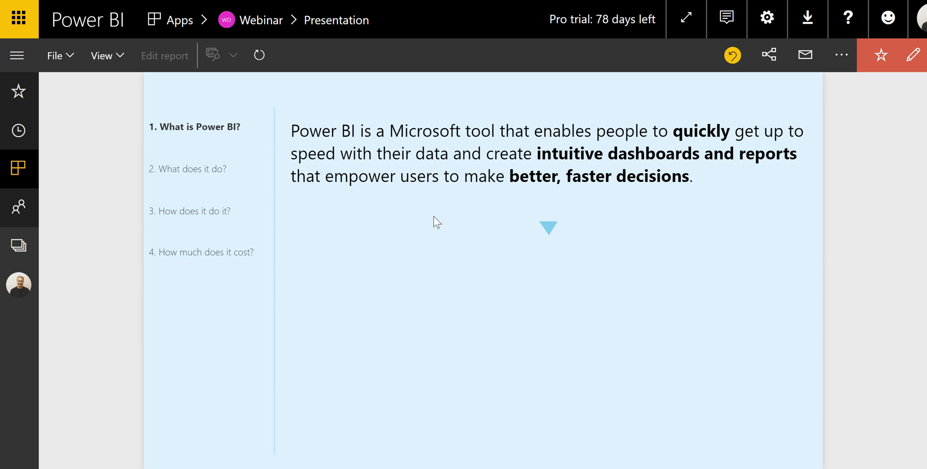
mouse_move(546, 235)
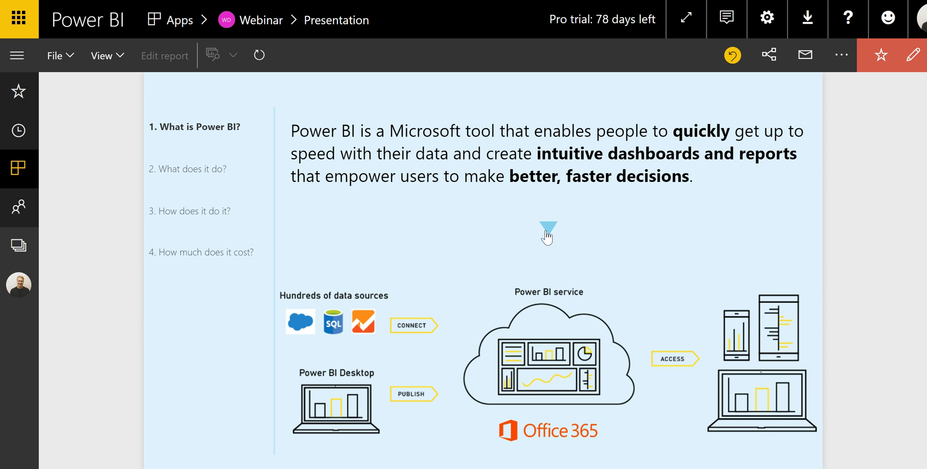
mouse_move(335, 377)
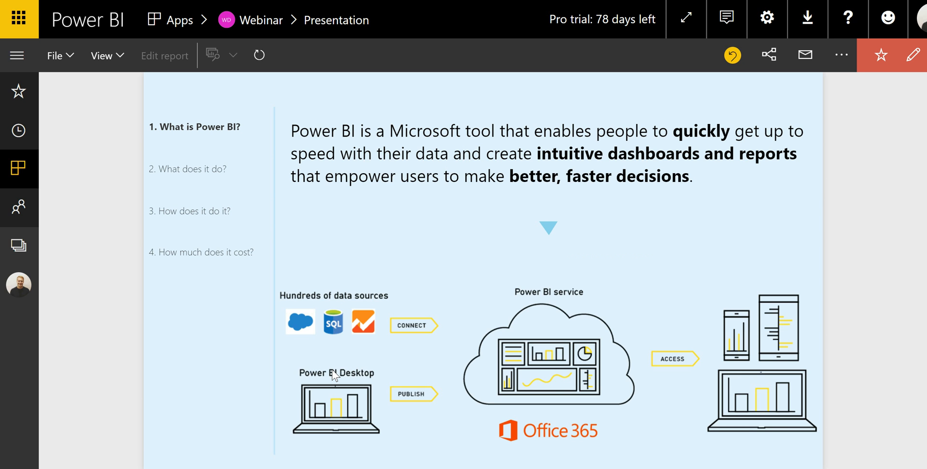
mouse_move(530, 290)
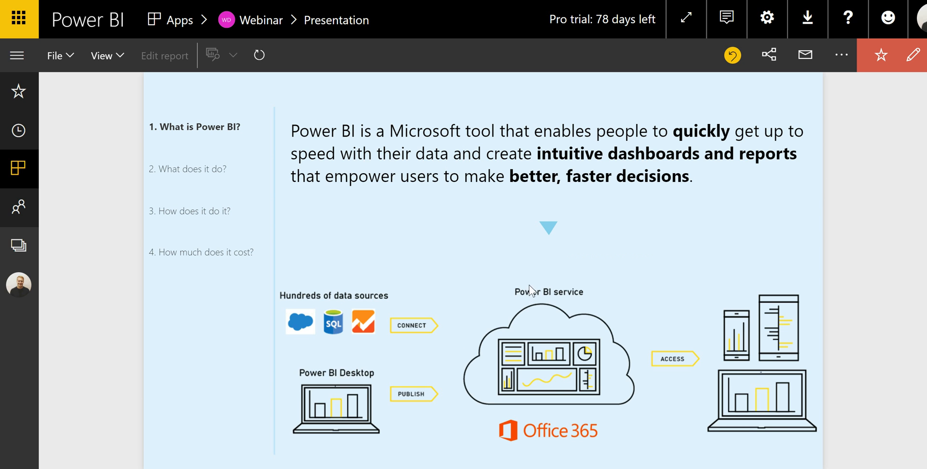
mouse_move(609, 294)
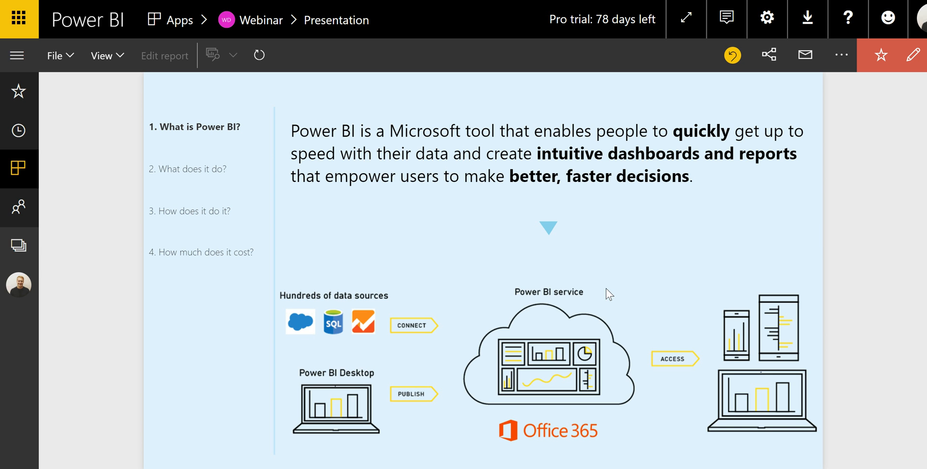
mouse_move(116, 146)
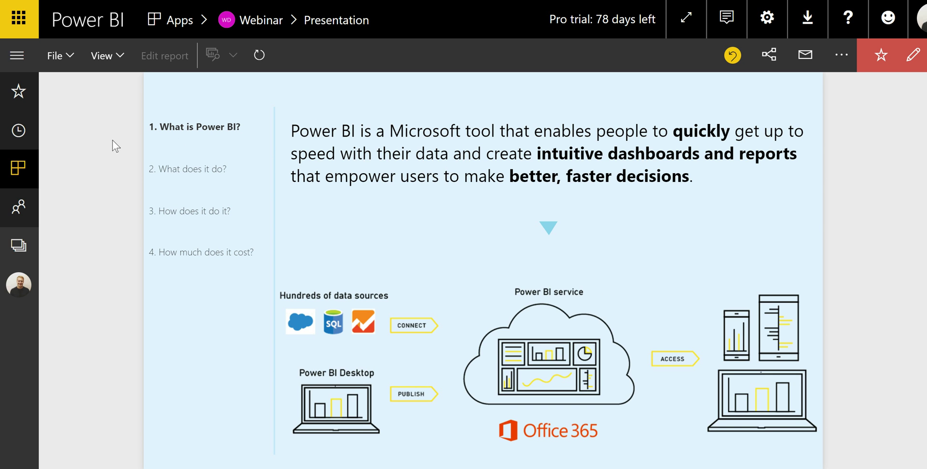
mouse_move(145, 172)
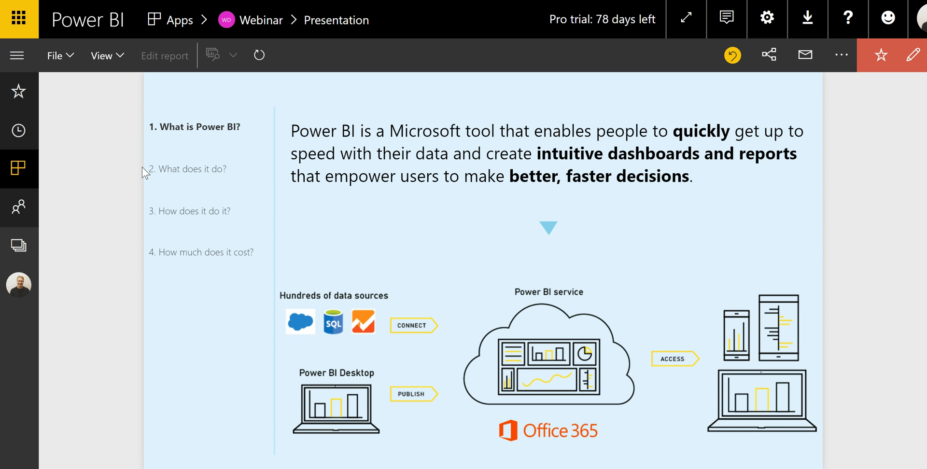
mouse_move(19, 19)
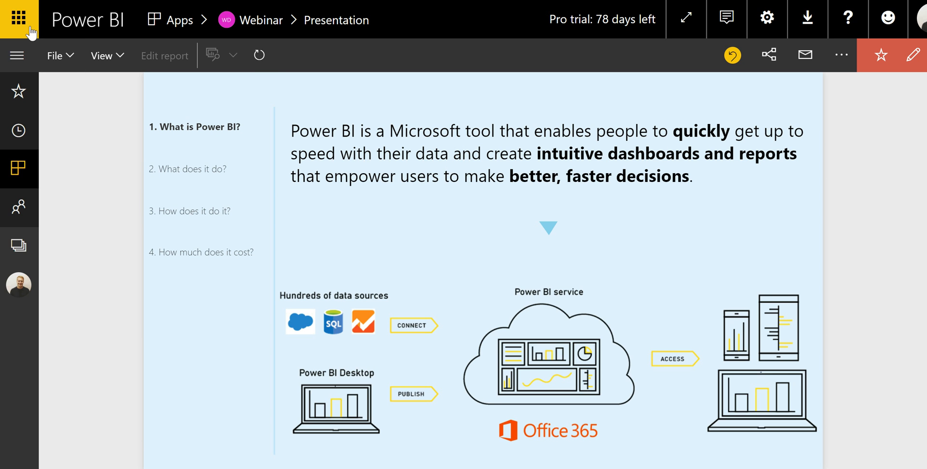
click(19, 19)
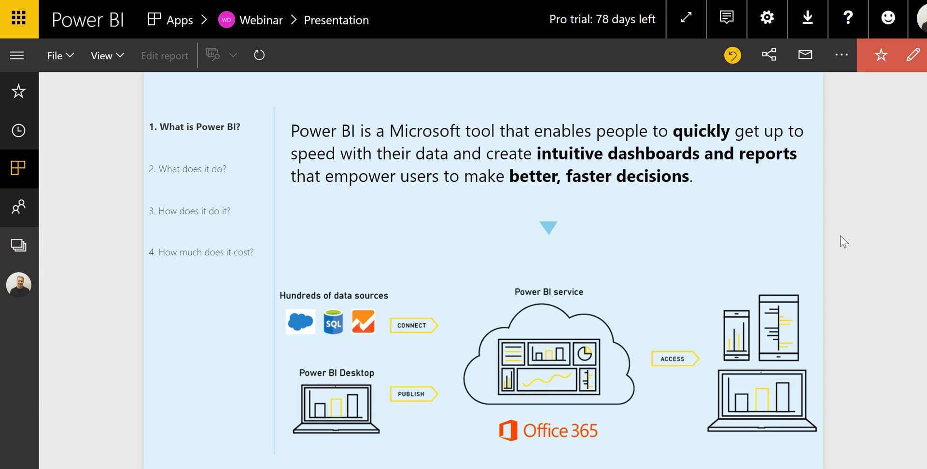
mouse_move(99, 269)
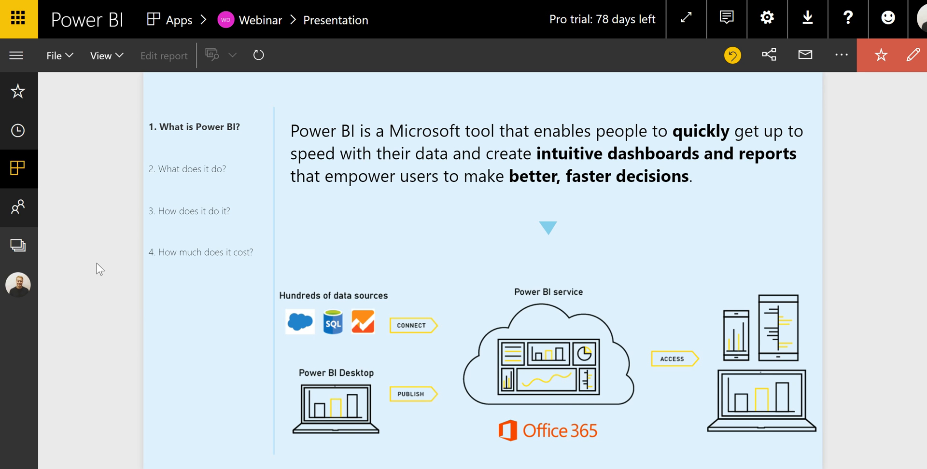
- View the 'What does it do?' section, then go to Apps for the Finance app
click(191, 169)
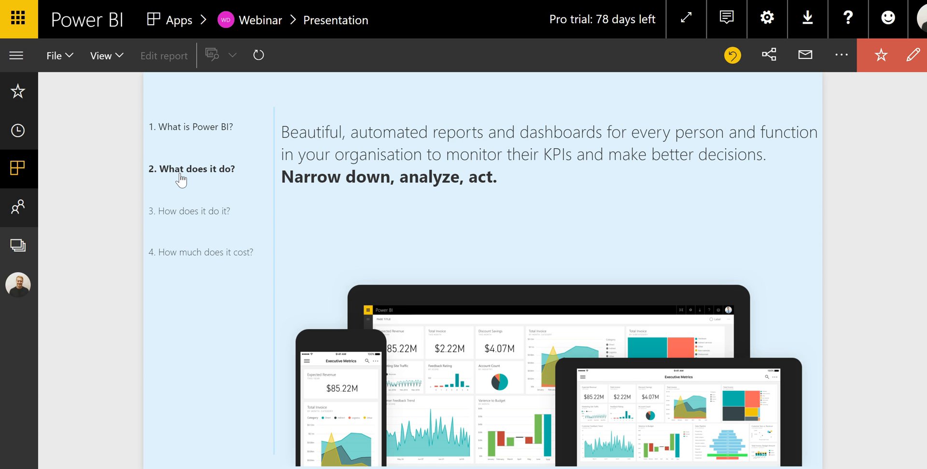
mouse_move(97, 218)
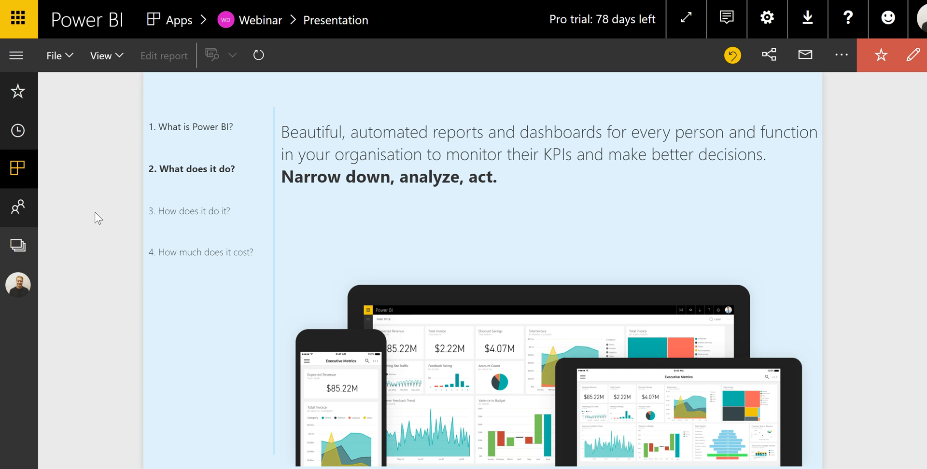
mouse_move(19, 169)
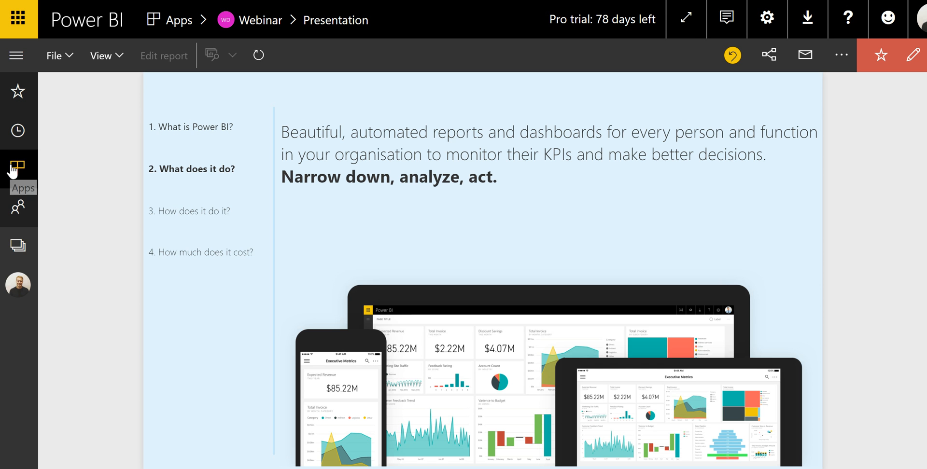
click(18, 168)
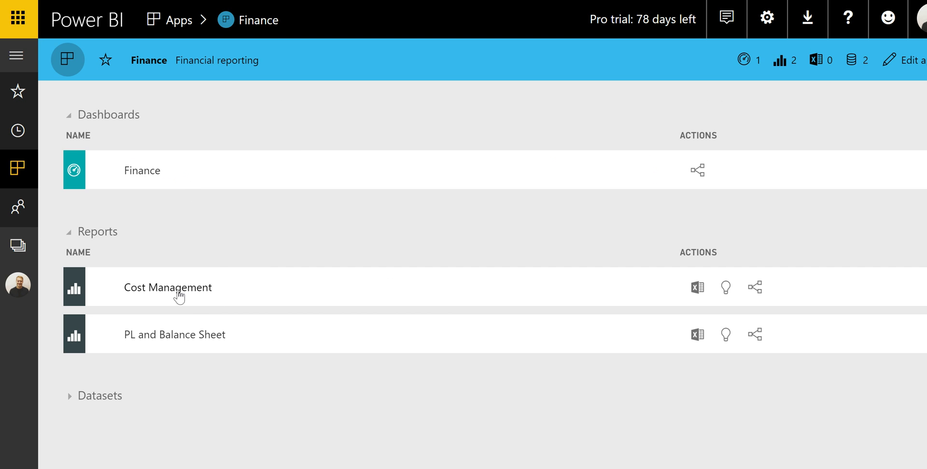
click(168, 287)
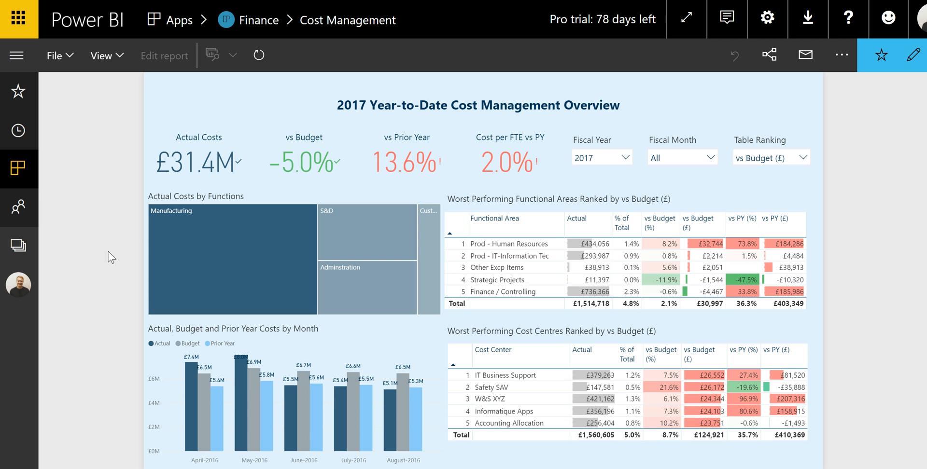
mouse_move(269, 171)
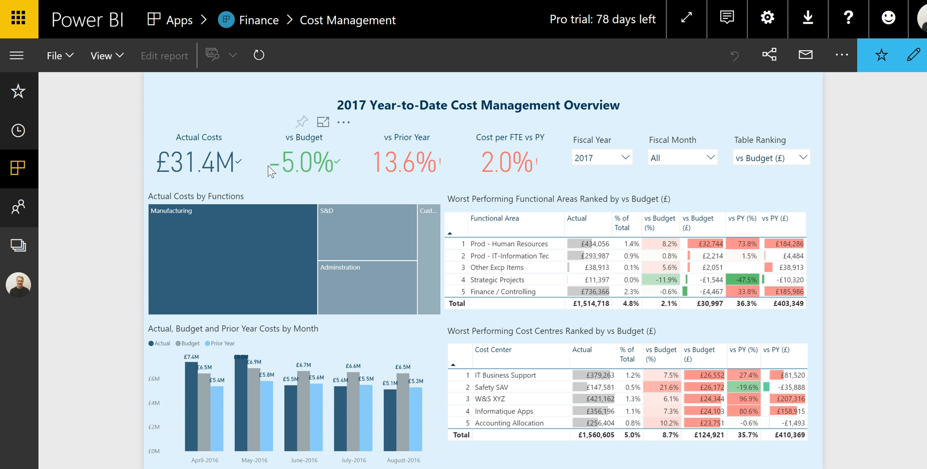
mouse_move(434, 169)
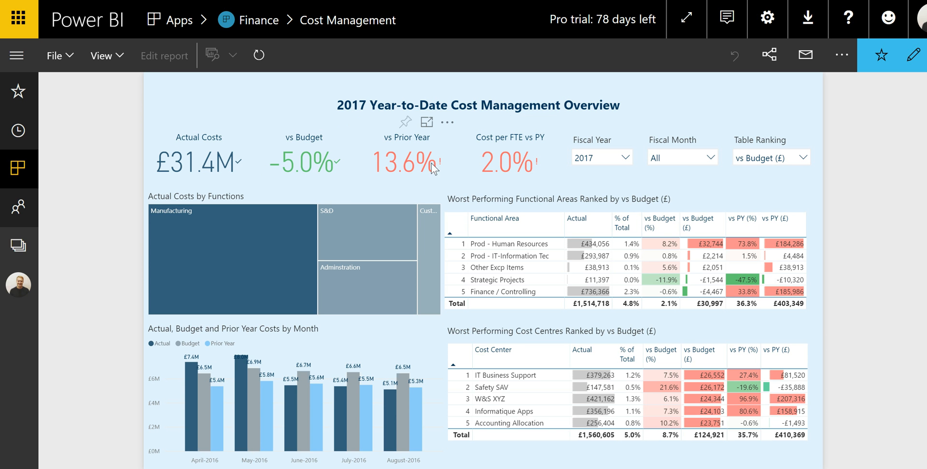
mouse_move(533, 171)
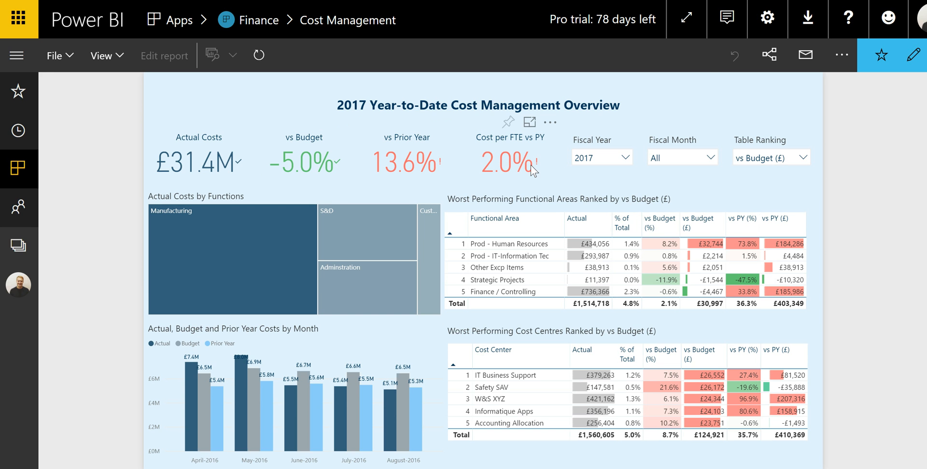
mouse_move(416, 110)
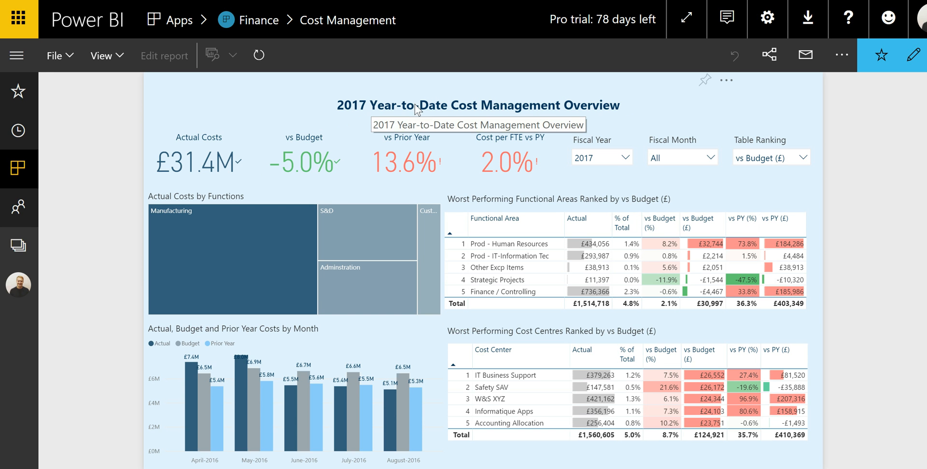
mouse_move(619, 166)
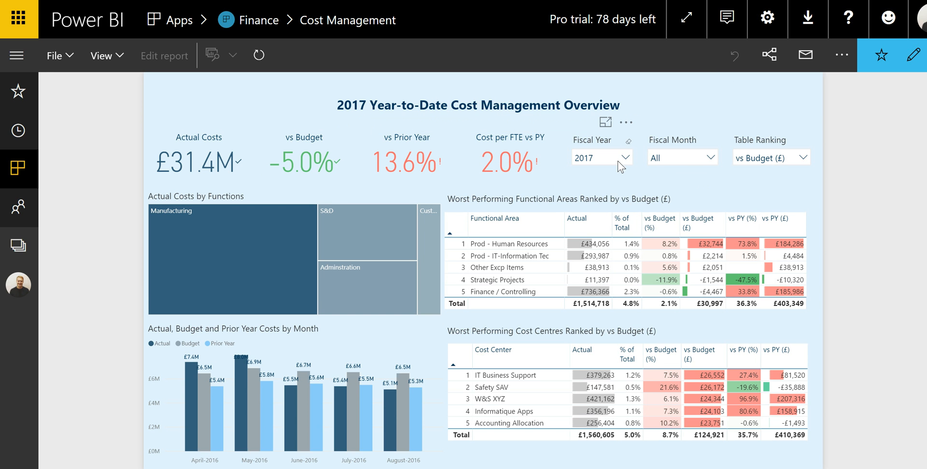
mouse_move(597, 152)
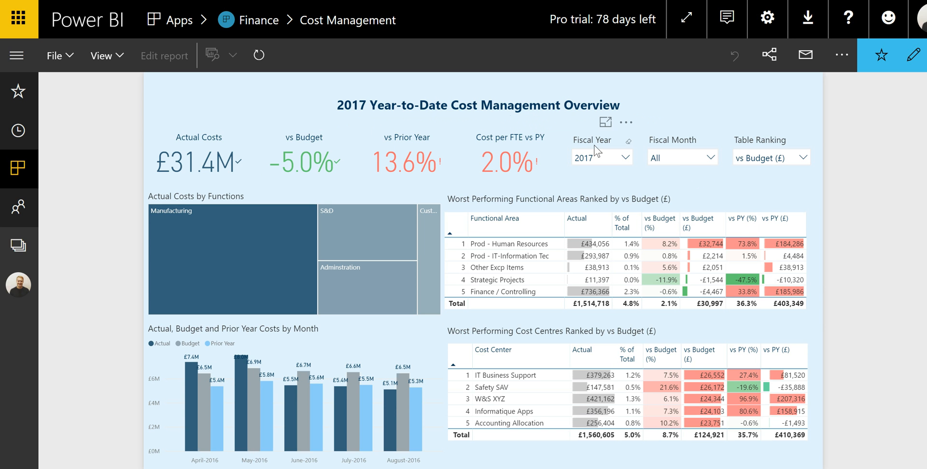
mouse_move(669, 153)
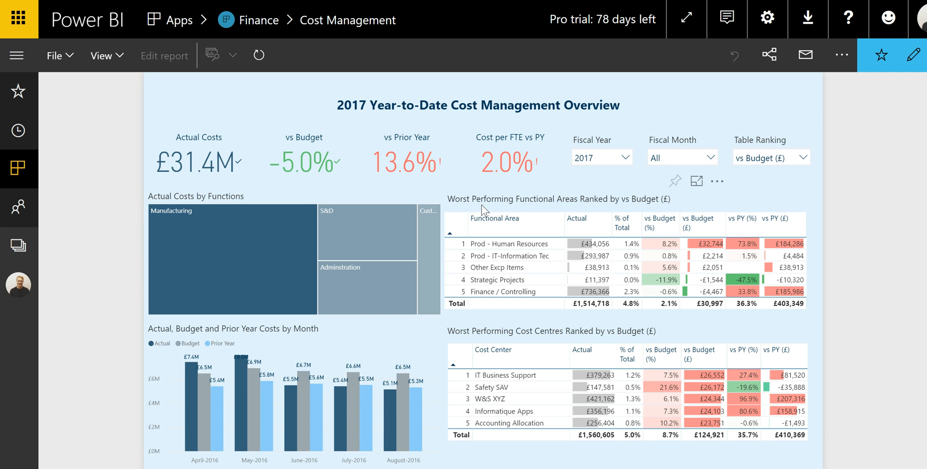
mouse_move(521, 285)
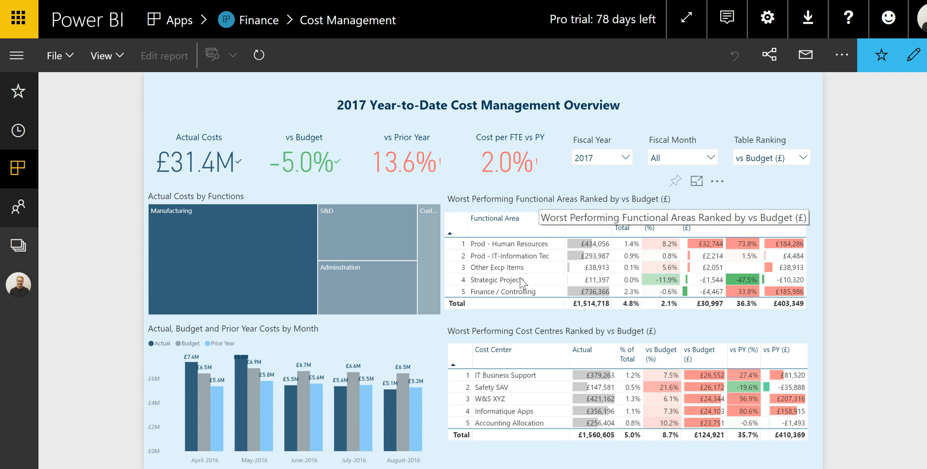
mouse_move(732, 188)
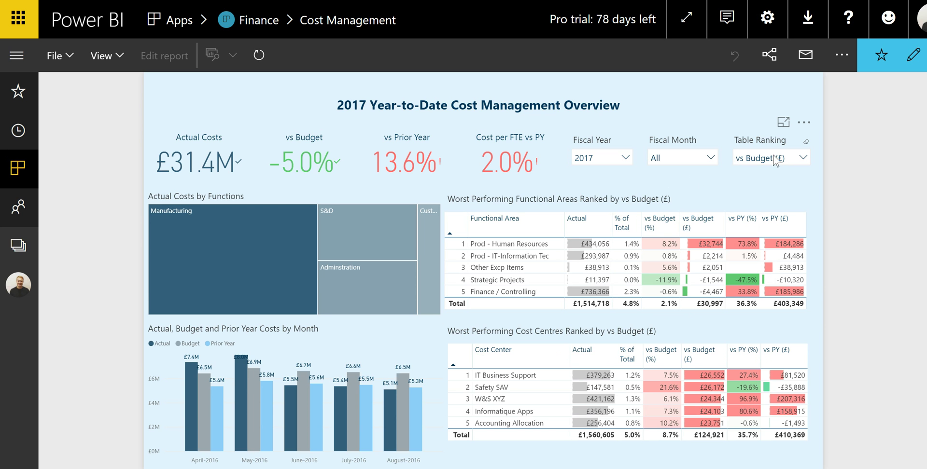
click(769, 157)
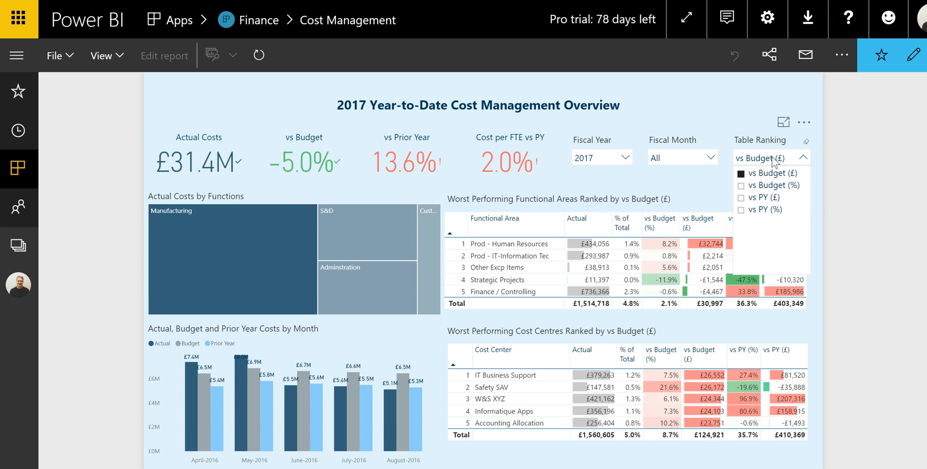
click(773, 185)
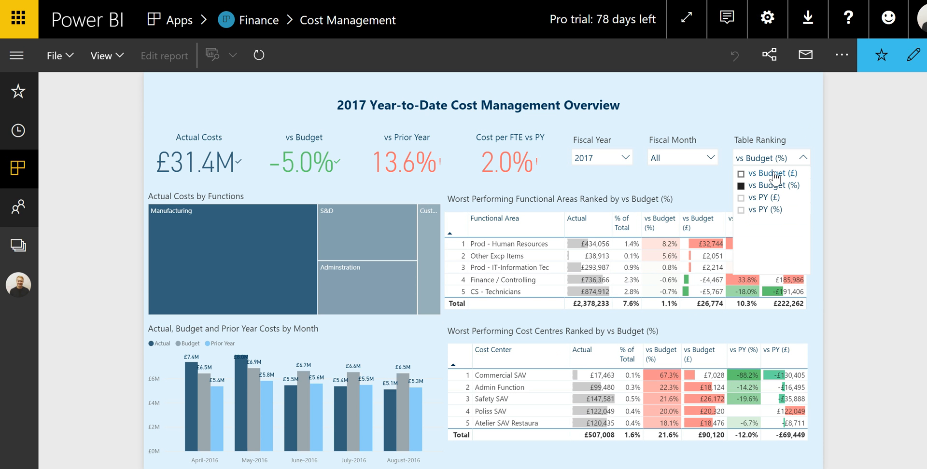
click(770, 173)
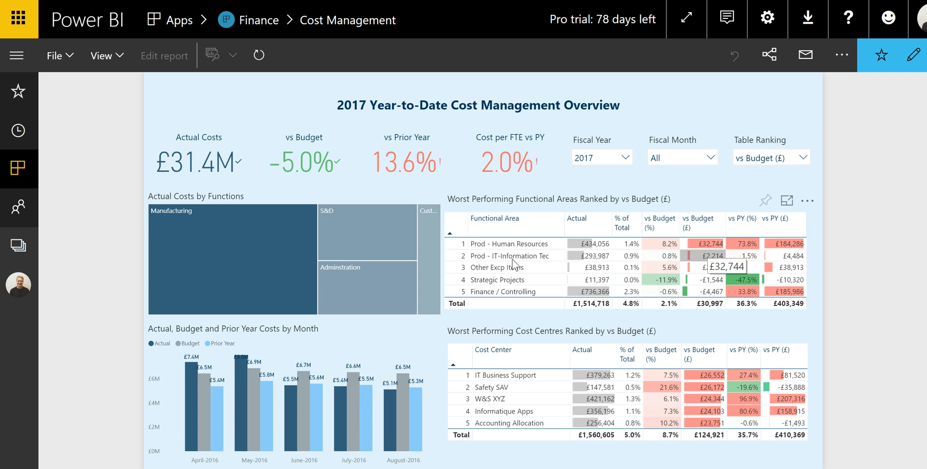
mouse_move(237, 279)
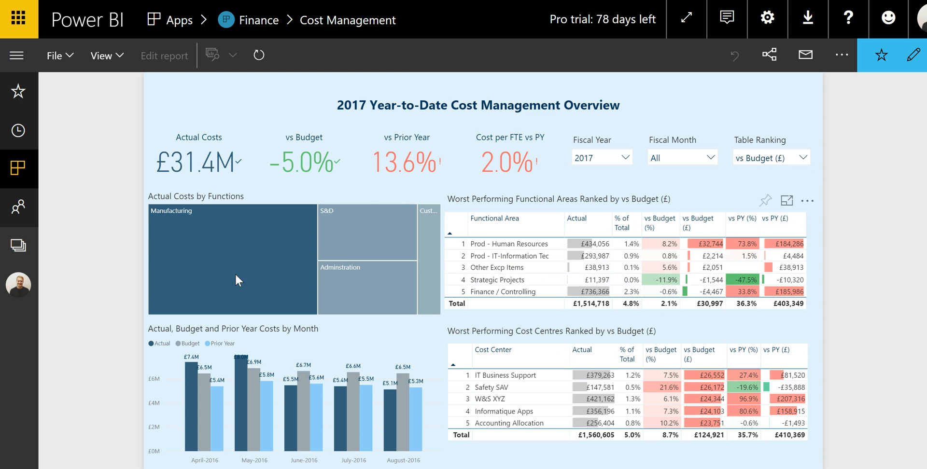
mouse_move(238, 298)
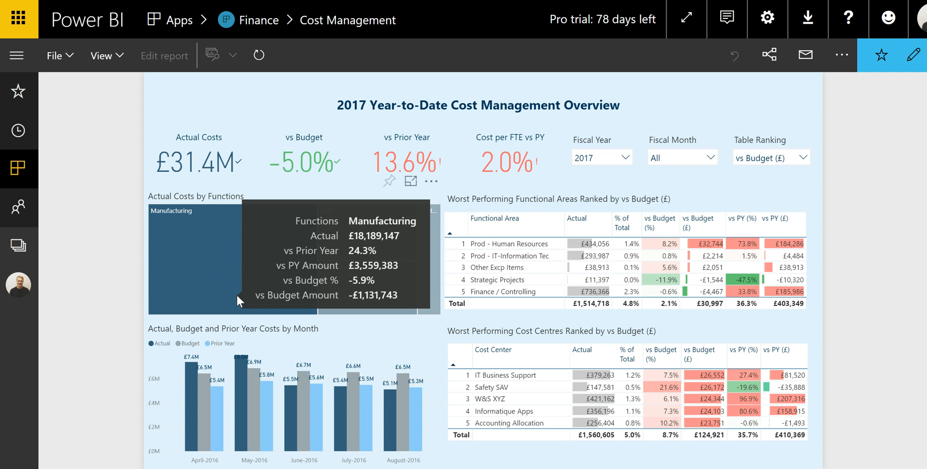
mouse_move(225, 270)
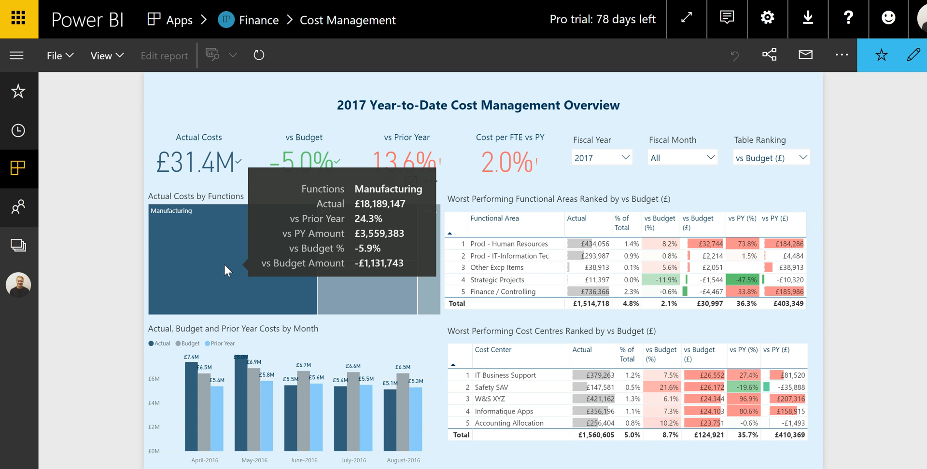
click(232, 261)
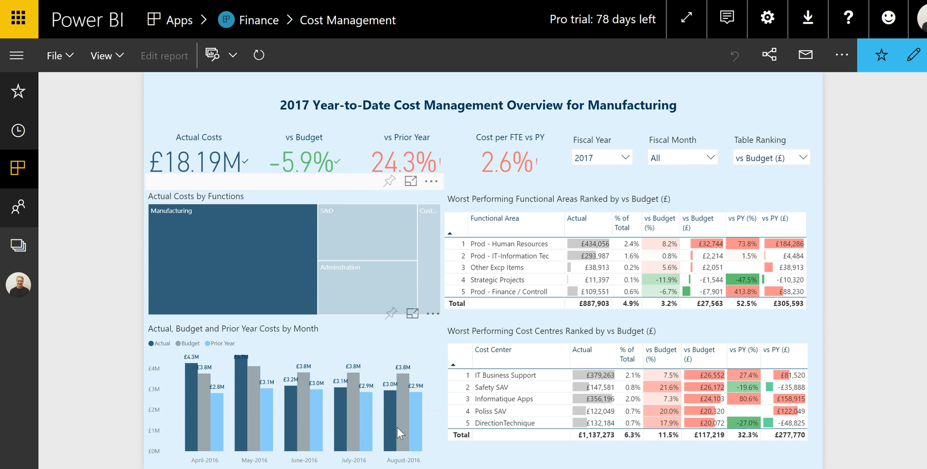
click(404, 408)
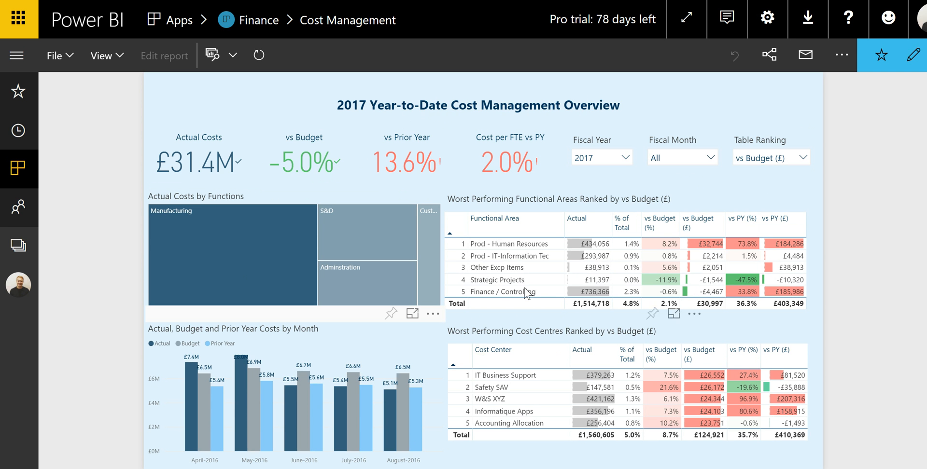
mouse_move(529, 211)
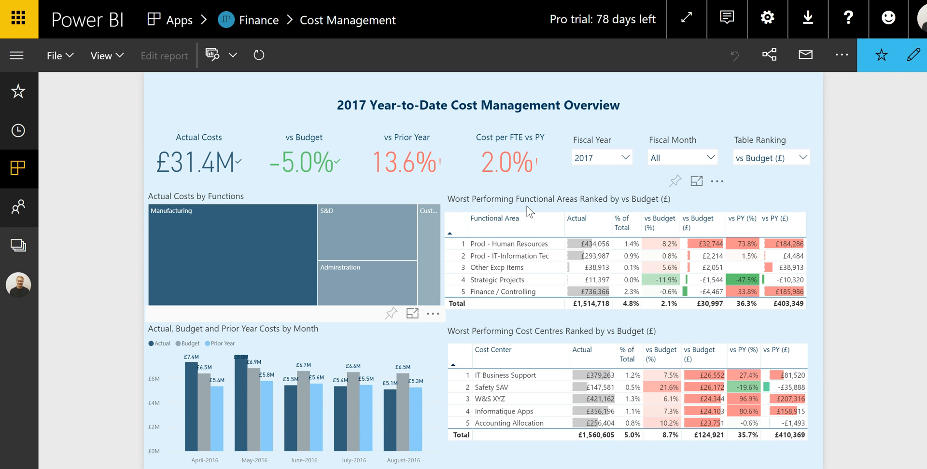
mouse_move(582, 202)
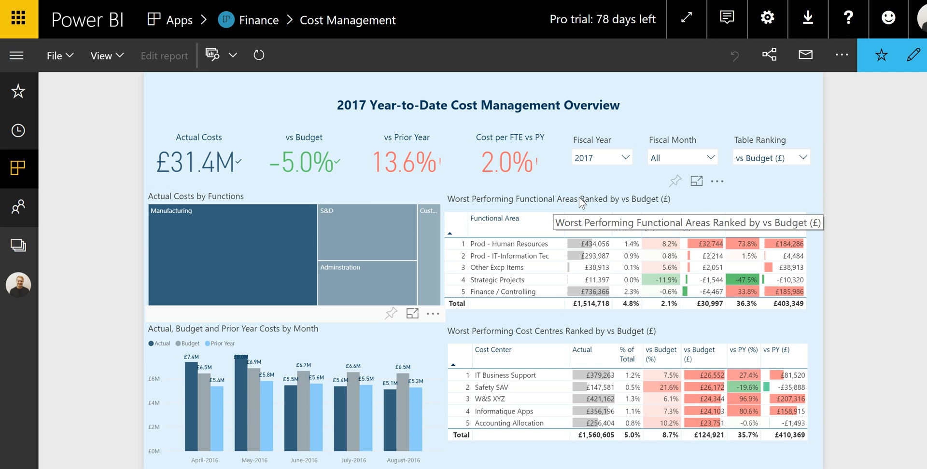
mouse_move(485, 243)
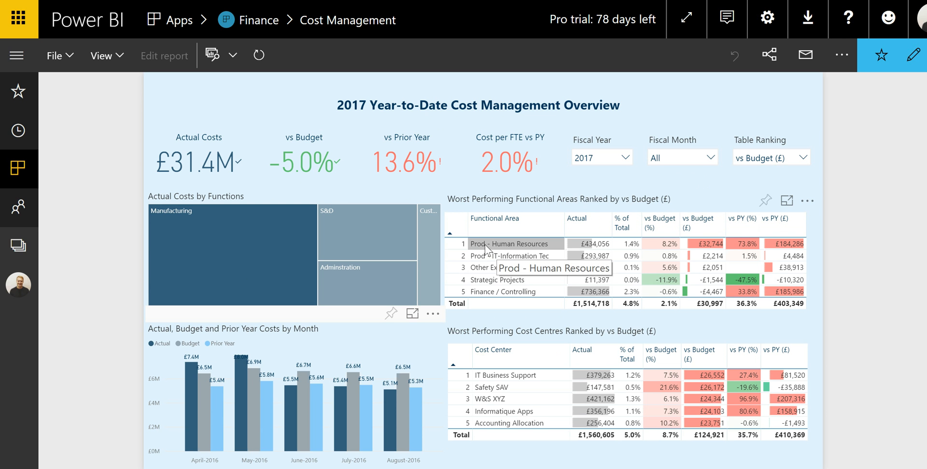
mouse_move(700, 292)
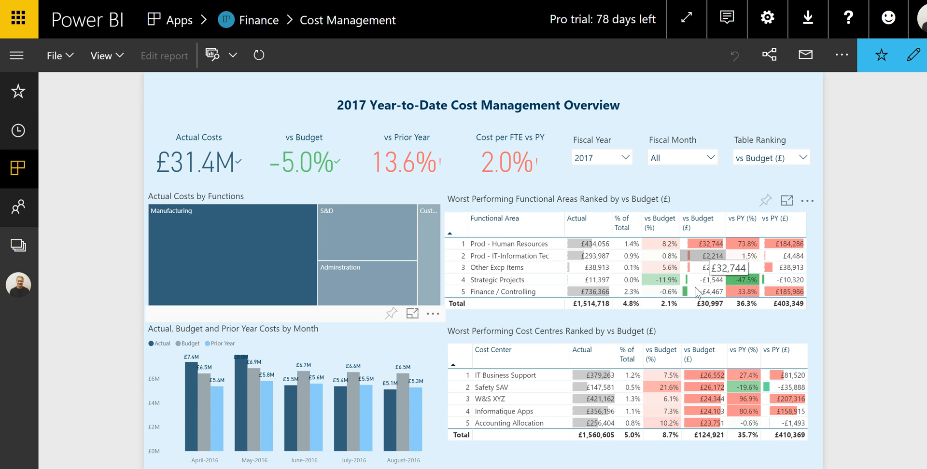
mouse_move(713, 250)
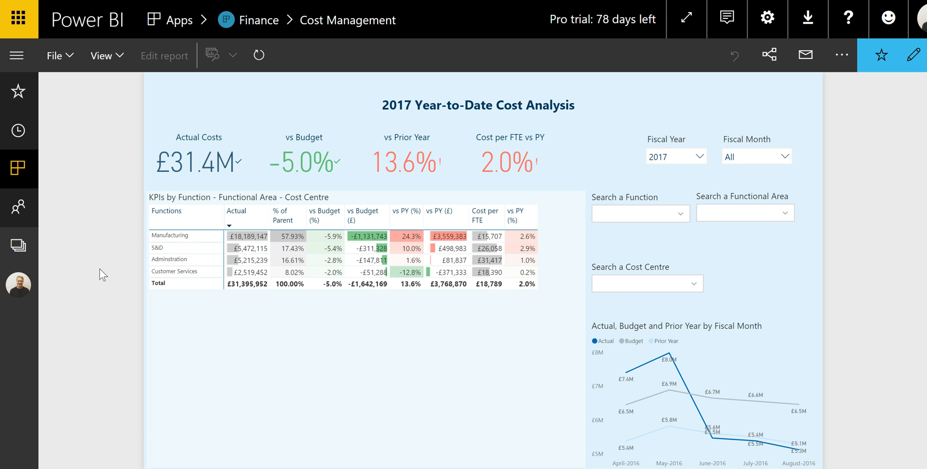
mouse_move(200, 205)
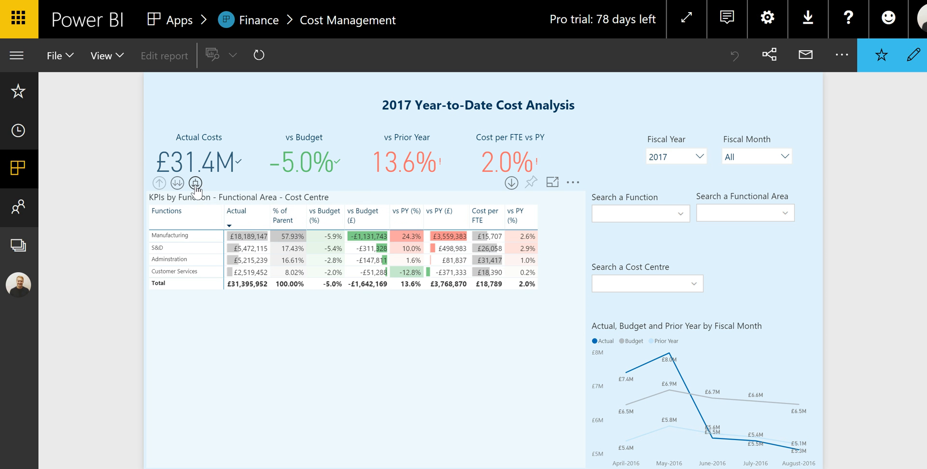
- Expand the KPIs by Function matrix one level to show Manufacturing and S&D functional areas
click(195, 182)
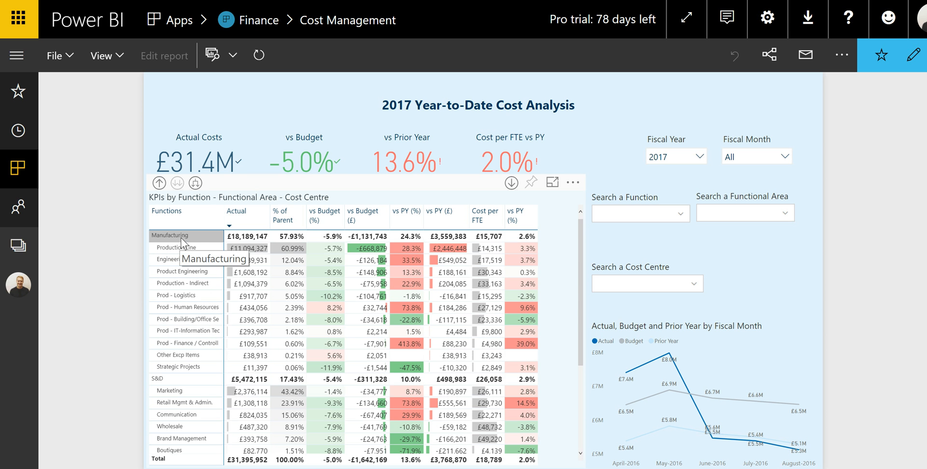
mouse_move(406, 221)
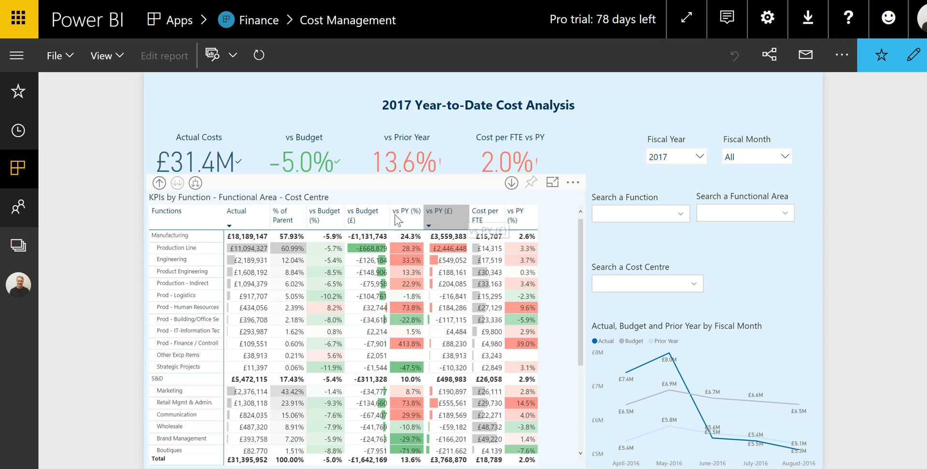
mouse_move(366, 223)
text(prod )
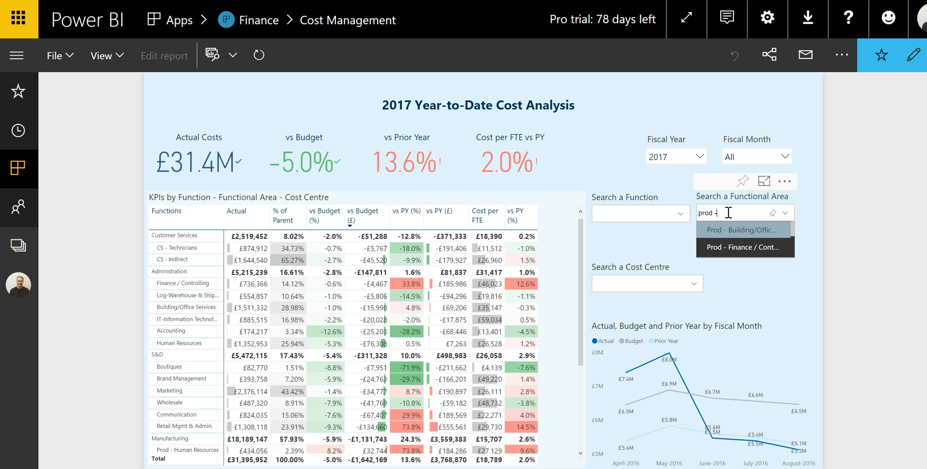
- Search the Functional Area slicer for 'prod - human' and select Prod - Human Resources
text(- human)
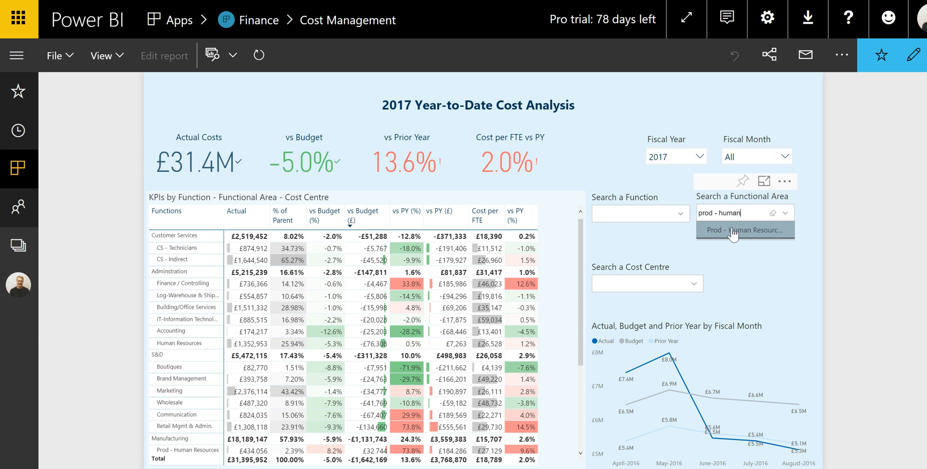
click(733, 230)
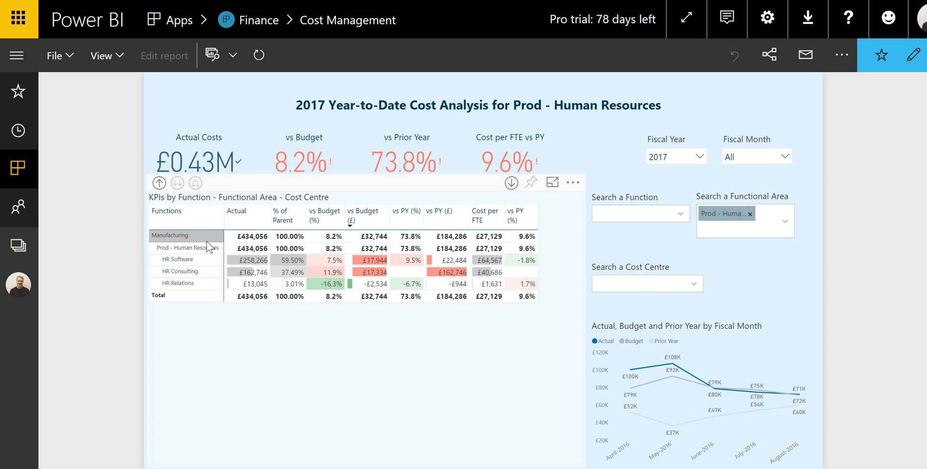
mouse_move(190, 261)
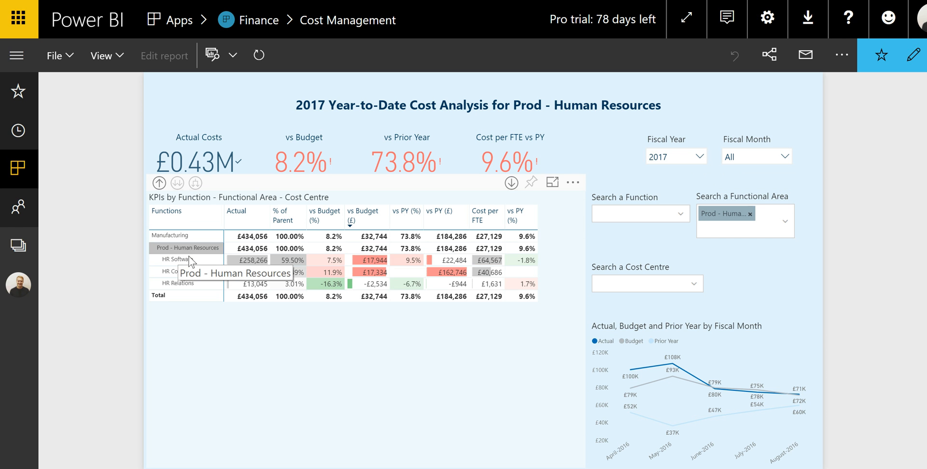
mouse_move(374, 261)
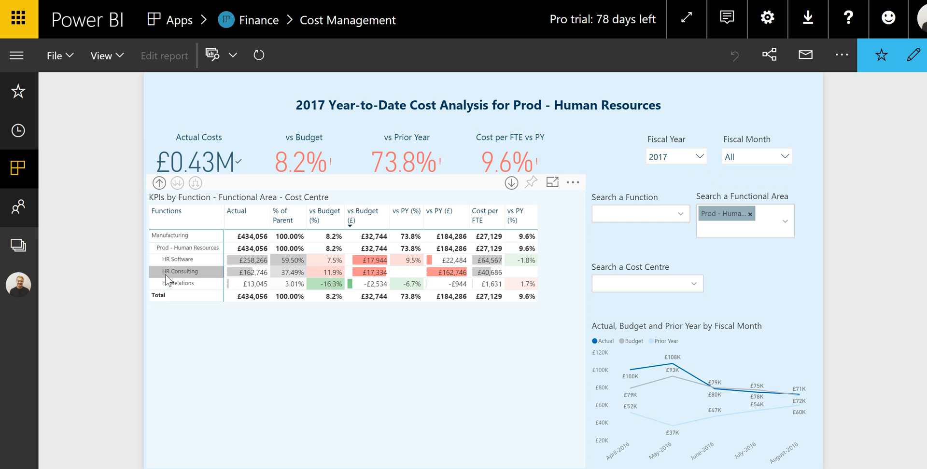
mouse_move(272, 268)
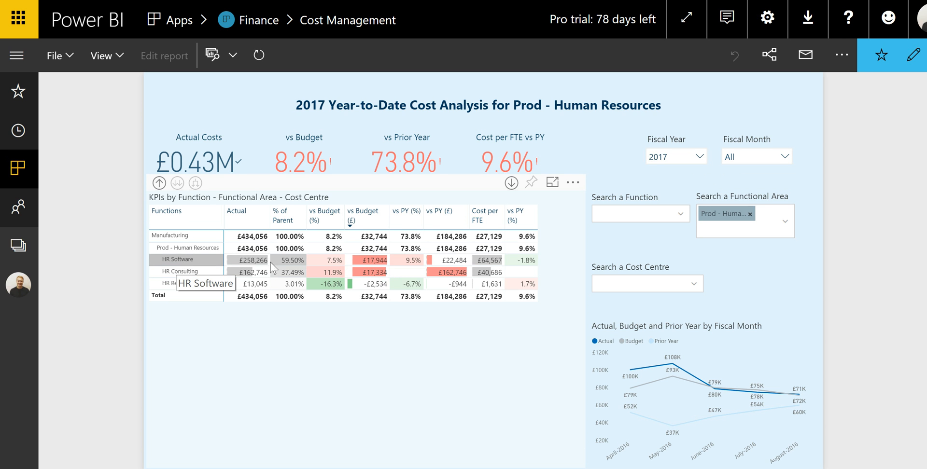
mouse_move(361, 263)
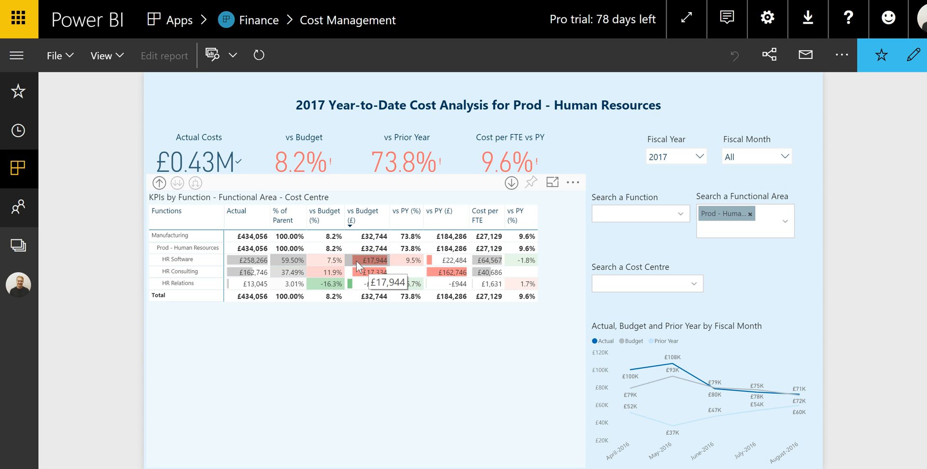
mouse_move(187, 272)
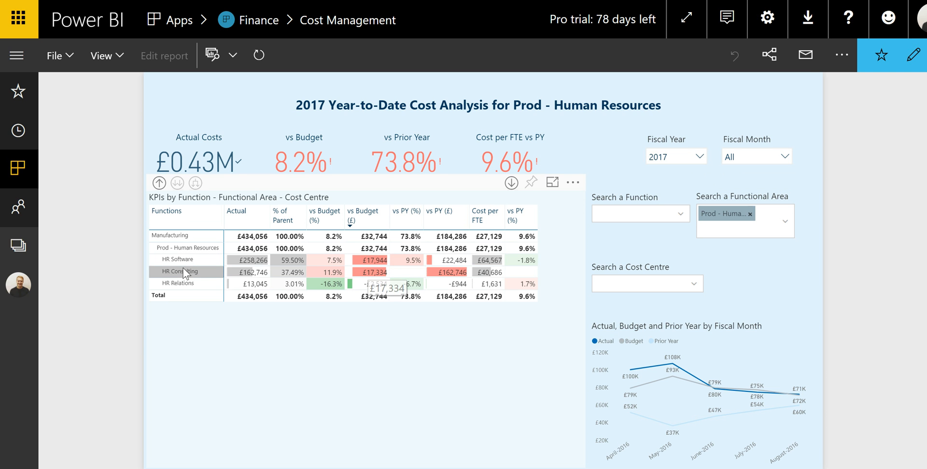
mouse_move(195, 263)
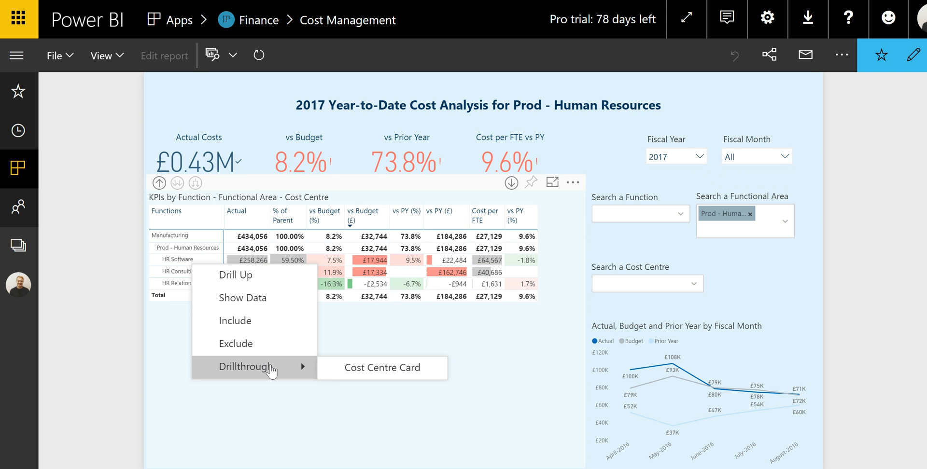
mouse_move(382, 368)
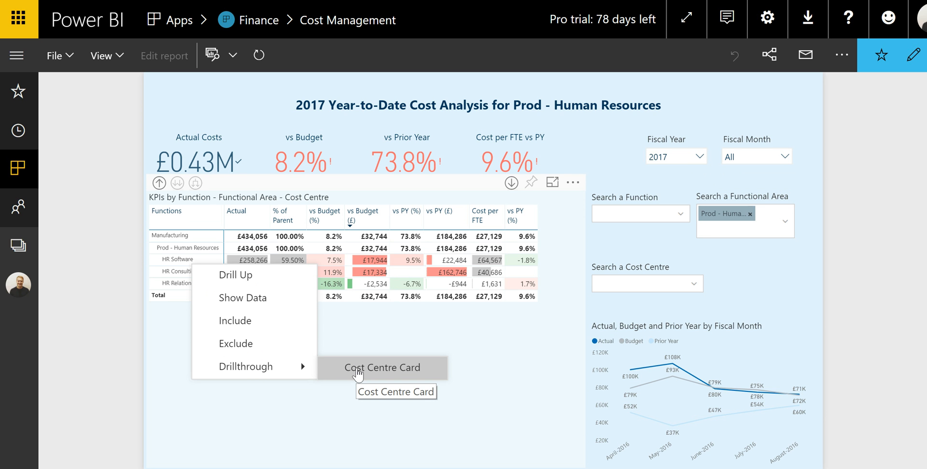
- Drill through from HR Software to its Cost Centre Card page
click(383, 367)
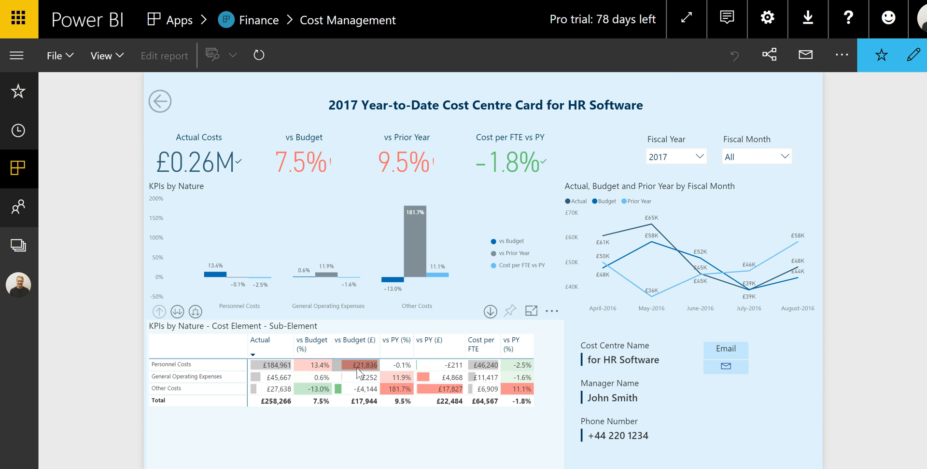
mouse_move(484, 103)
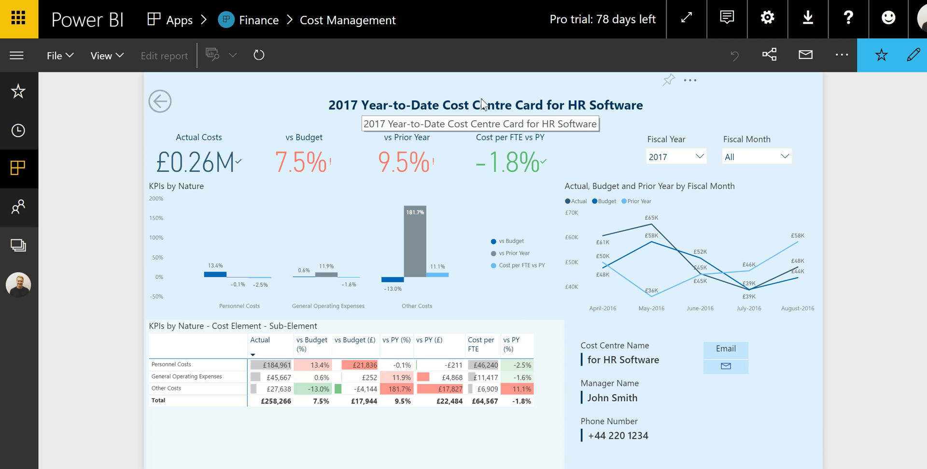
mouse_move(560, 107)
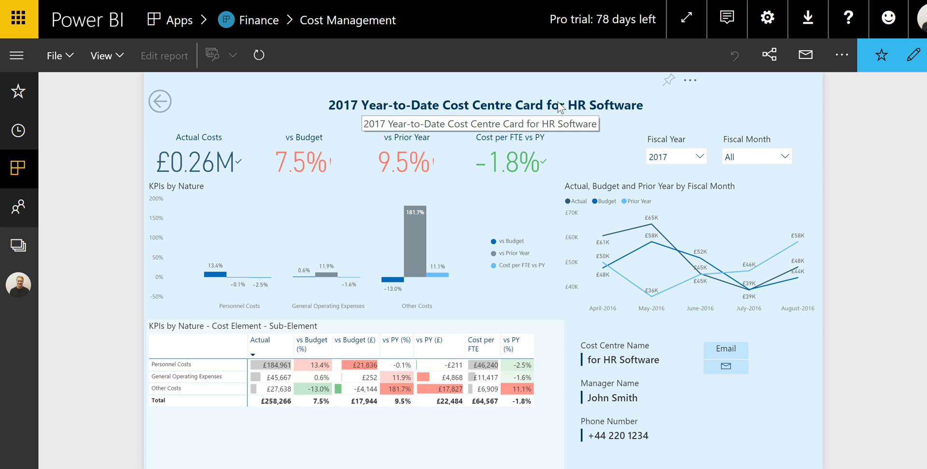
mouse_move(574, 182)
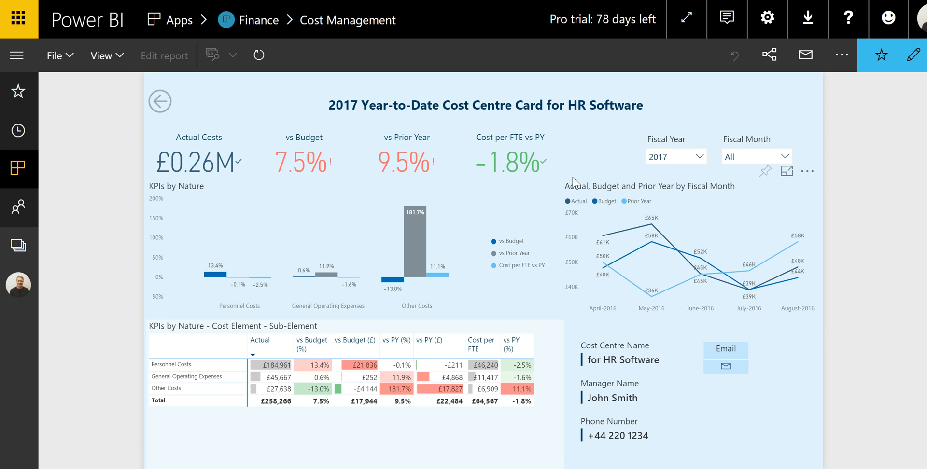
mouse_move(155, 247)
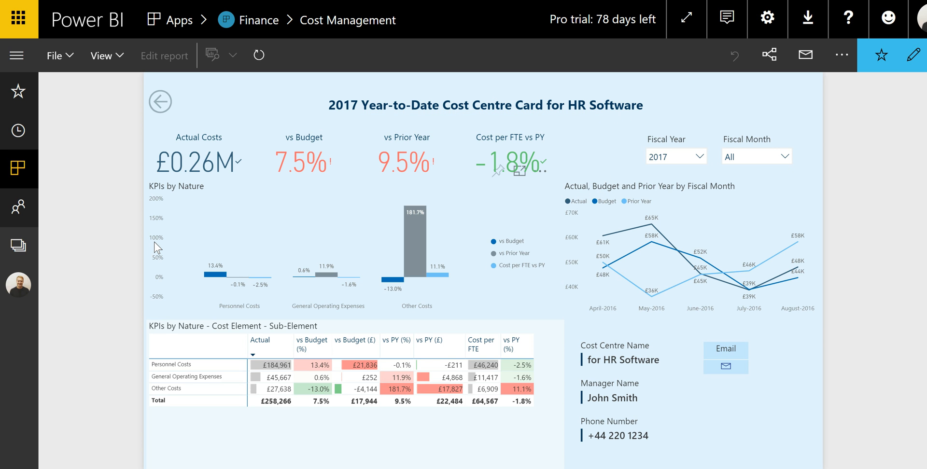
mouse_move(171, 237)
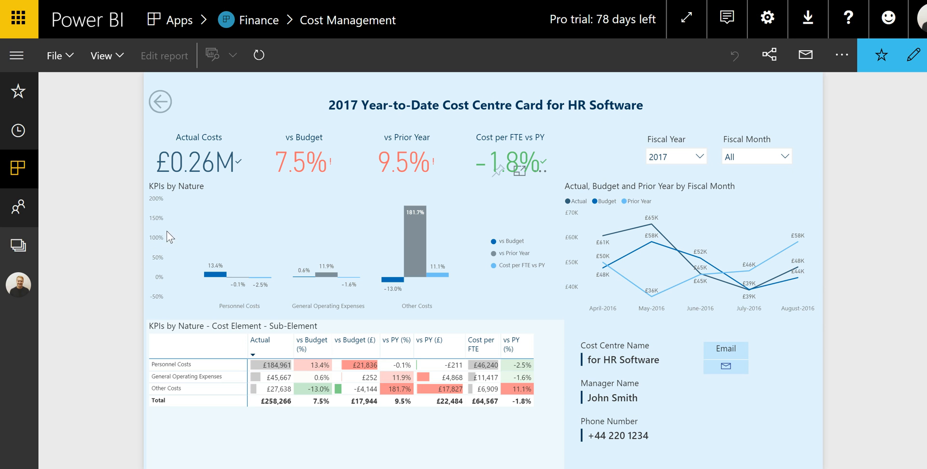
mouse_move(505, 252)
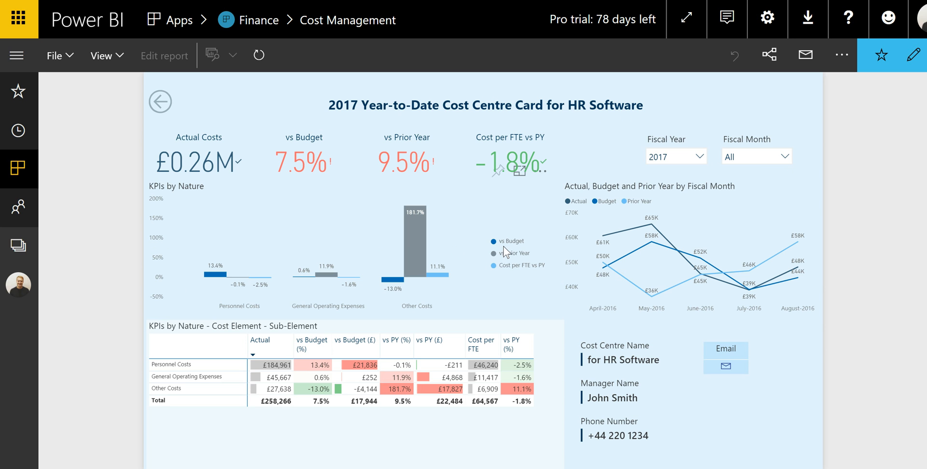
mouse_move(523, 272)
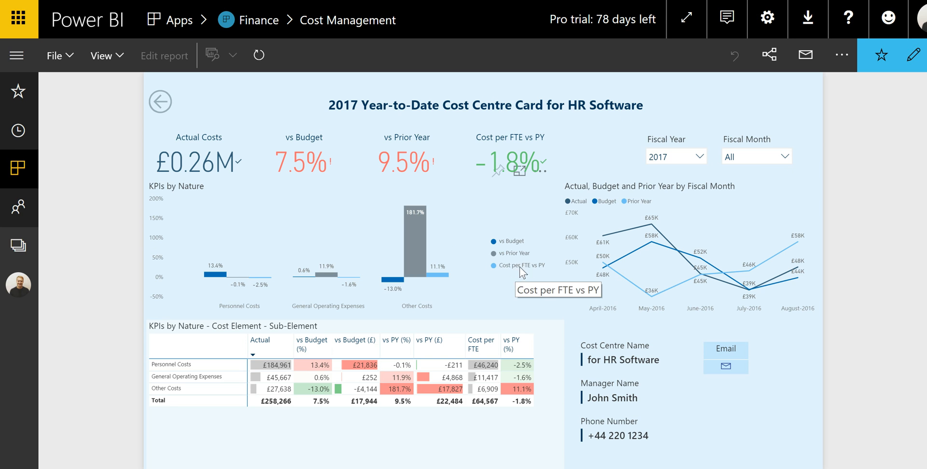
mouse_move(216, 291)
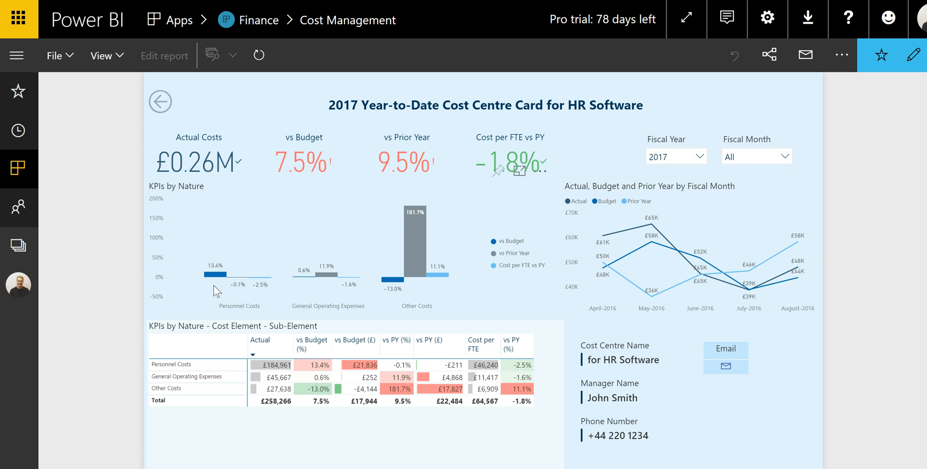
mouse_move(410, 282)
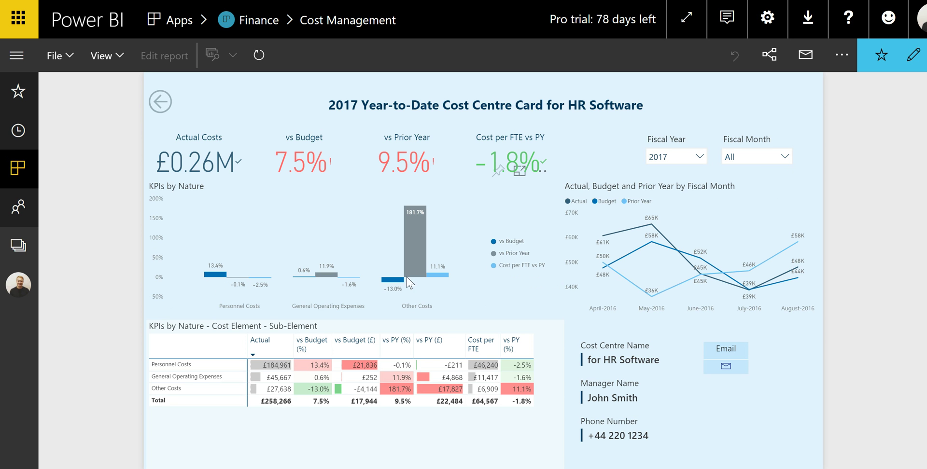
mouse_move(336, 285)
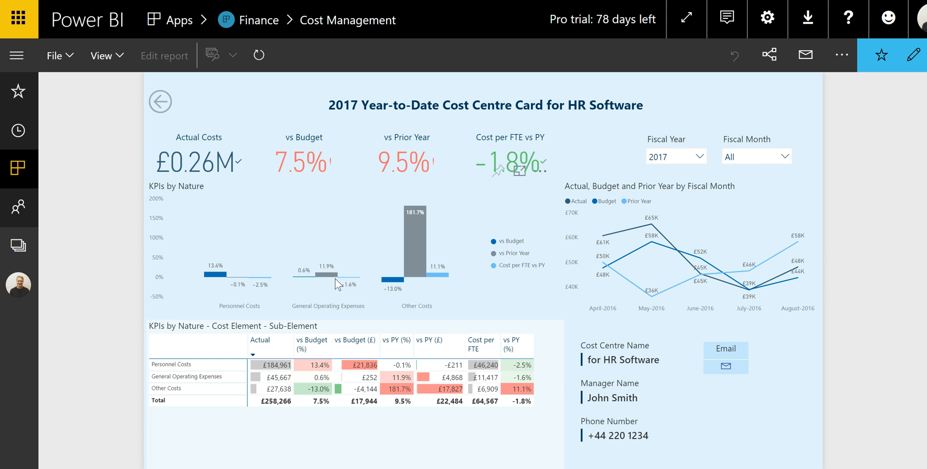
mouse_move(214, 270)
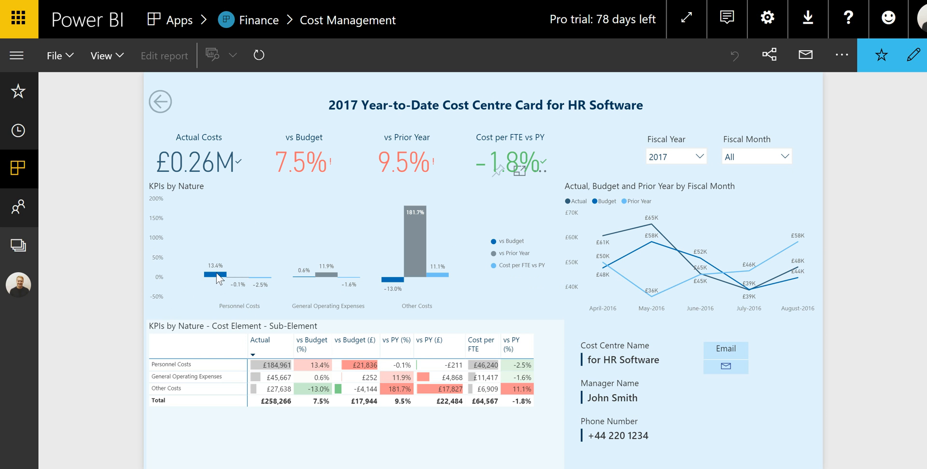
- Cross-filter the HR Software card using the Personnel Costs bar in KPIs by Nature
click(226, 274)
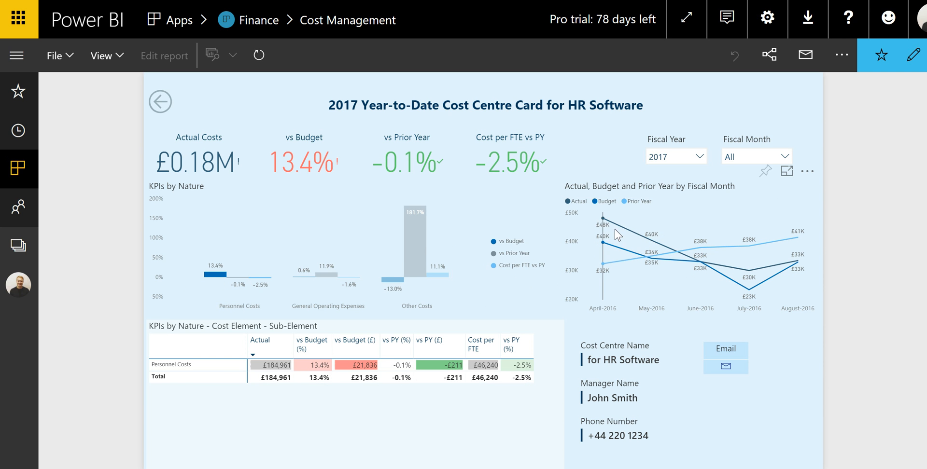
mouse_move(728, 266)
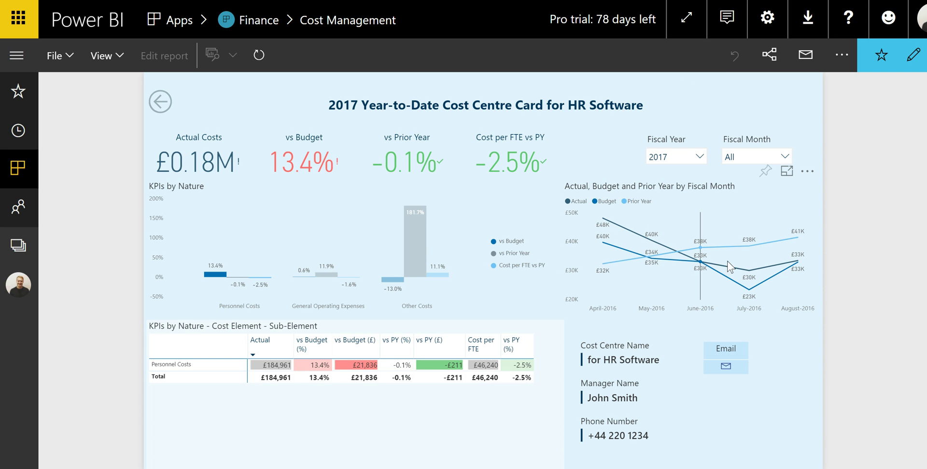
mouse_move(798, 262)
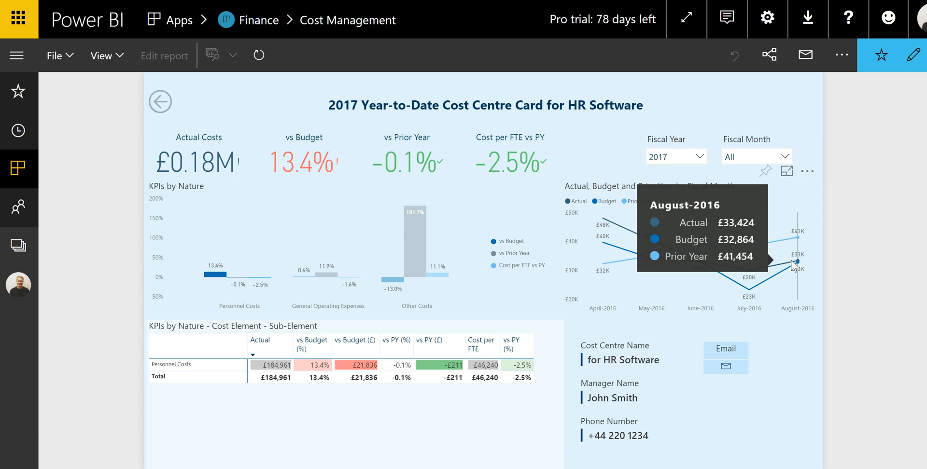
mouse_move(603, 261)
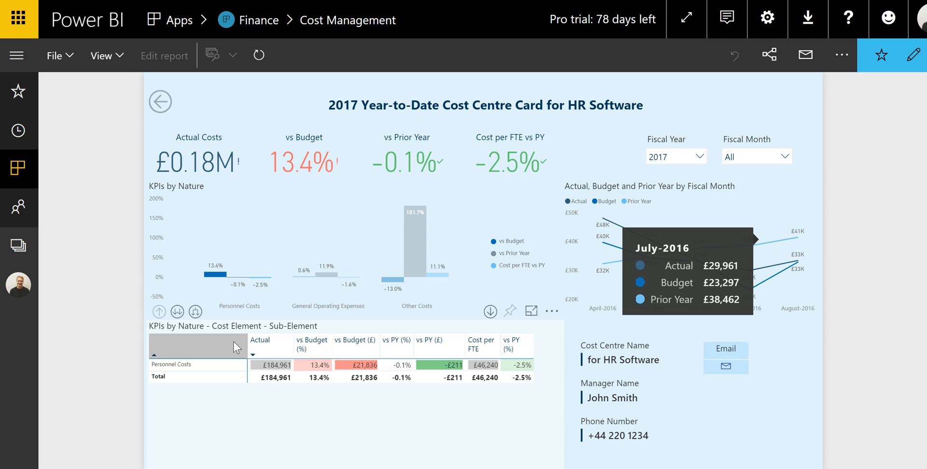
mouse_move(213, 328)
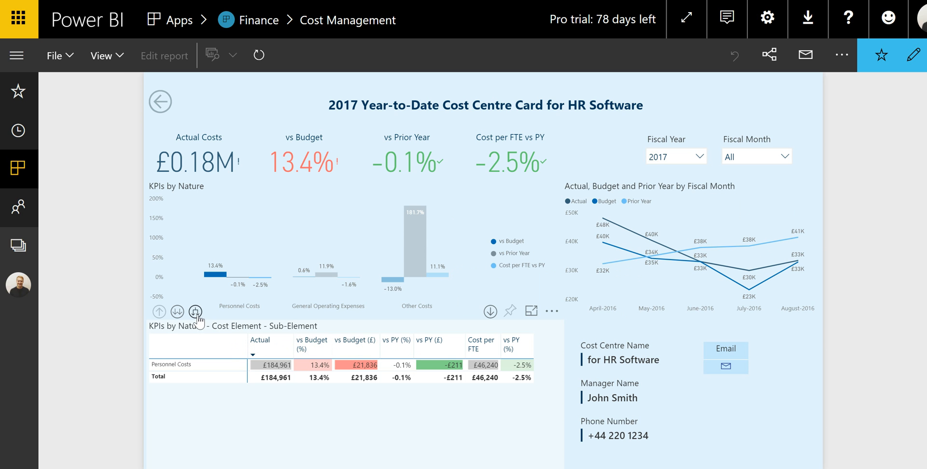
- Drill Personnel Costs down to cost elements and sub-elements like Variable bonus
click(196, 311)
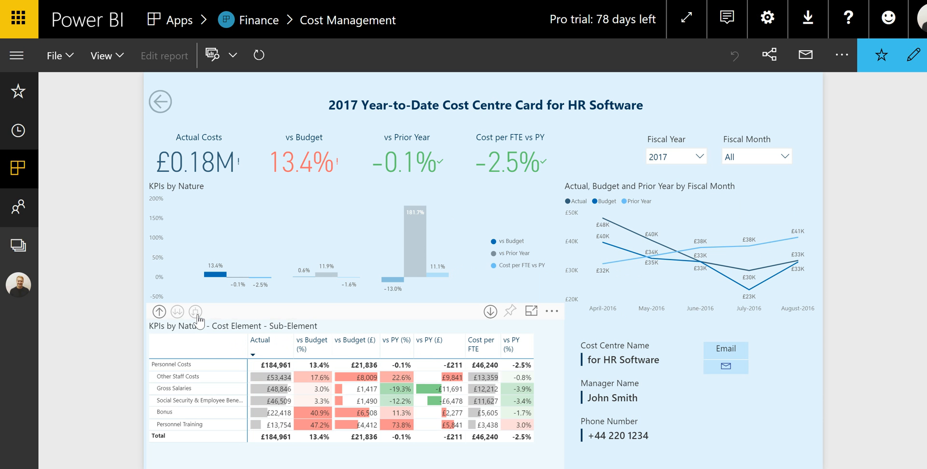
click(195, 311)
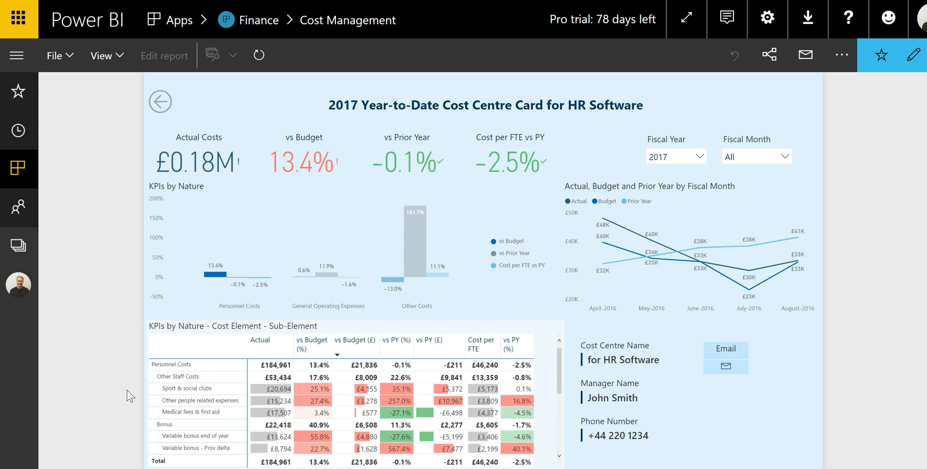
mouse_move(658, 392)
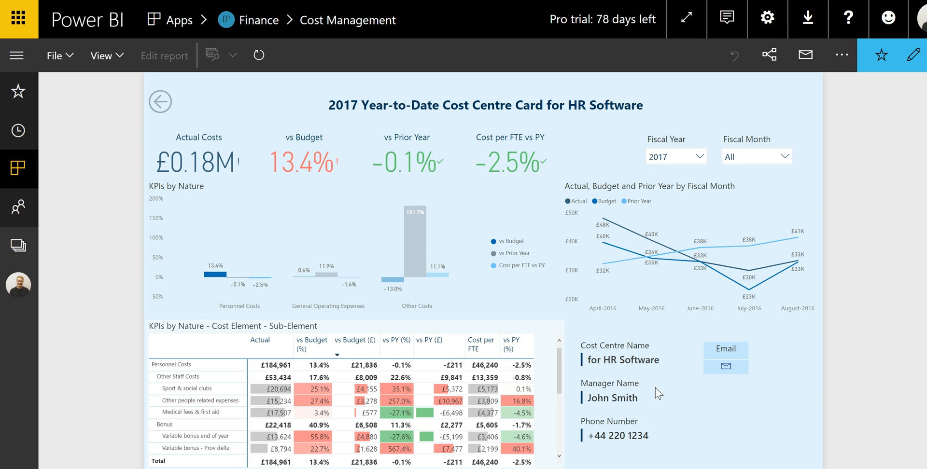
mouse_move(681, 406)
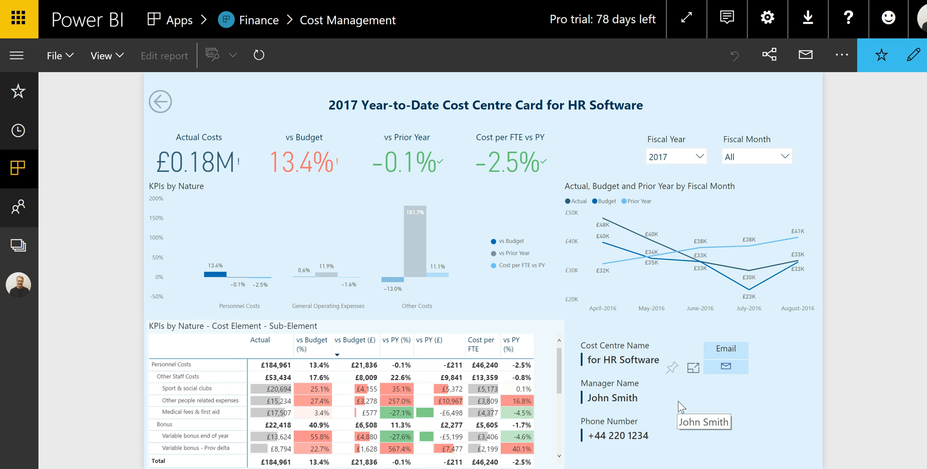
mouse_move(724, 369)
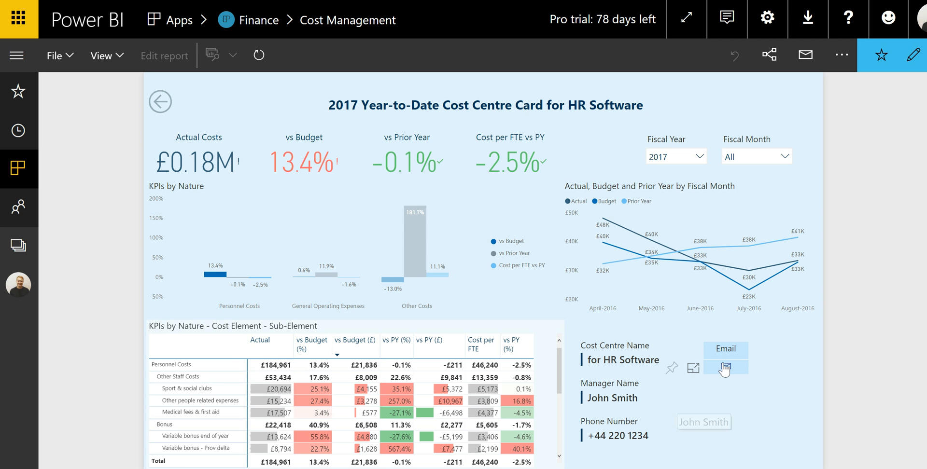
mouse_move(727, 371)
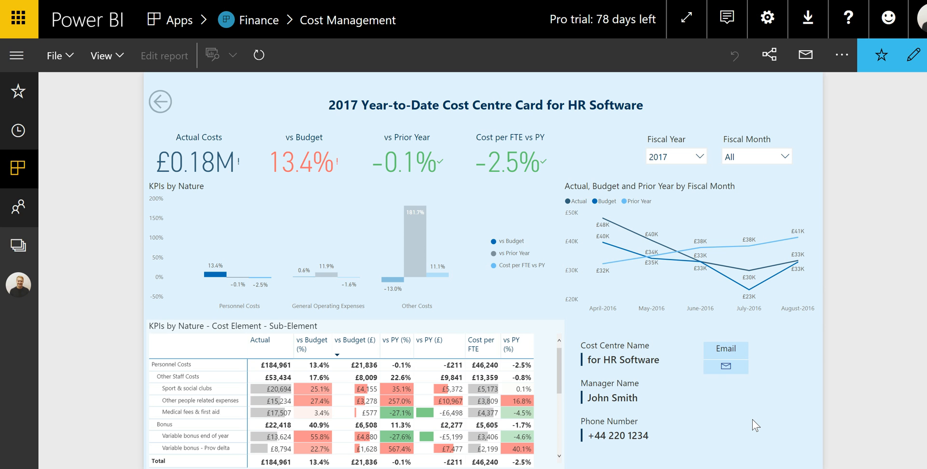
mouse_move(20, 169)
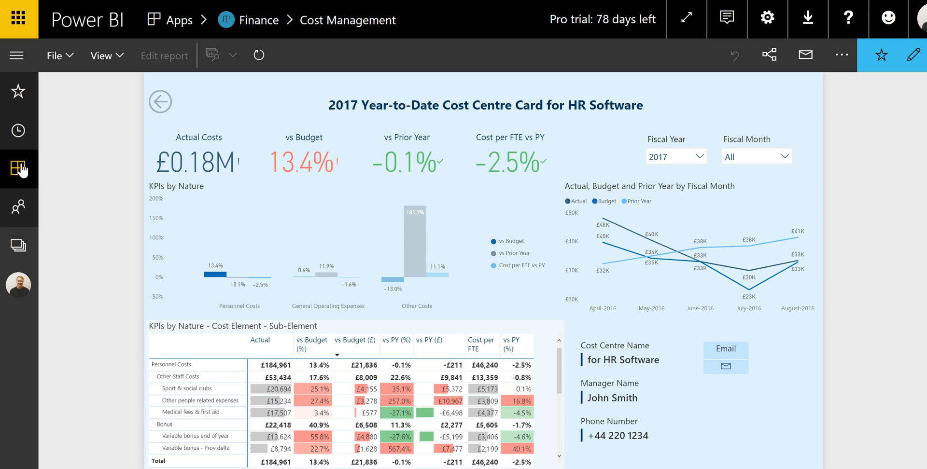
- Briefly view the PL and Balance Sheet report and return to the Finance app list
click(257, 19)
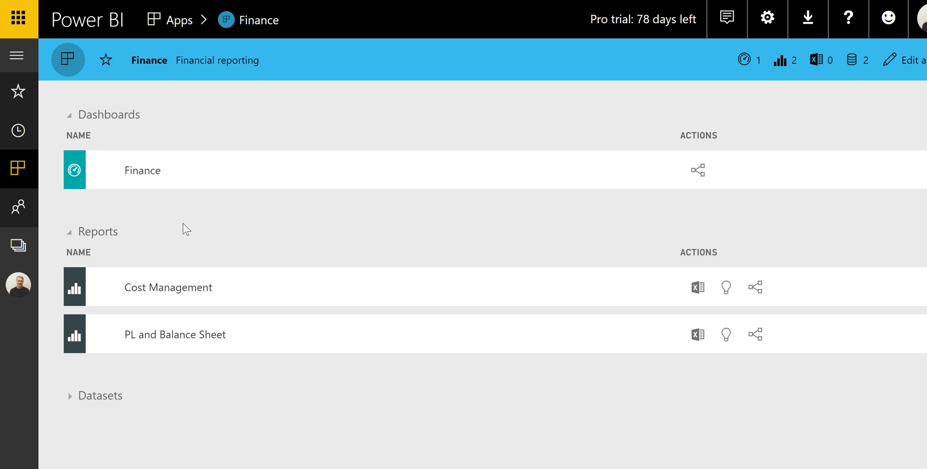
mouse_move(245, 311)
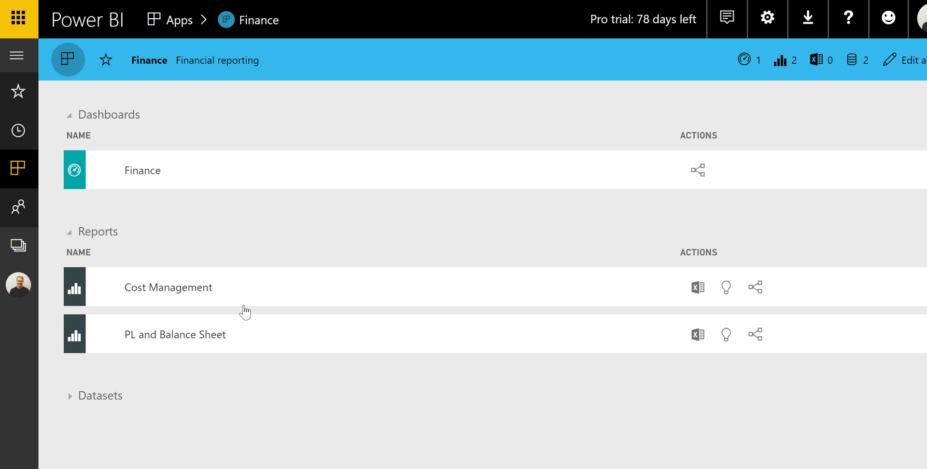
click(174, 335)
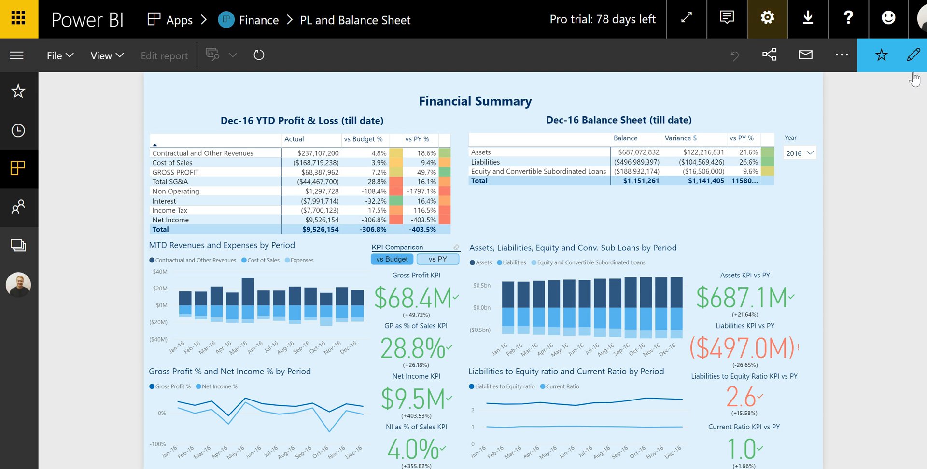
click(258, 20)
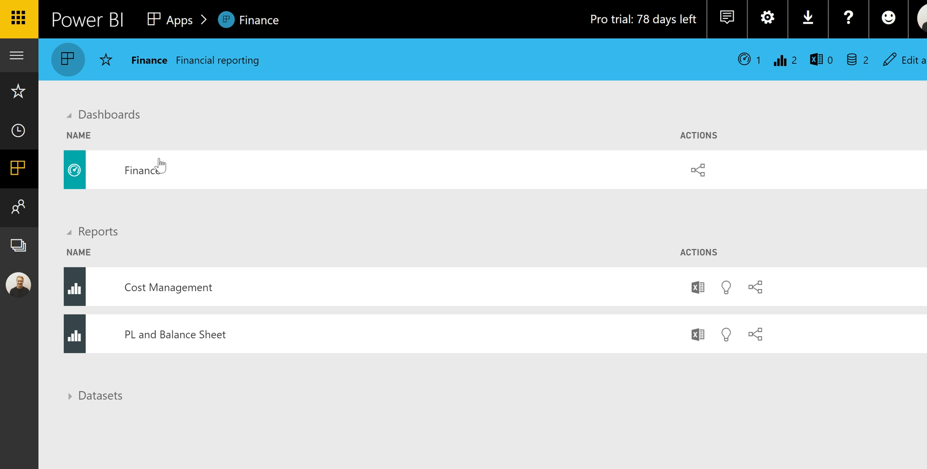
- Open the Finance dashboard and scroll through its Gross Profit, Net Income and cost tiles
click(145, 171)
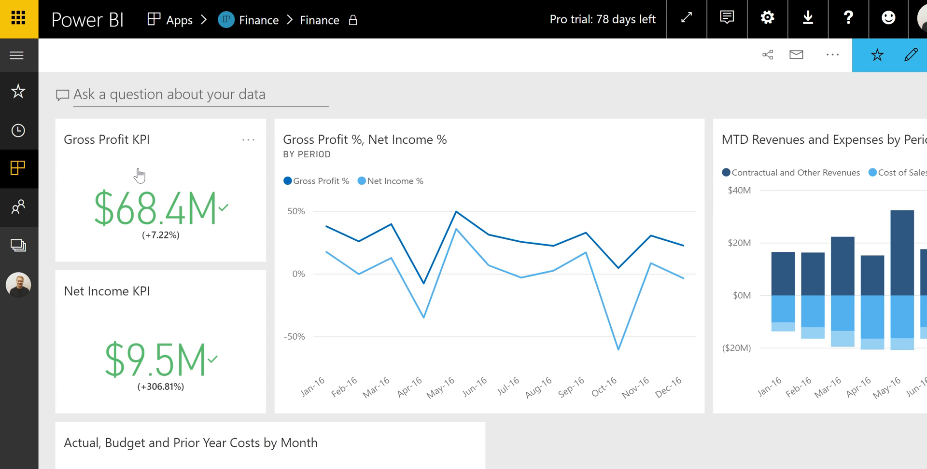
scroll(down, 3)
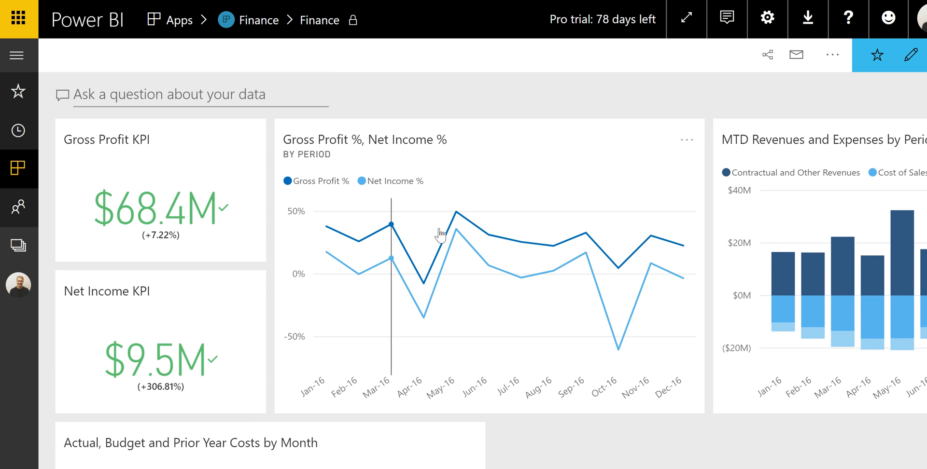
scroll(down, 3)
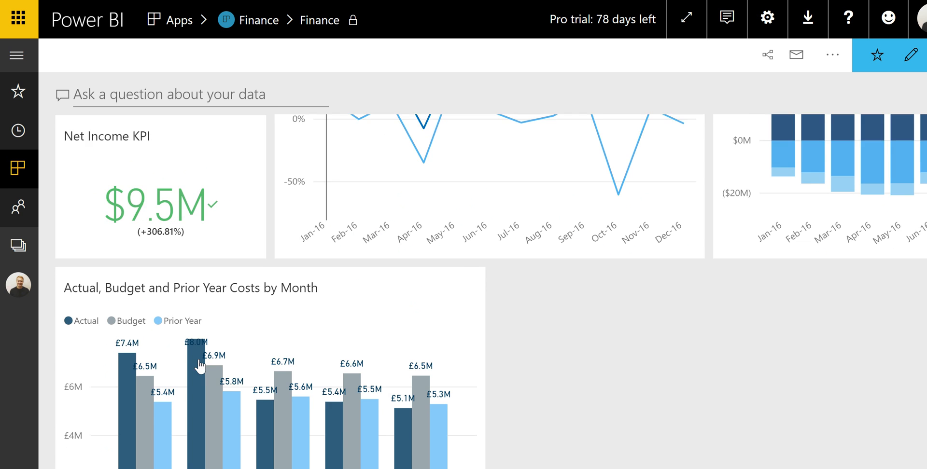
scroll(down, 3)
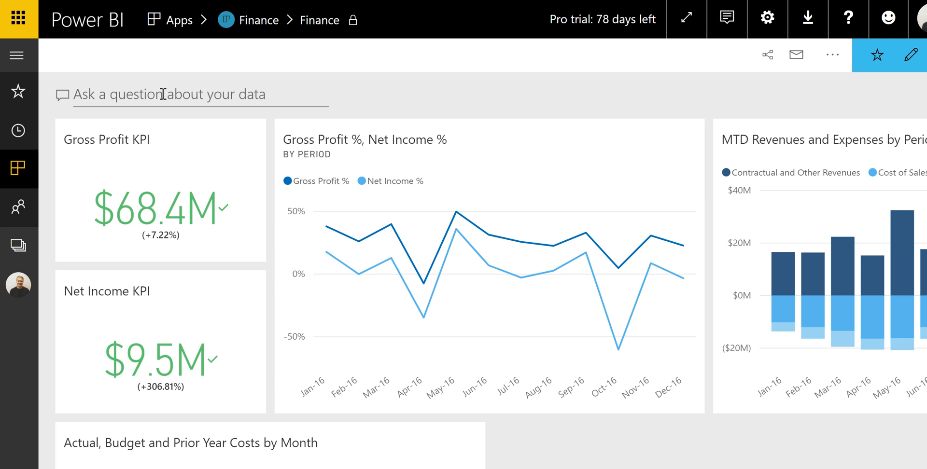
- Ask Q&A for Contractual and Other Revenues by ENTITIES and year as a column chart
click(177, 94)
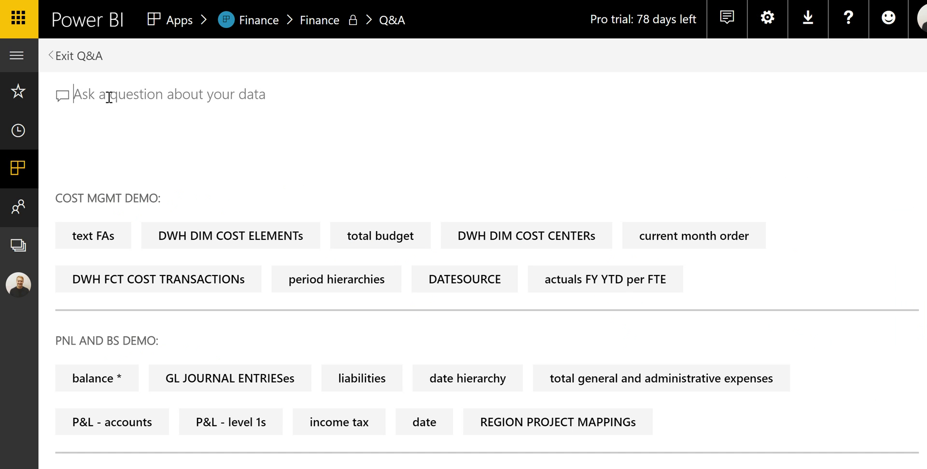
text(contractual)
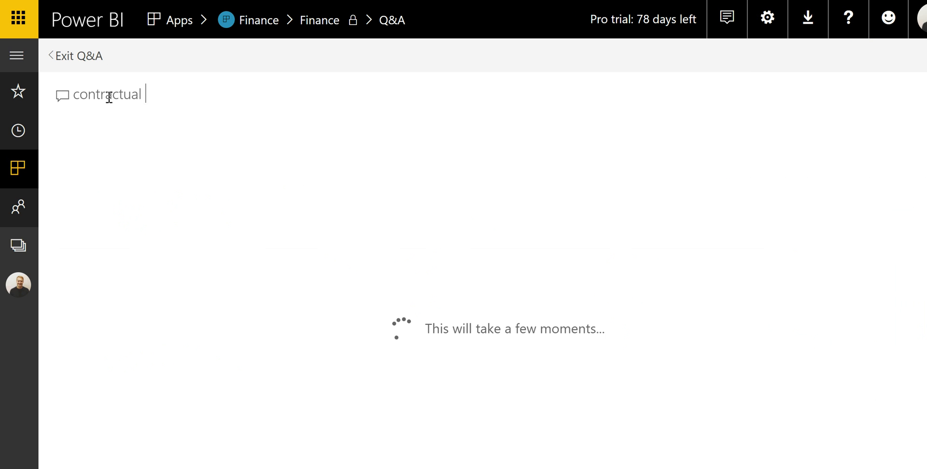
text(and other Revenues by ENTITIES year colum)
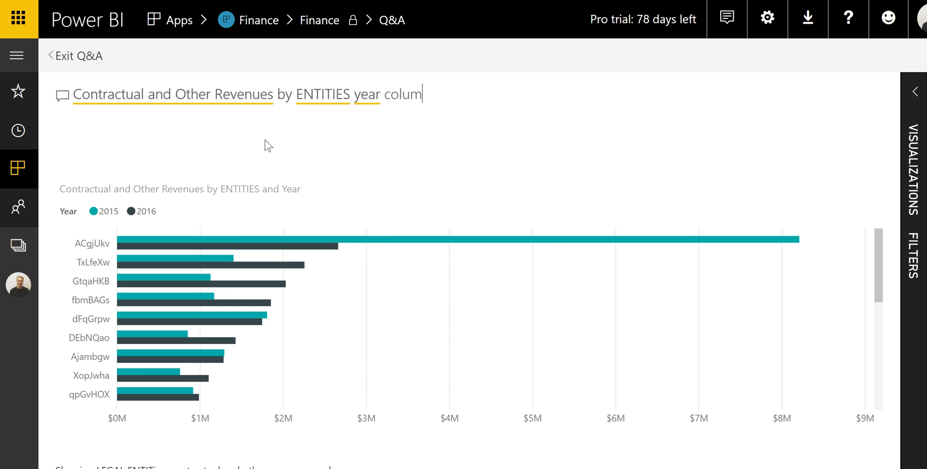
text(chart)
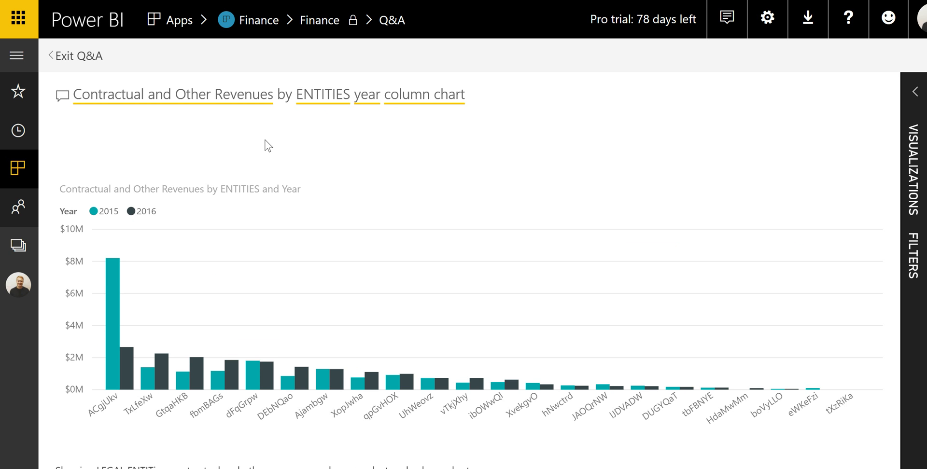
click(464, 94)
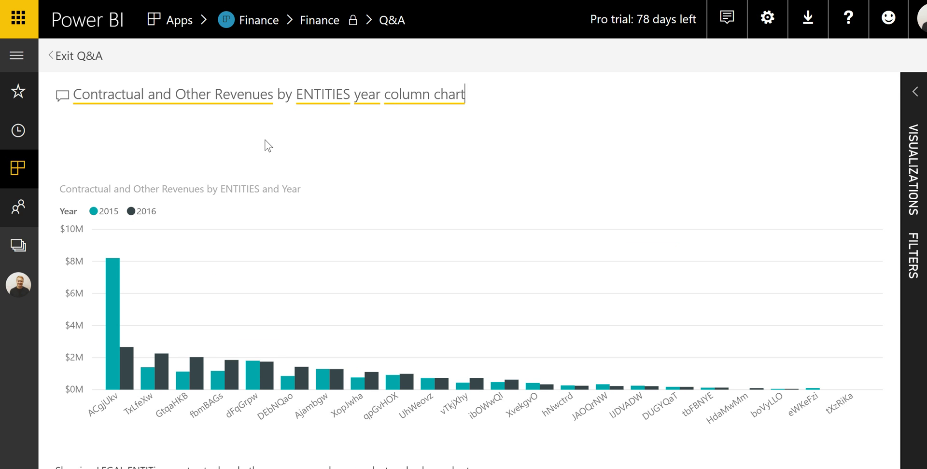
- Dismiss the start screen to get a blank untitled report page
click(75, 55)
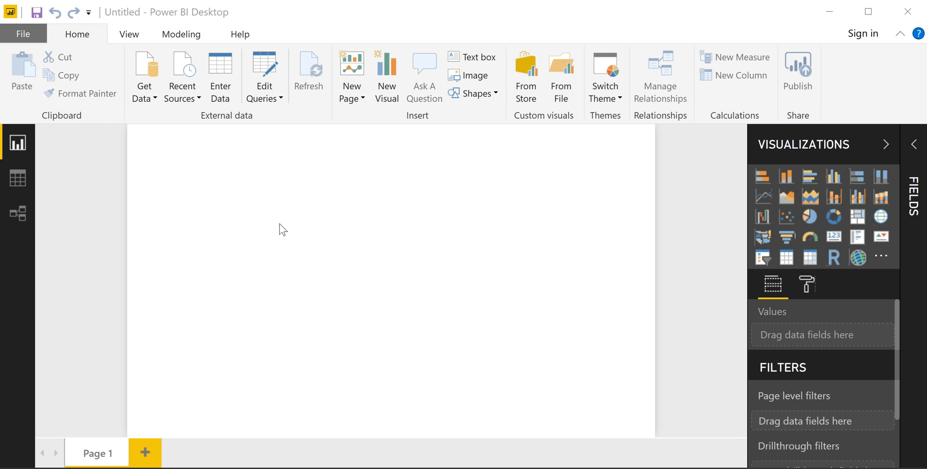
- Browse the Get Data connector list and connect to a Text/CSV file
click(144, 71)
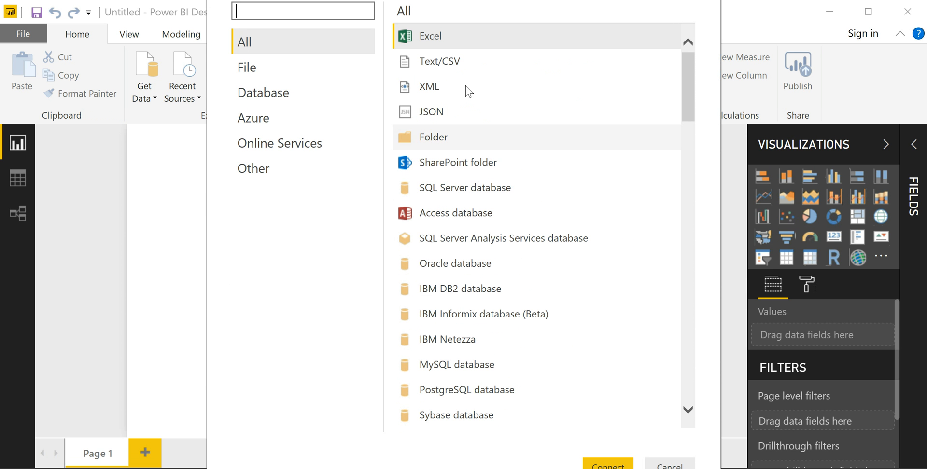
mouse_move(456, 162)
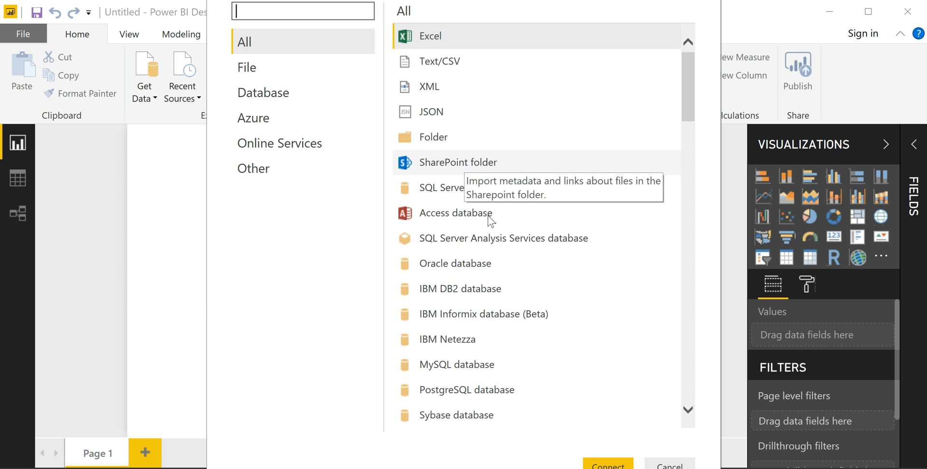
scroll(down, 3)
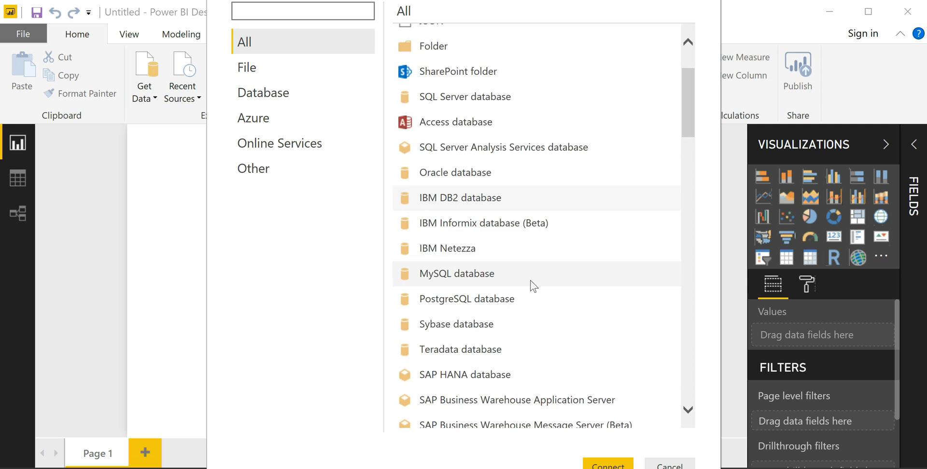
scroll(down, 3)
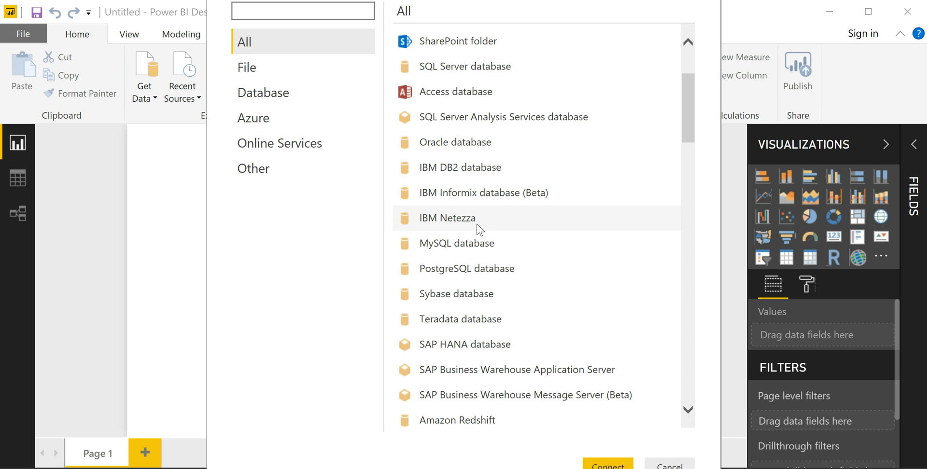
scroll(down, 3)
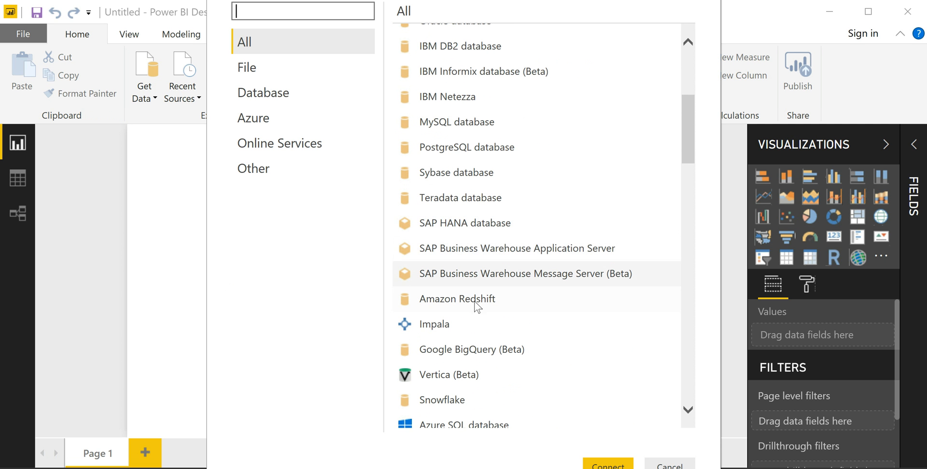
mouse_move(467, 252)
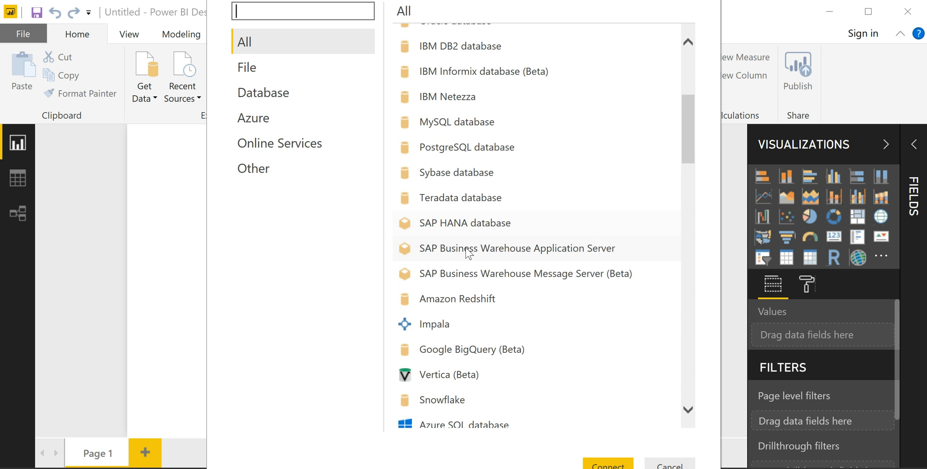
scroll(up, 3)
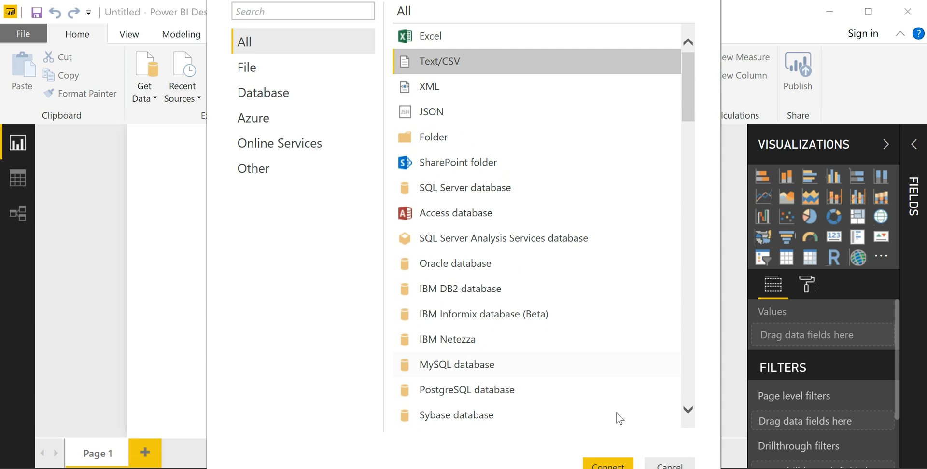
click(669, 467)
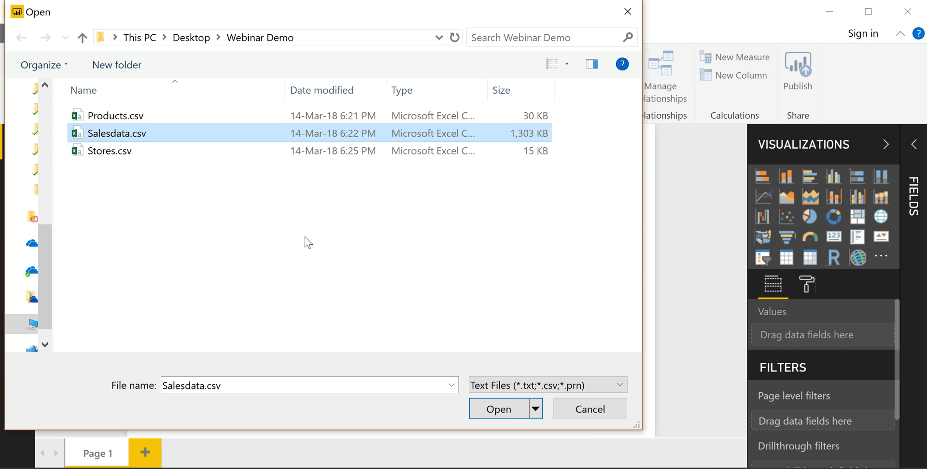
- Load Salesdata.csv for editing, then add Products.csv and Stores.csv as new queries
click(498, 409)
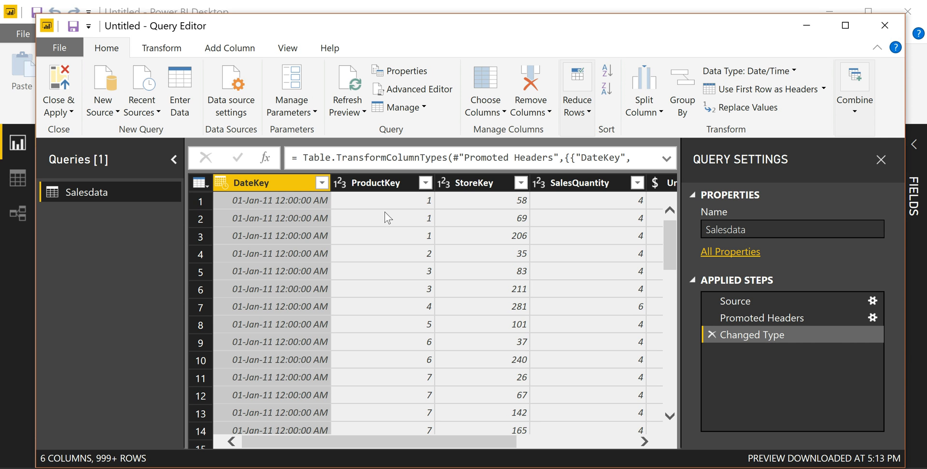
mouse_move(169, 177)
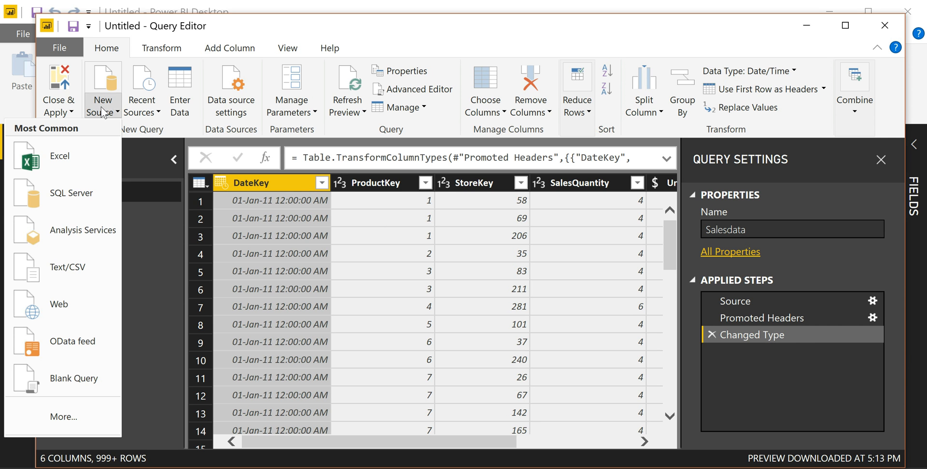
mouse_move(67, 267)
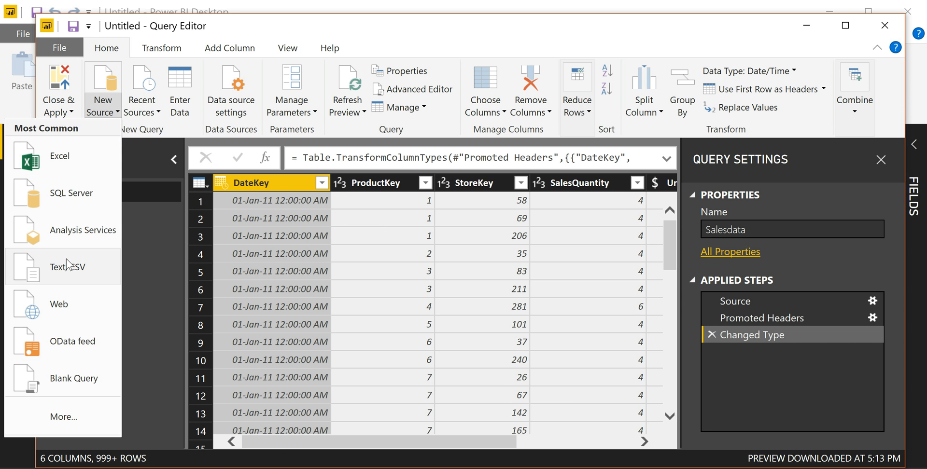
click(68, 266)
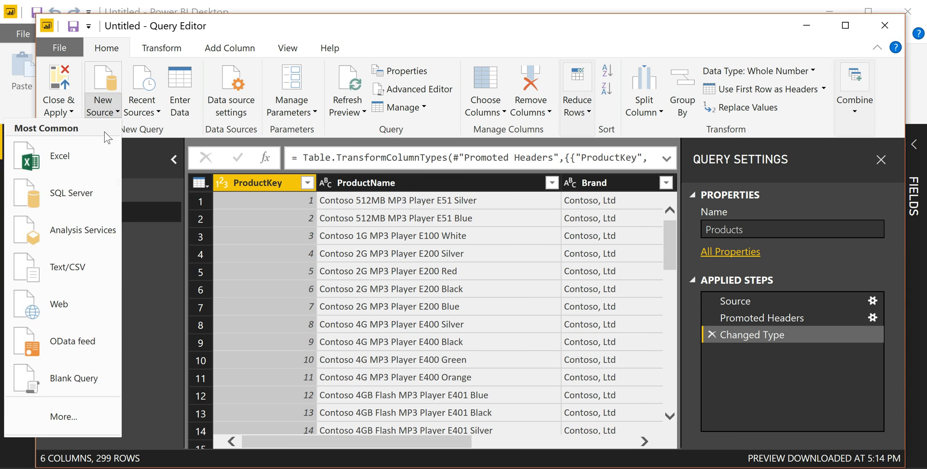
click(68, 266)
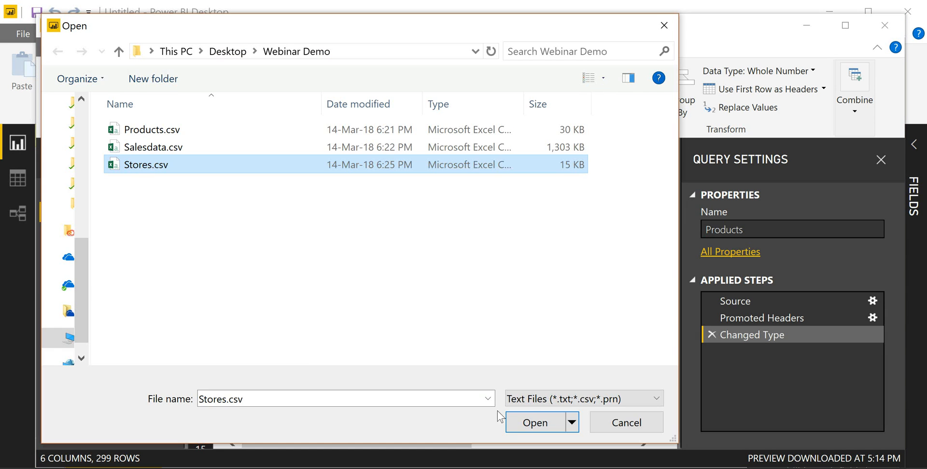
click(534, 423)
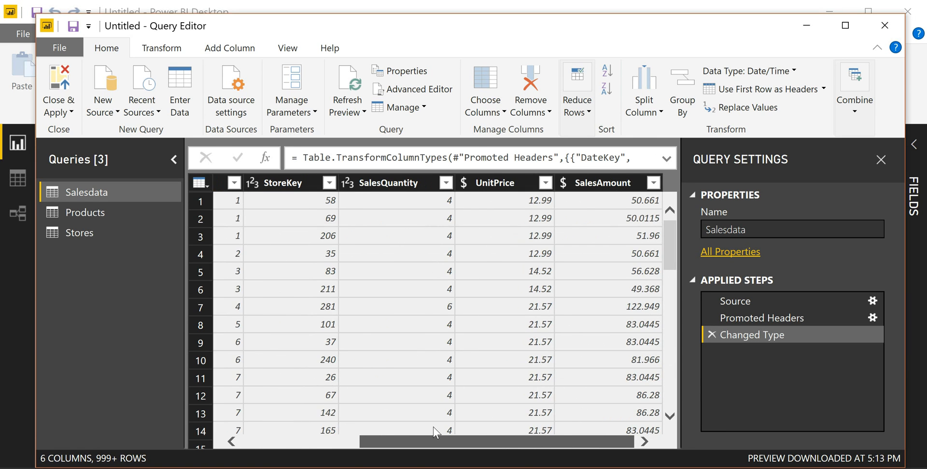
- Preview Salesdata values, check the Promoted Headers step, then return to Changed Type
scroll(left, 3)
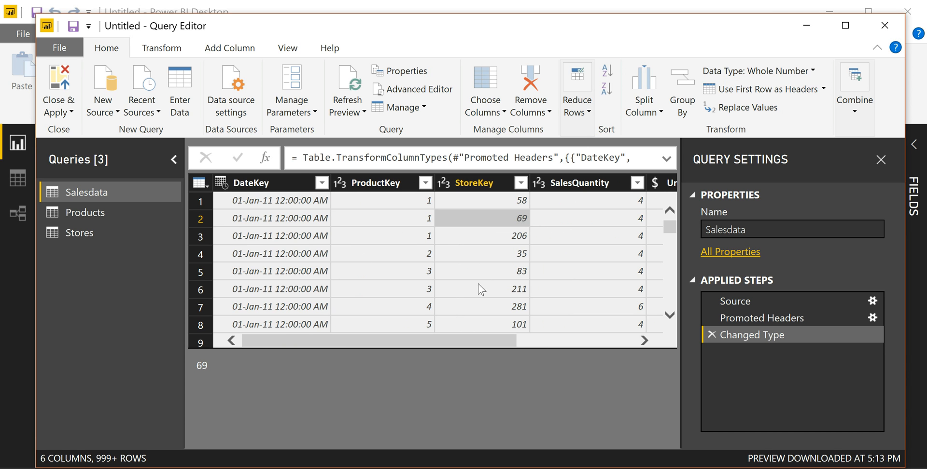
click(250, 182)
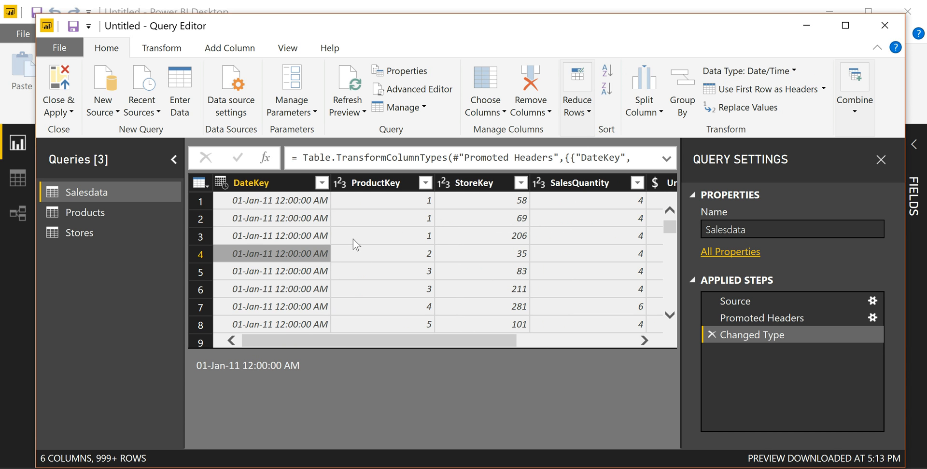
mouse_move(265, 93)
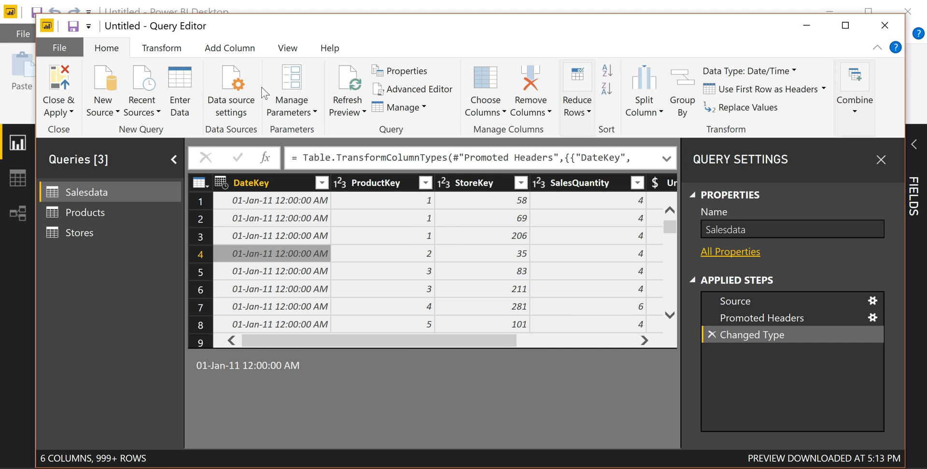
mouse_move(303, 248)
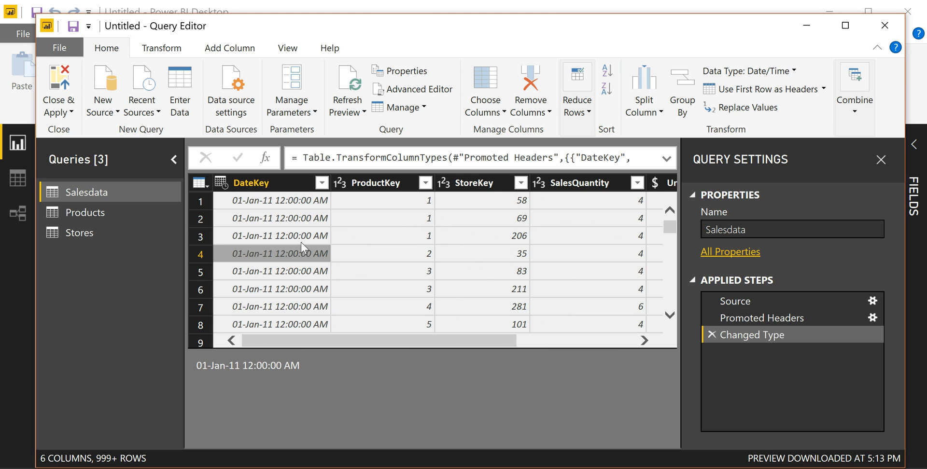
mouse_move(751, 311)
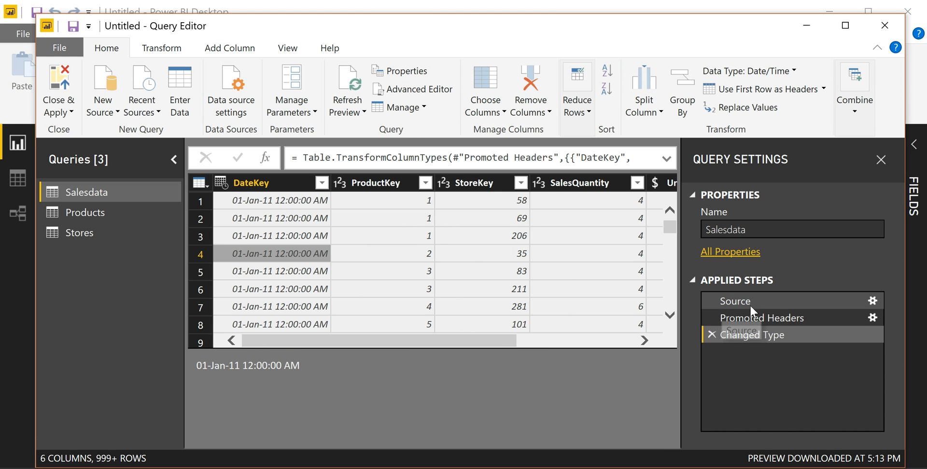
mouse_move(769, 353)
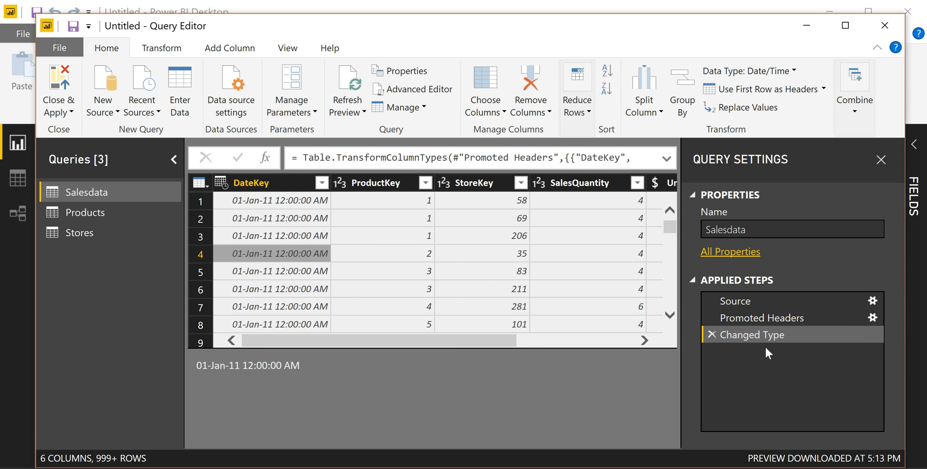
mouse_move(759, 337)
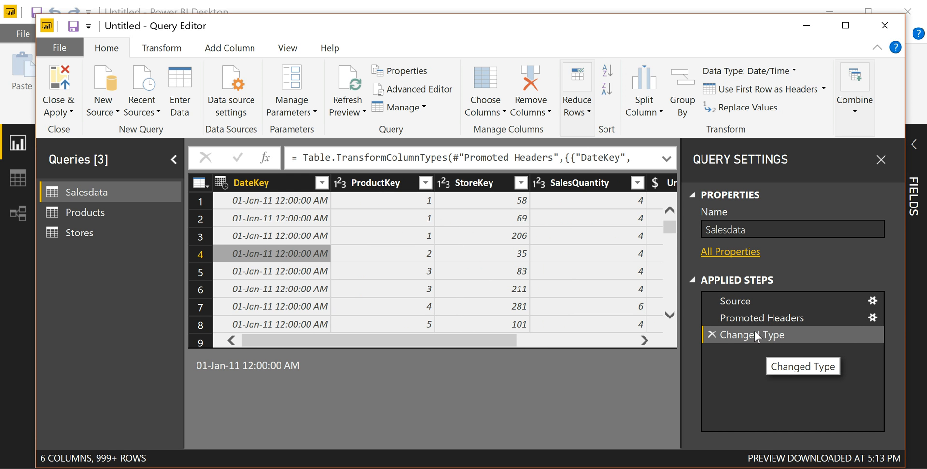
mouse_move(761, 381)
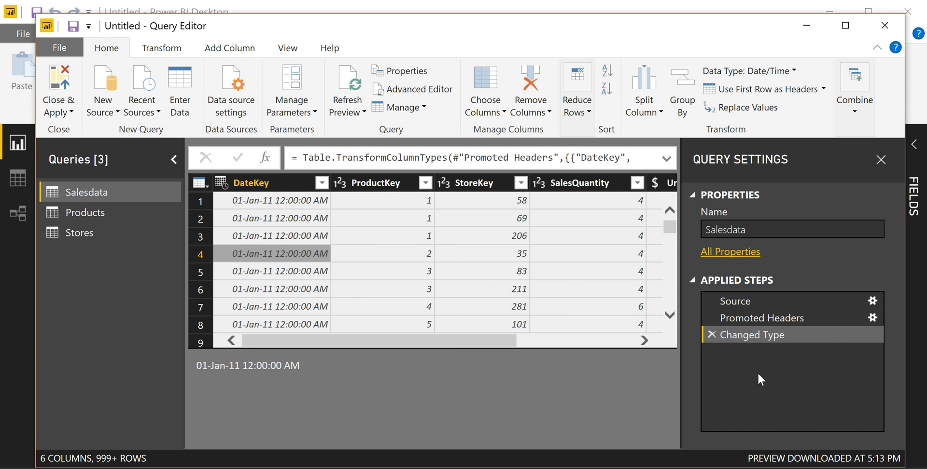
mouse_move(763, 318)
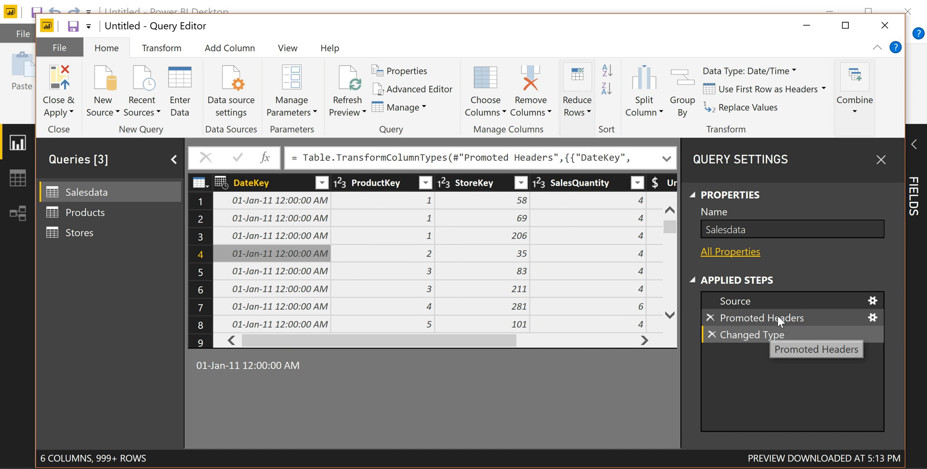
click(762, 319)
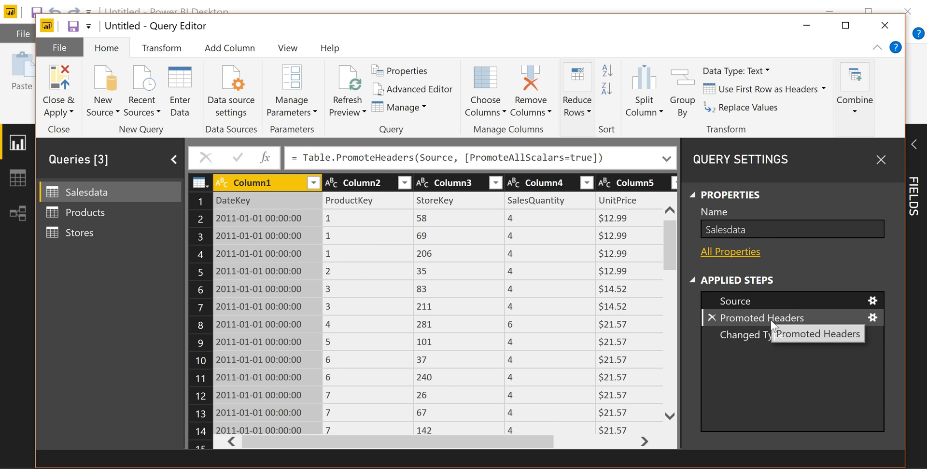
click(754, 335)
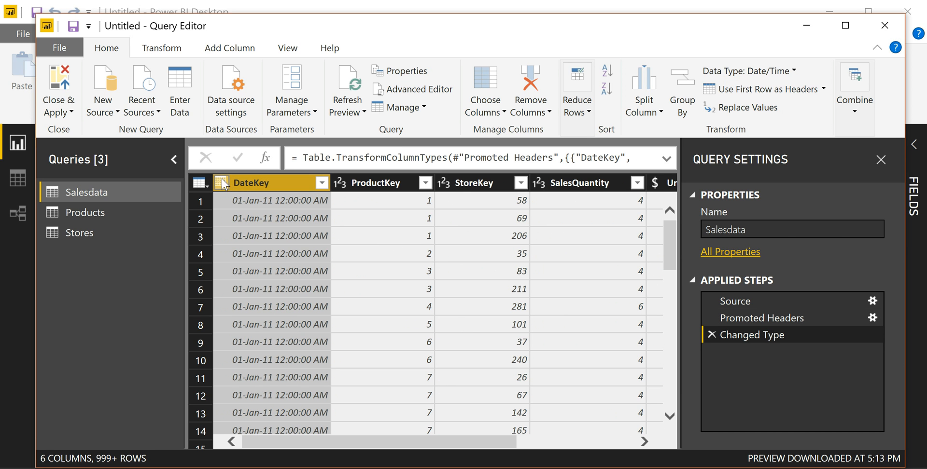
mouse_move(321, 204)
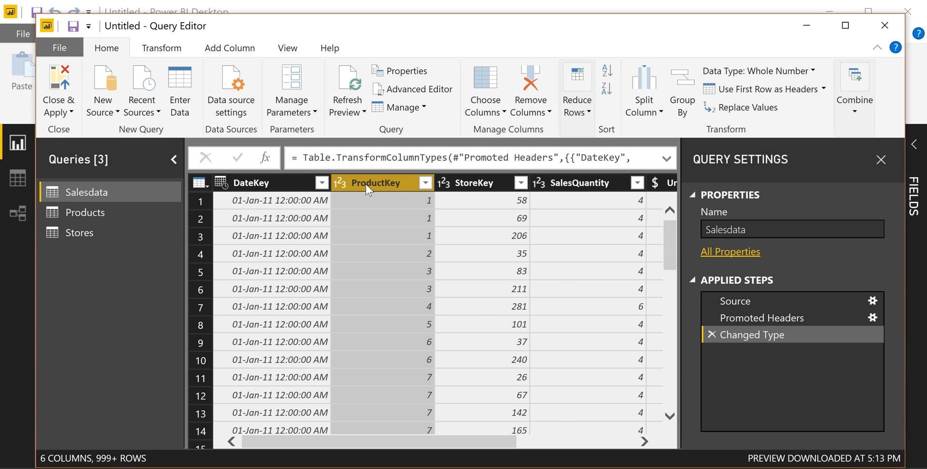
- Remove the EmployeeCount column from the Stores query
click(78, 232)
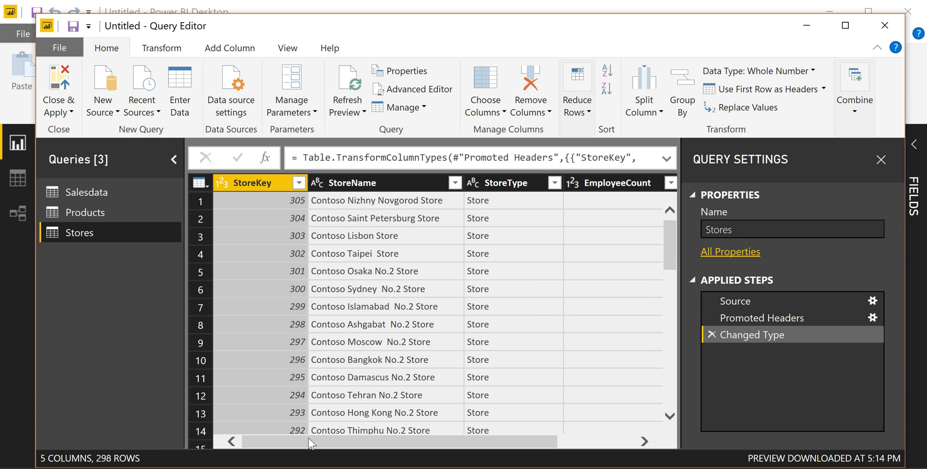
scroll(right, 3)
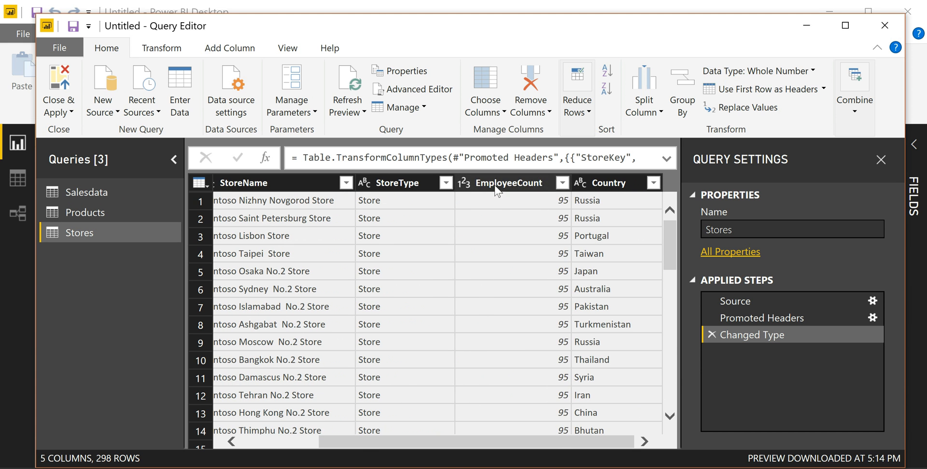
click(508, 183)
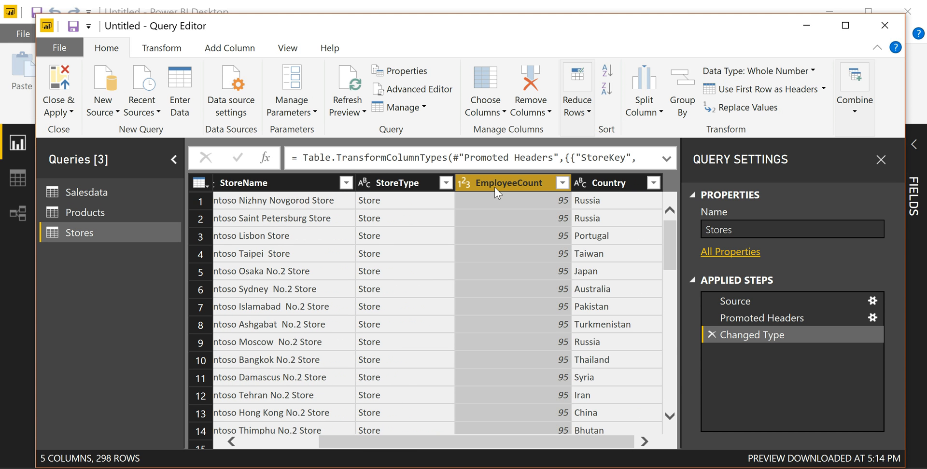
mouse_move(530, 82)
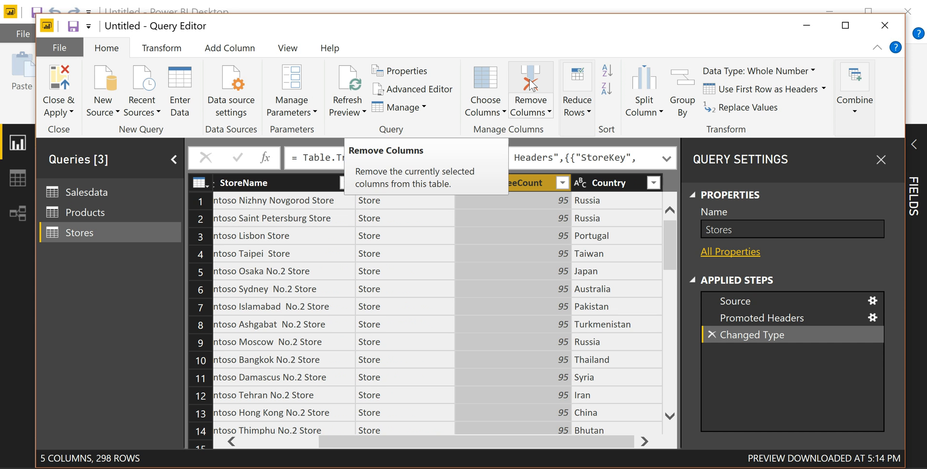
mouse_move(533, 84)
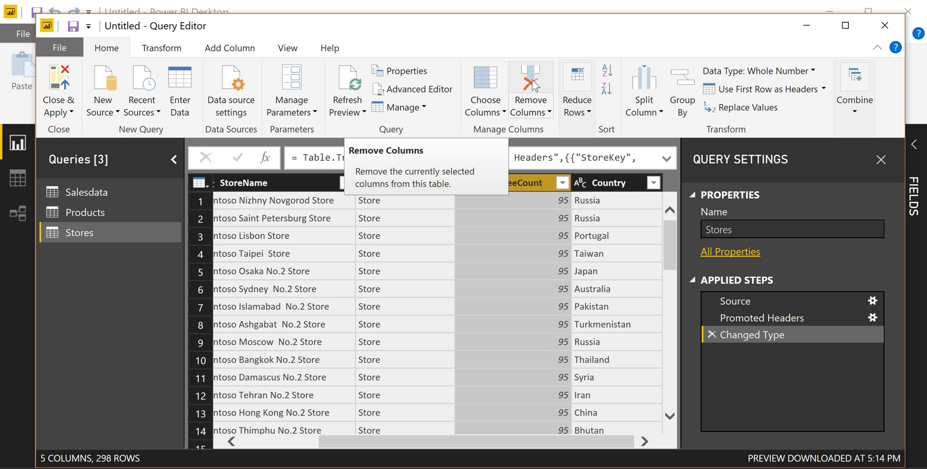
click(530, 82)
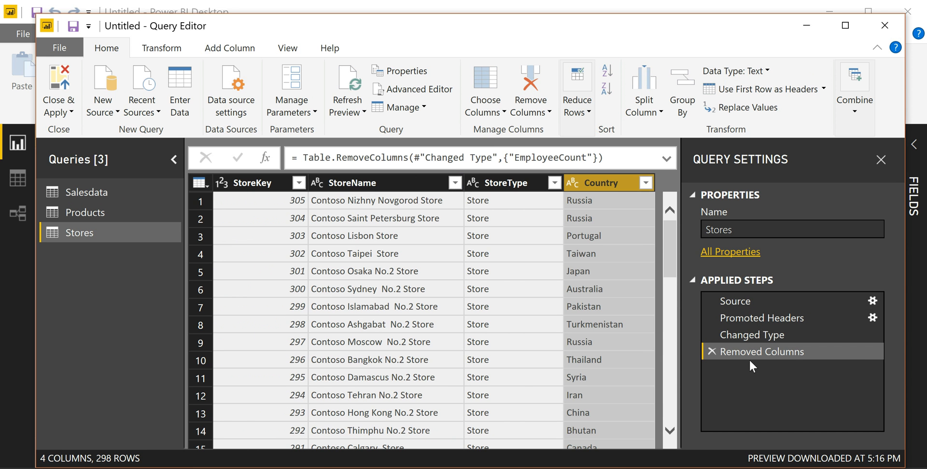
mouse_move(637, 169)
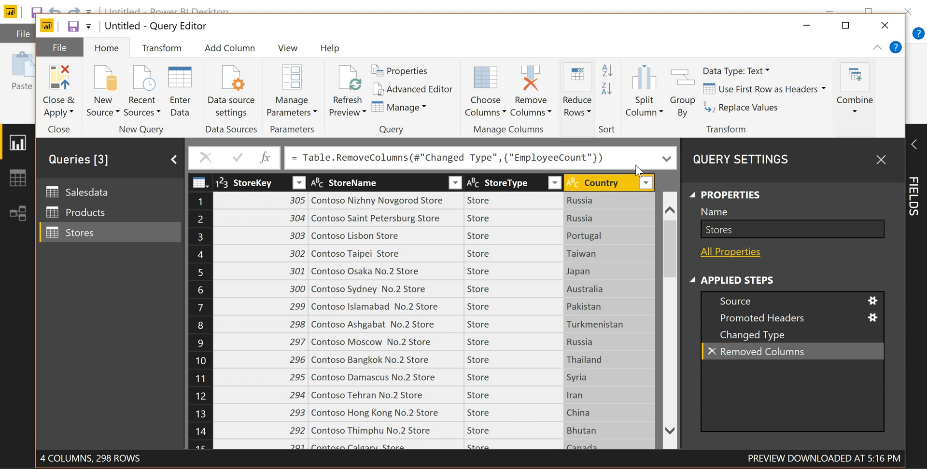
- Try filtering Country to exclude Australia, then delete the Filtered Rows step
click(646, 182)
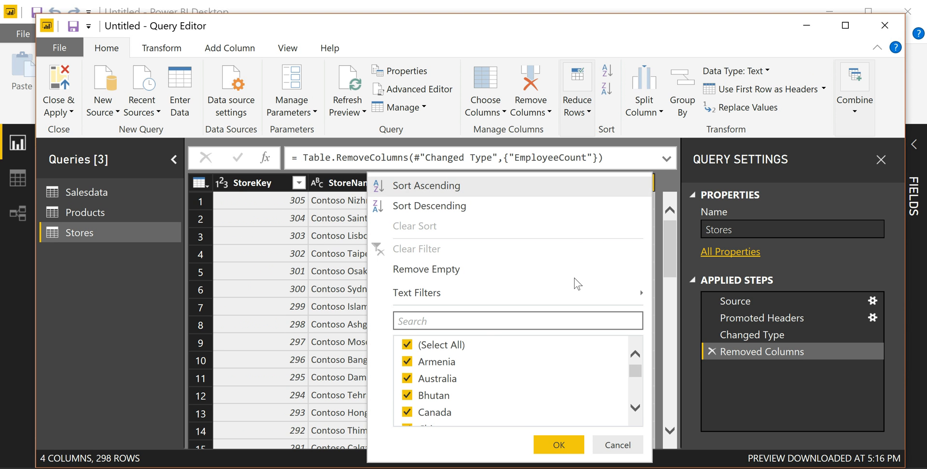
click(407, 378)
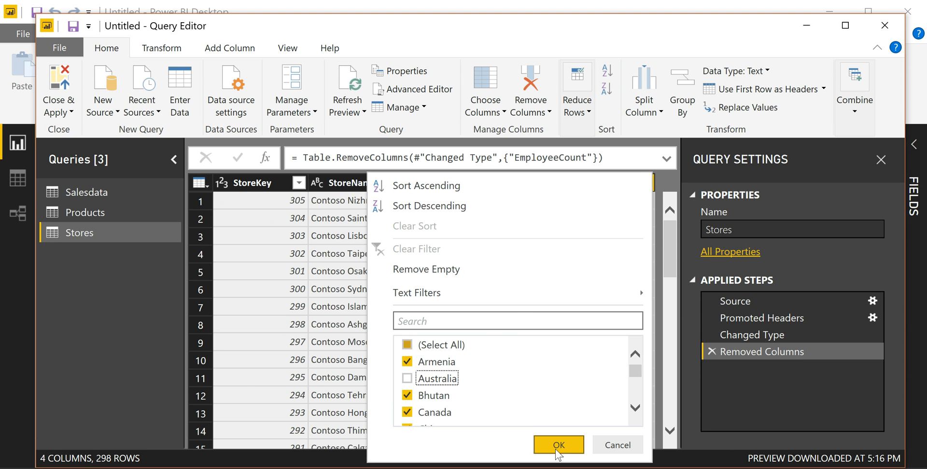
click(558, 444)
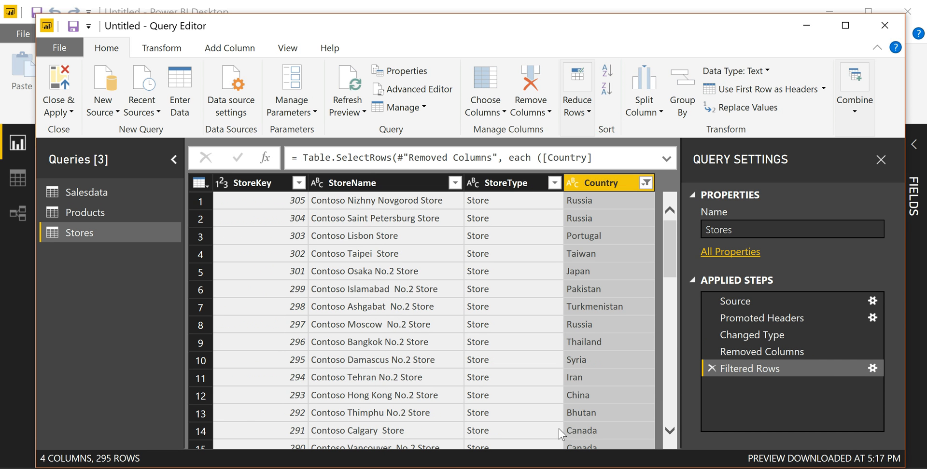
mouse_move(765, 373)
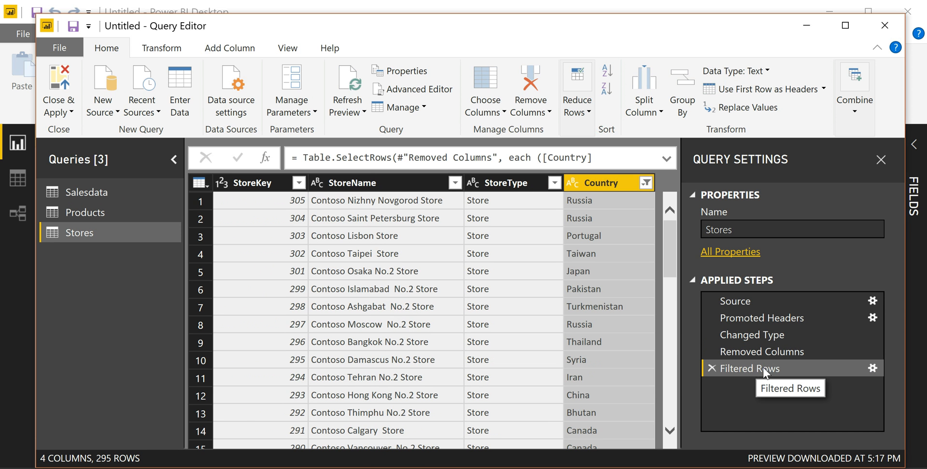
mouse_move(720, 385)
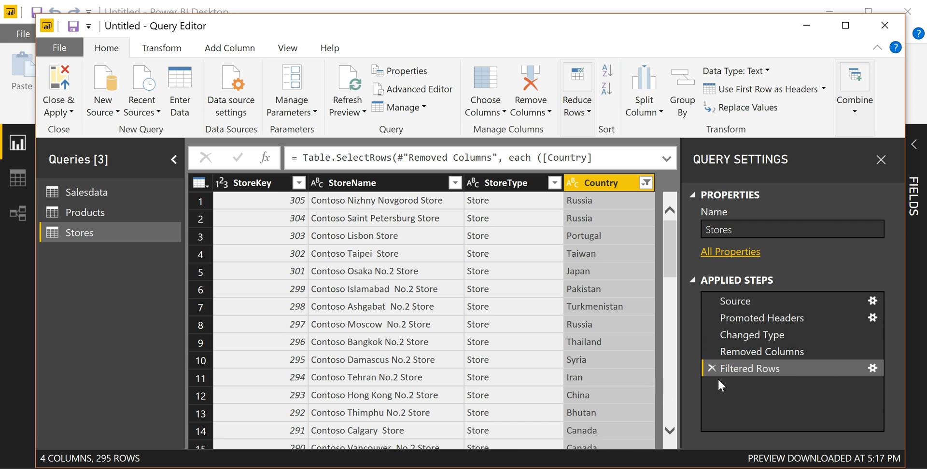
click(704, 368)
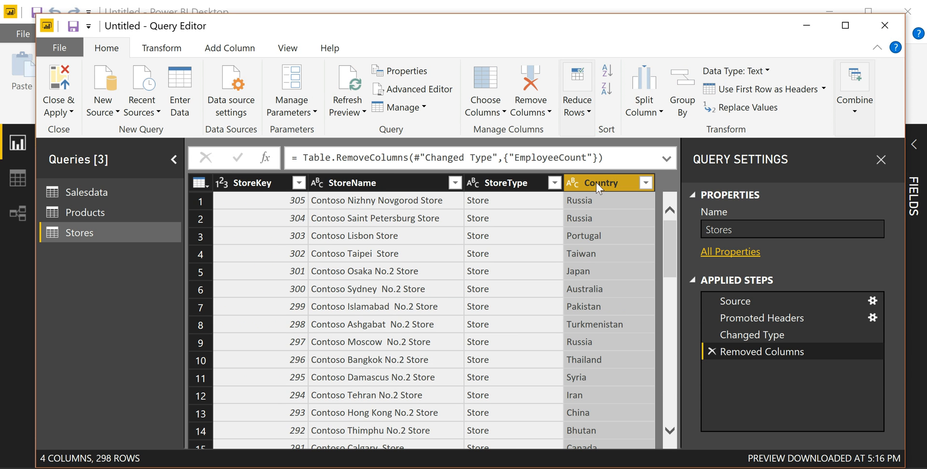
mouse_move(211, 201)
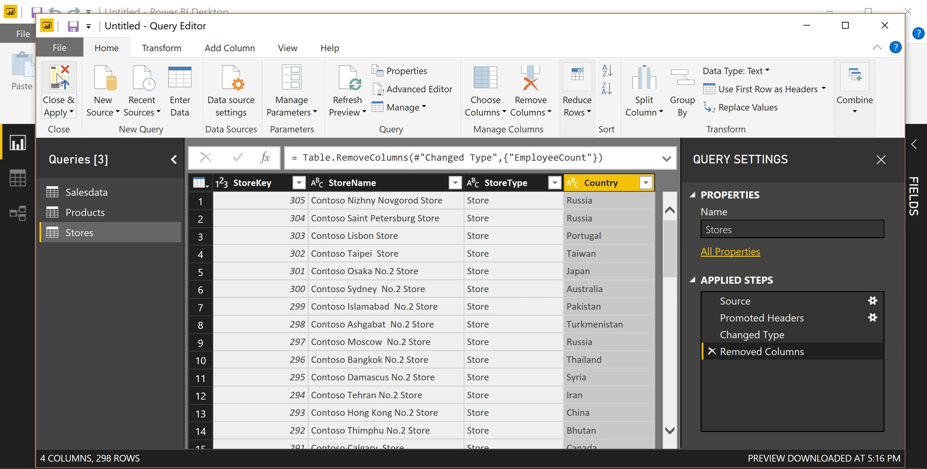
- Apply the query changes and close the Query Editor
click(58, 92)
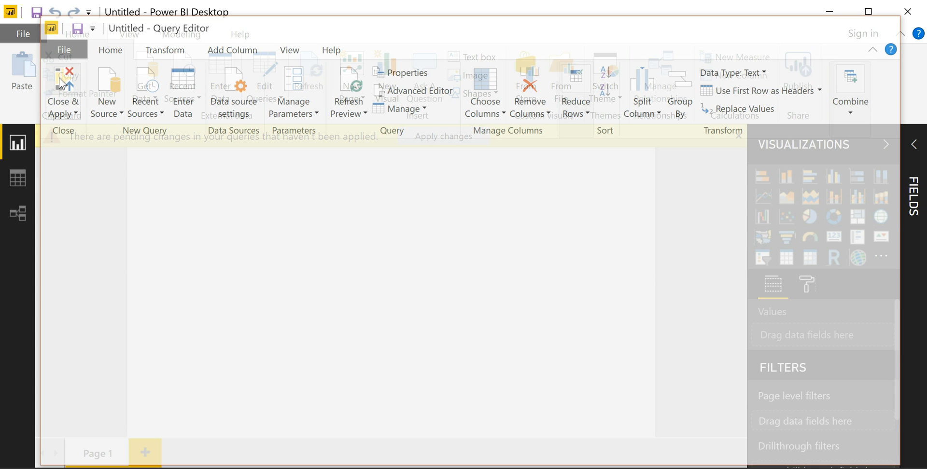
click(63, 89)
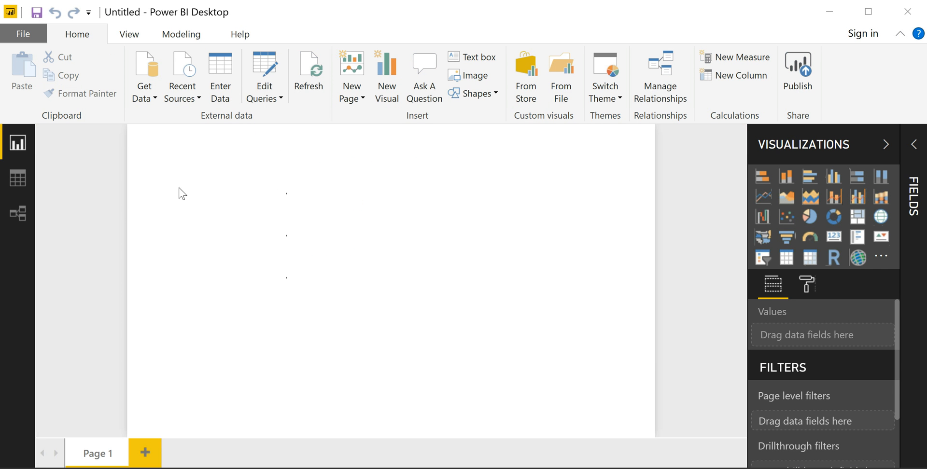
mouse_move(99, 200)
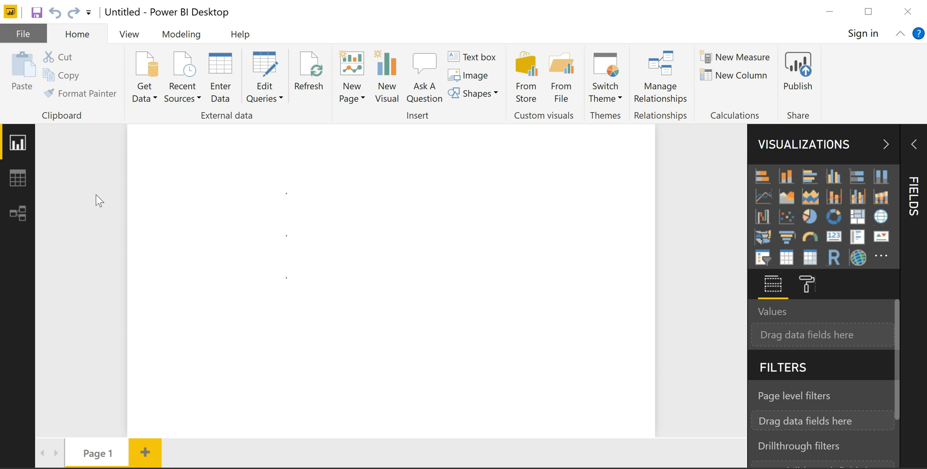
mouse_move(17, 213)
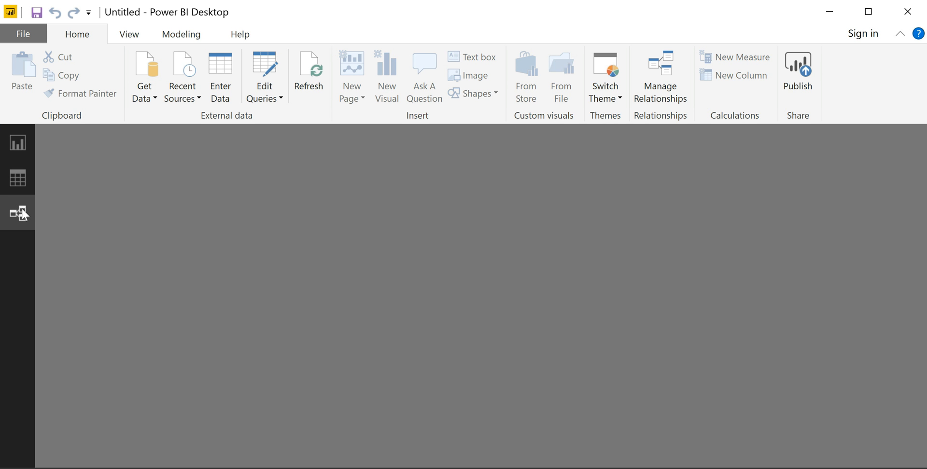
mouse_move(319, 251)
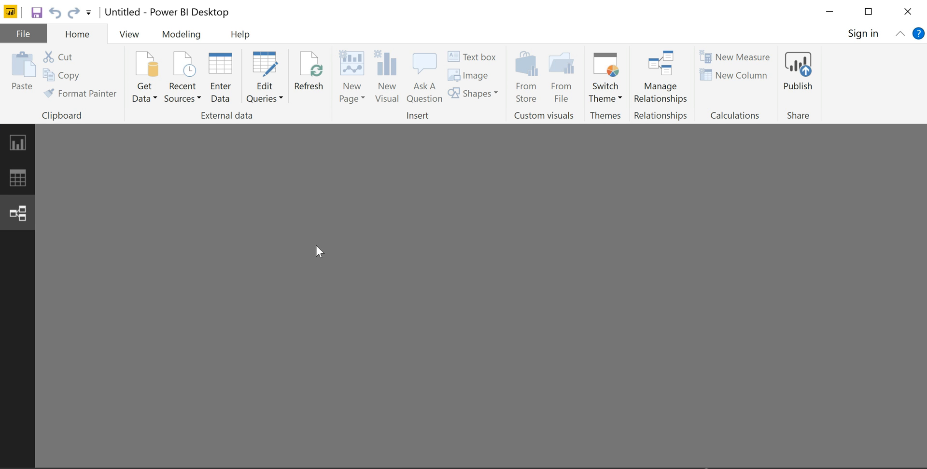
- Show Stores and Products linked to Salesdata, enlarging Salesdata's box to list all fields
click(18, 213)
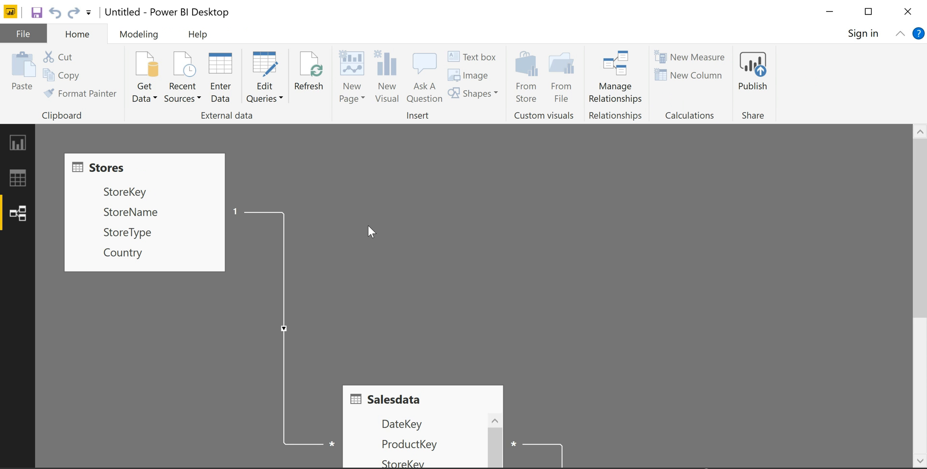
mouse_move(545, 296)
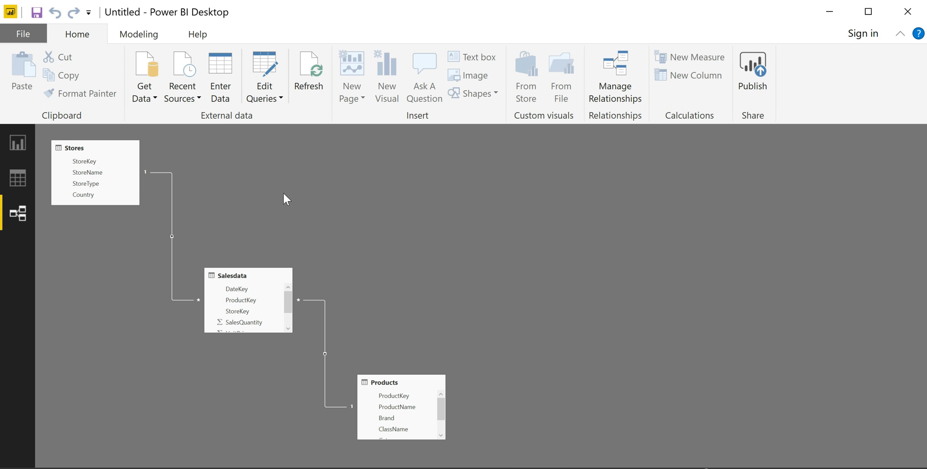
mouse_move(279, 275)
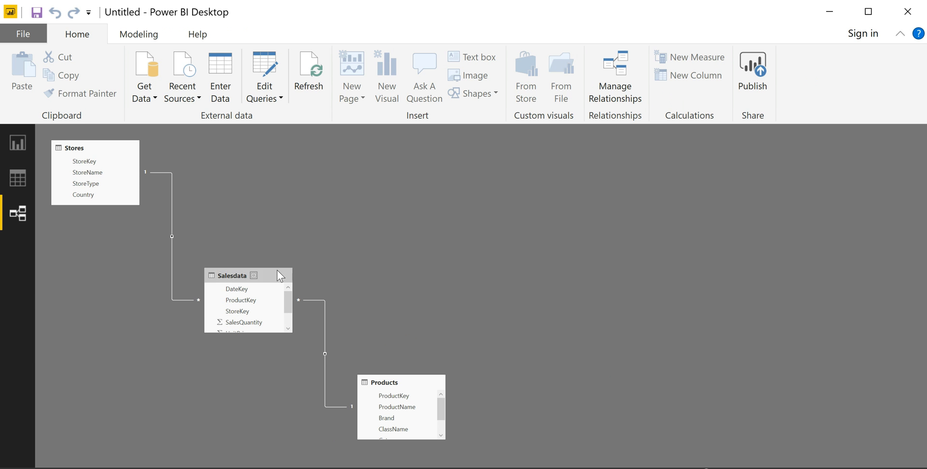
mouse_move(264, 338)
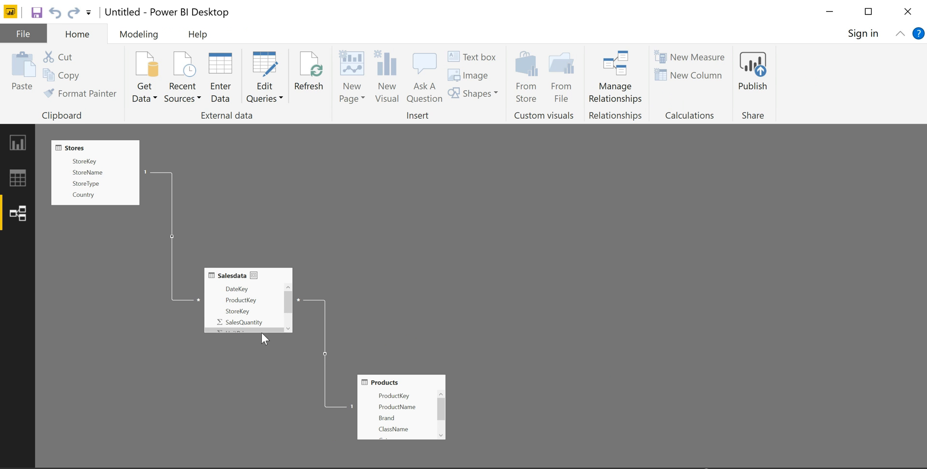
click(234, 276)
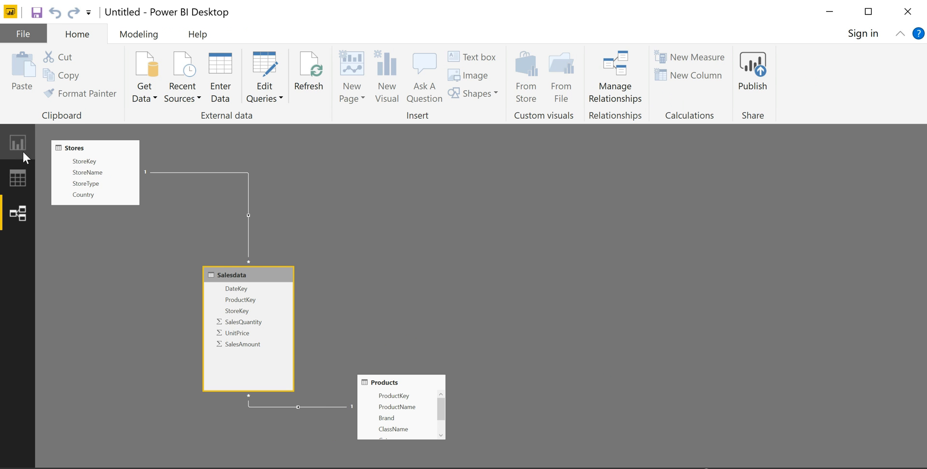
- Back on the report, glance at Modeling and expand Salesdata into its six fields
click(17, 143)
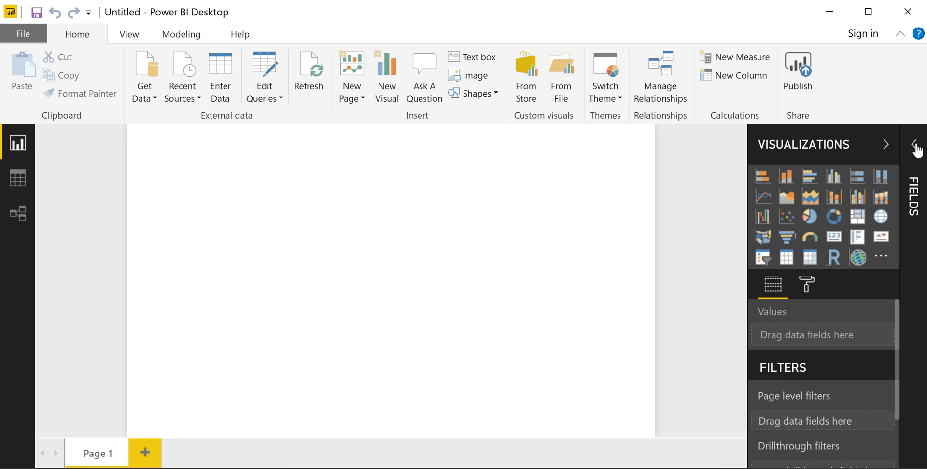
click(916, 145)
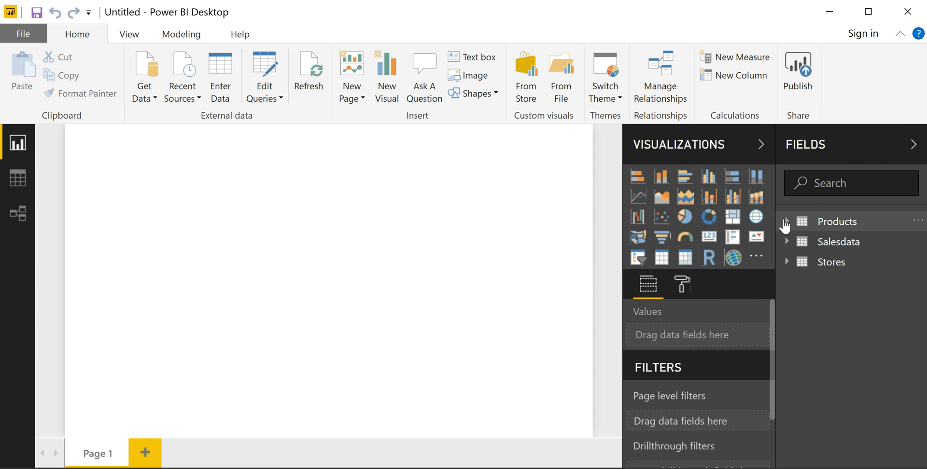
mouse_move(650, 235)
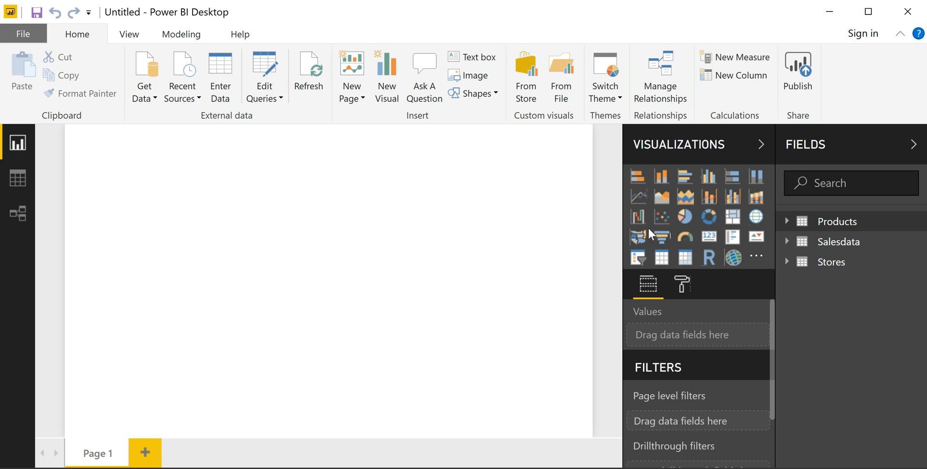
mouse_move(626, 197)
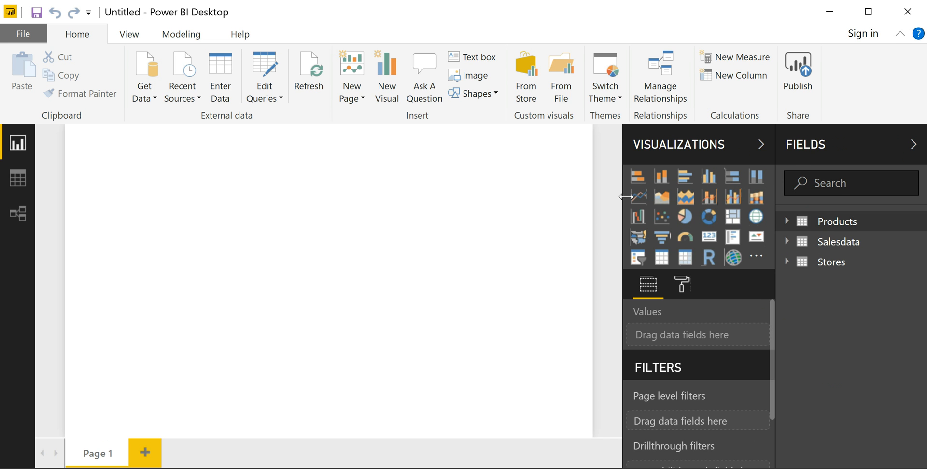
click(77, 34)
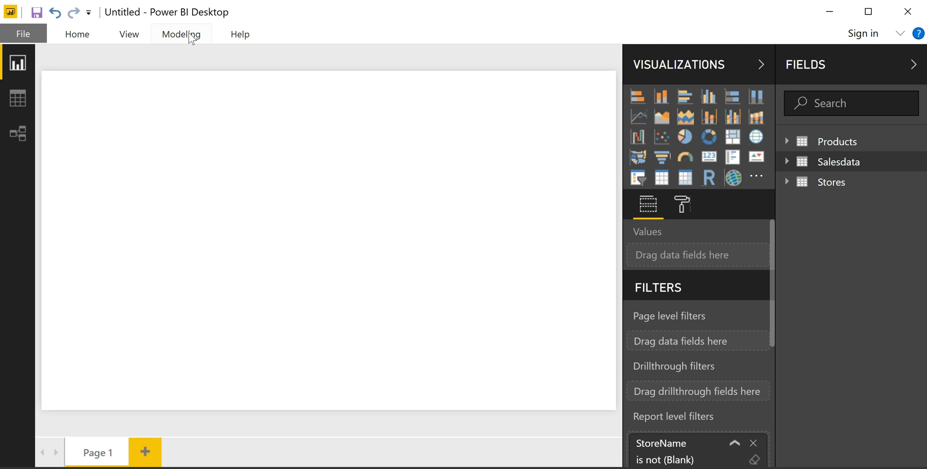
click(181, 34)
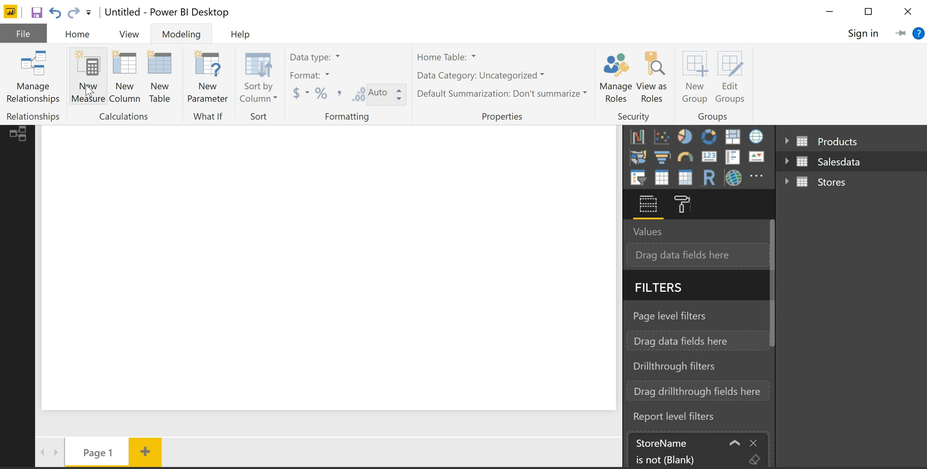
mouse_move(87, 75)
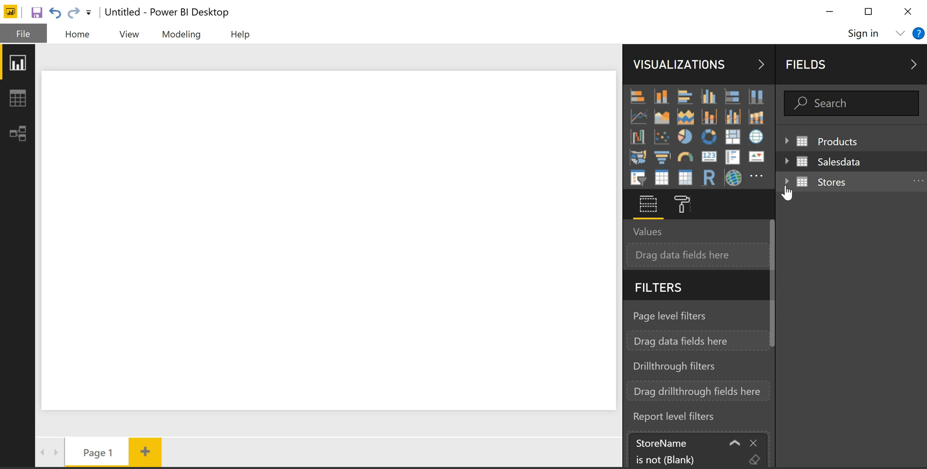
click(788, 161)
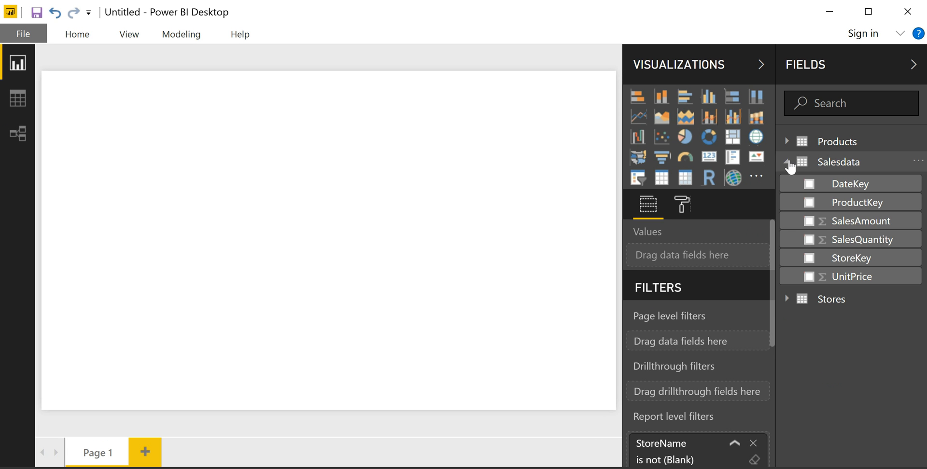
mouse_move(811, 224)
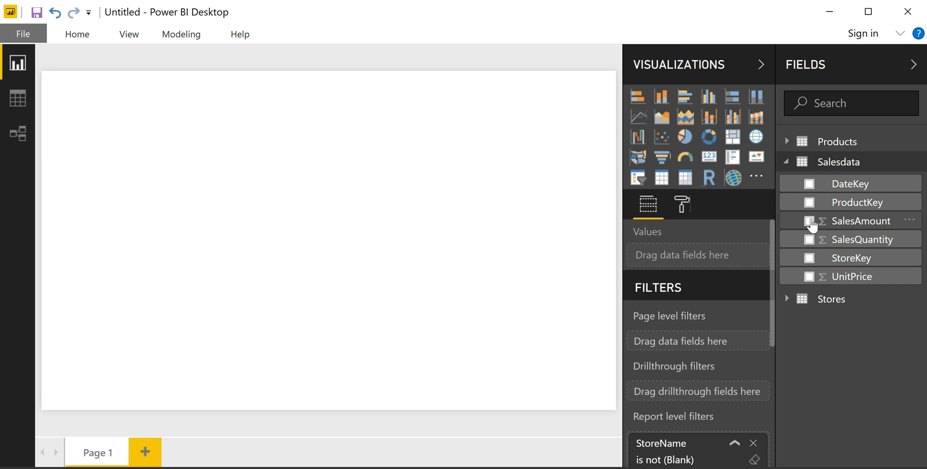
- Arrange SalesAmount charts and make one a line chart over individual DateKey dates
click(812, 220)
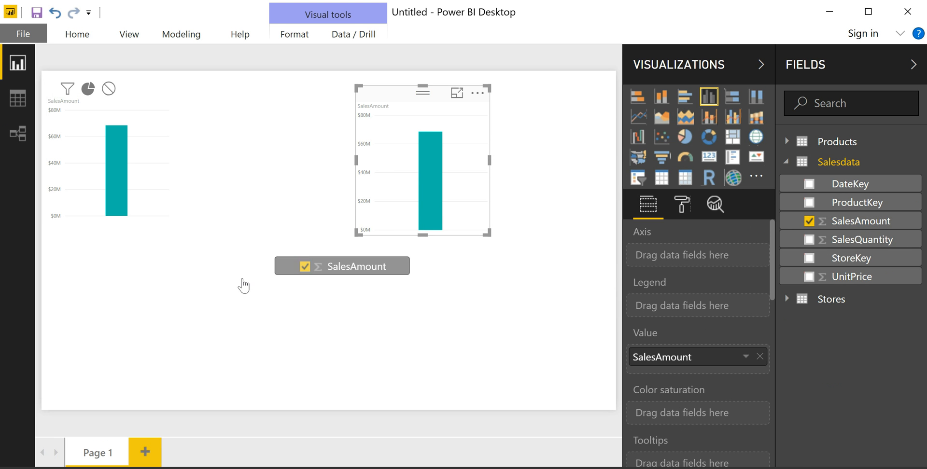
drag(423, 160, 187, 305)
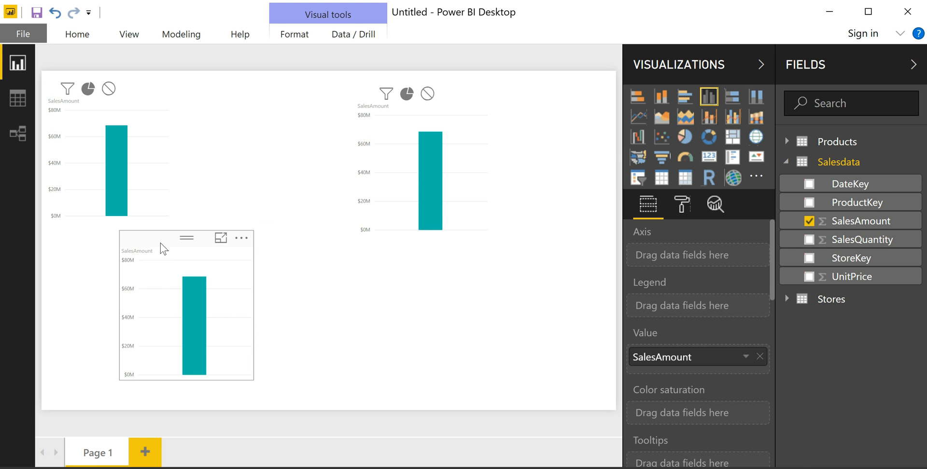
drag(850, 183, 663, 264)
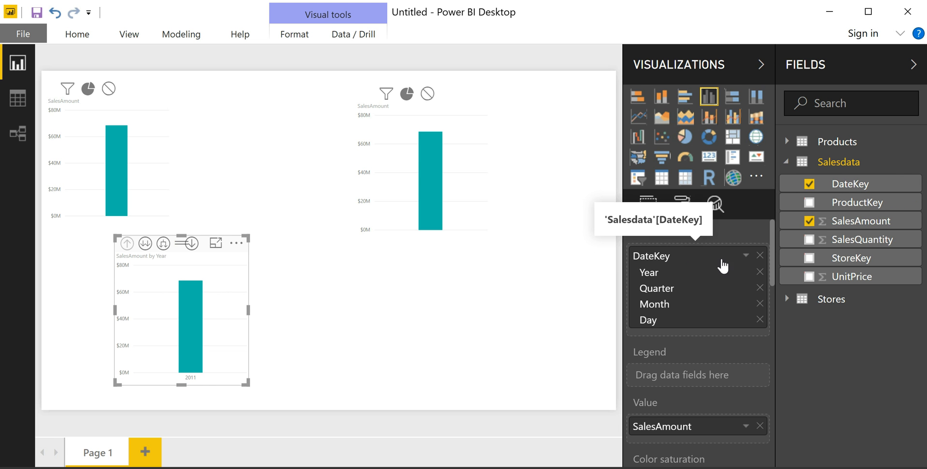
click(747, 256)
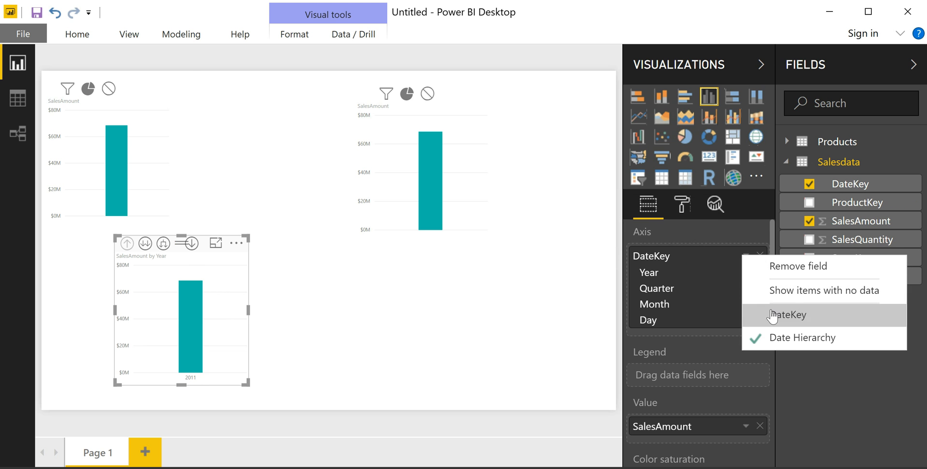
click(787, 314)
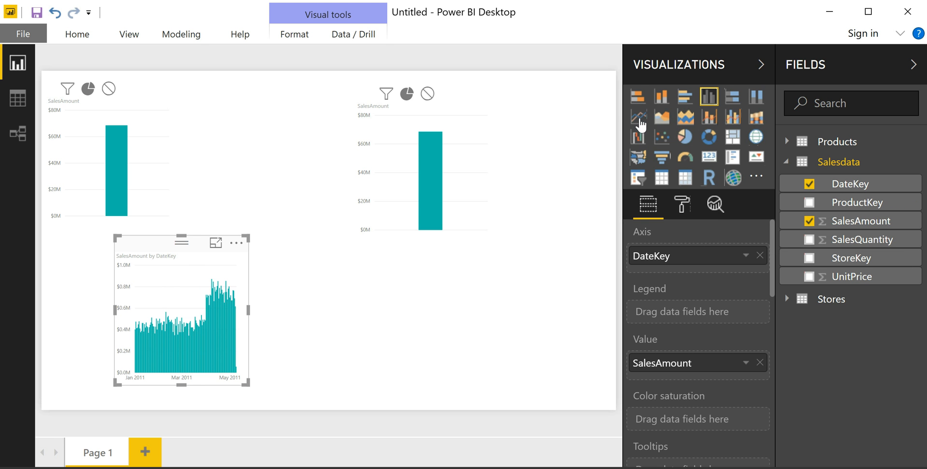
click(638, 116)
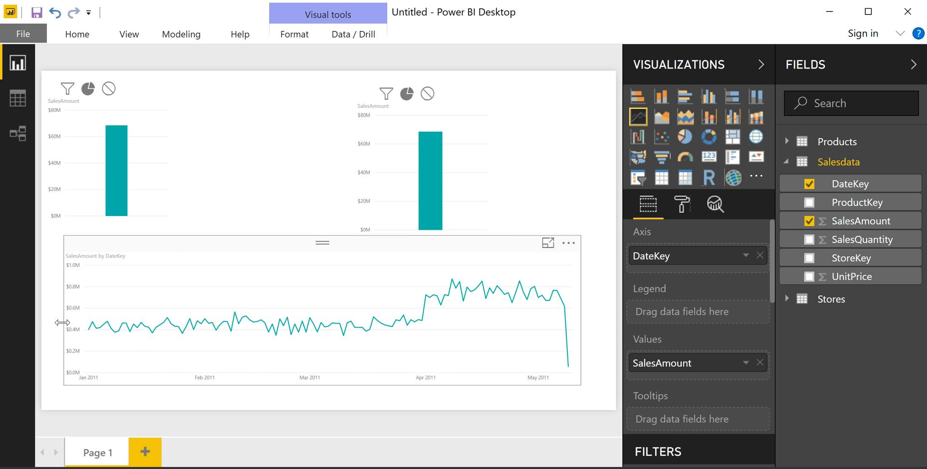
- Add Brand to the top-left SalesAmount chart and change it to a pie chart
click(160, 166)
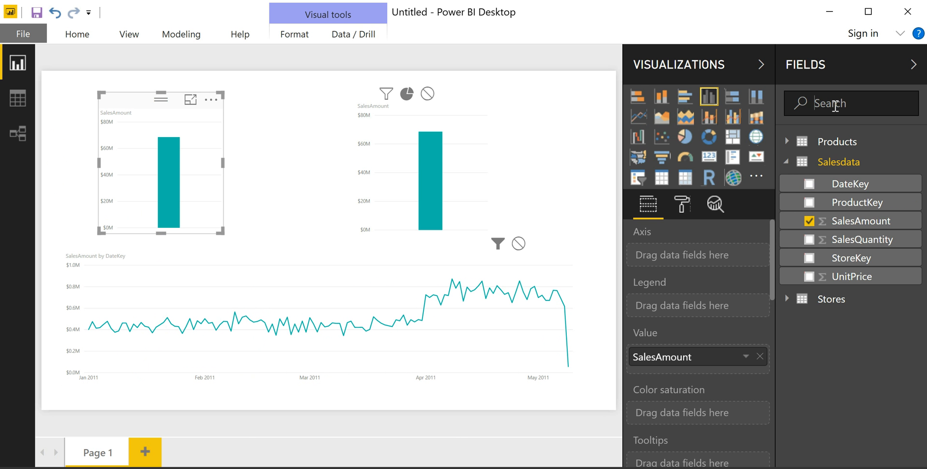
text(brand)
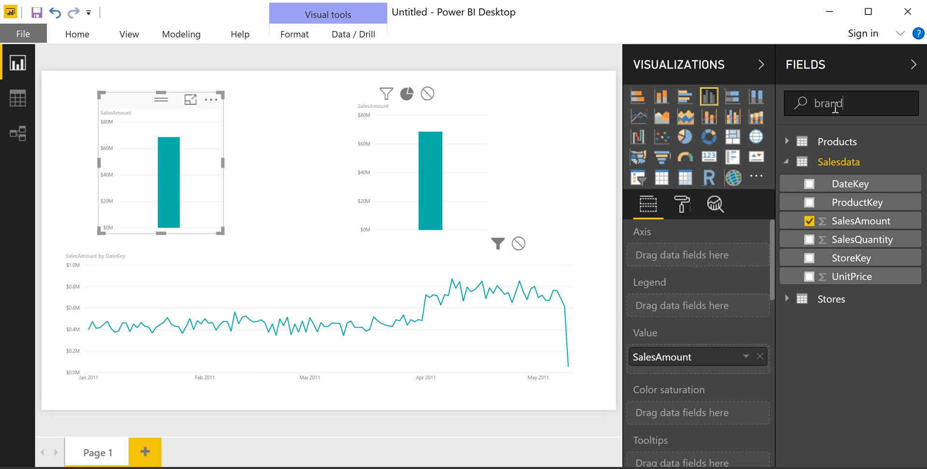
click(809, 164)
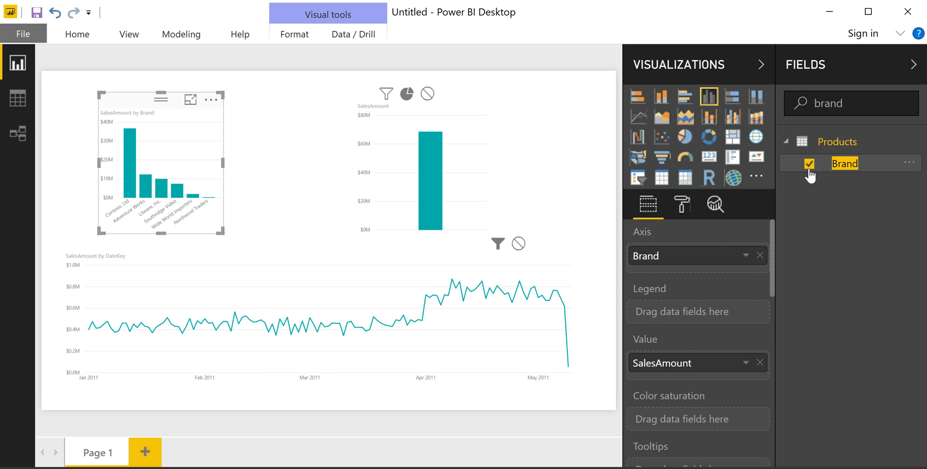
mouse_move(686, 137)
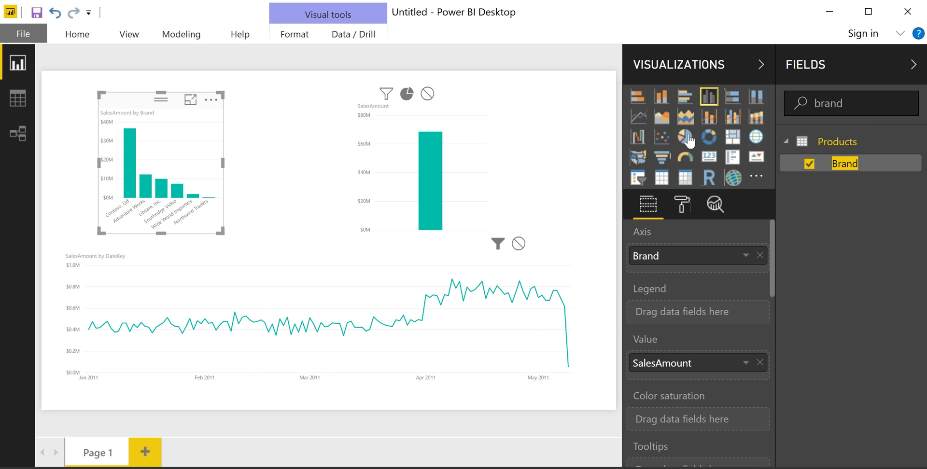
click(686, 137)
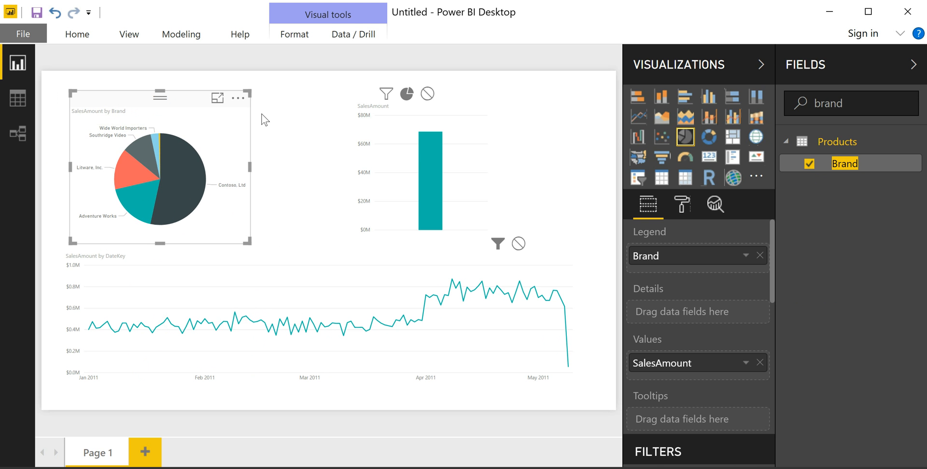
click(426, 175)
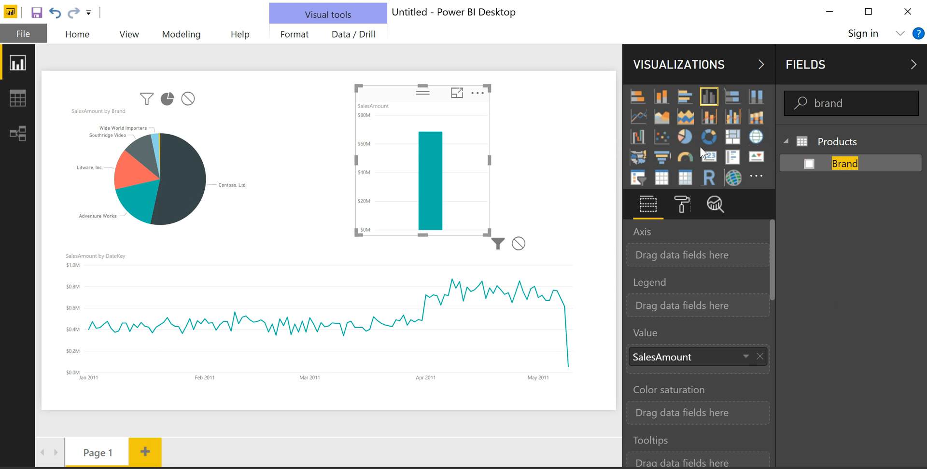
- Change the top-right chart to a Table visual showing SalesAmount per StoreName
click(661, 177)
text(s)
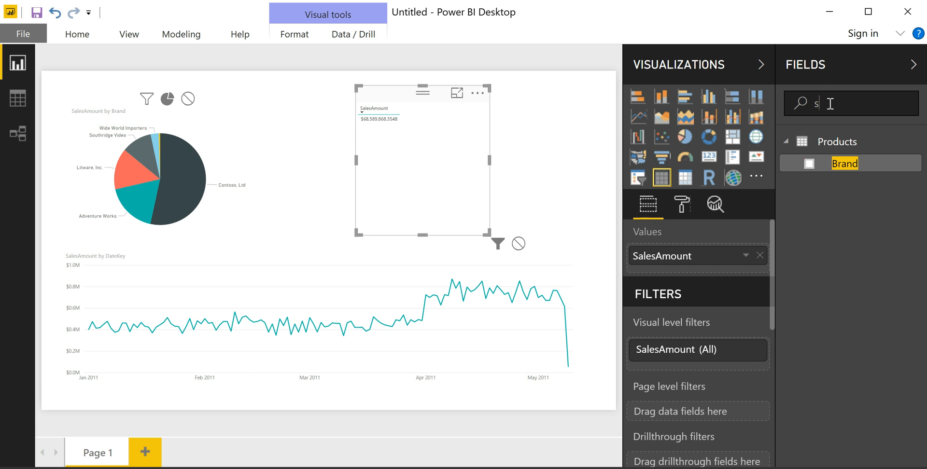
text(tore)
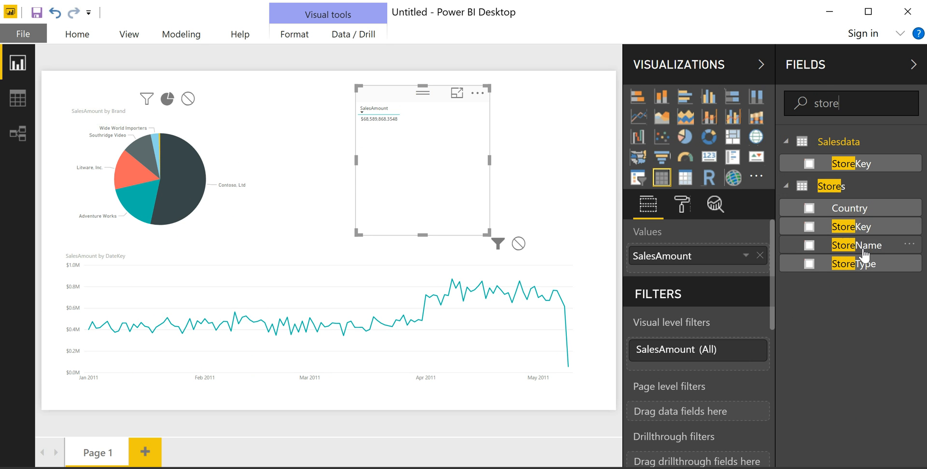
click(809, 245)
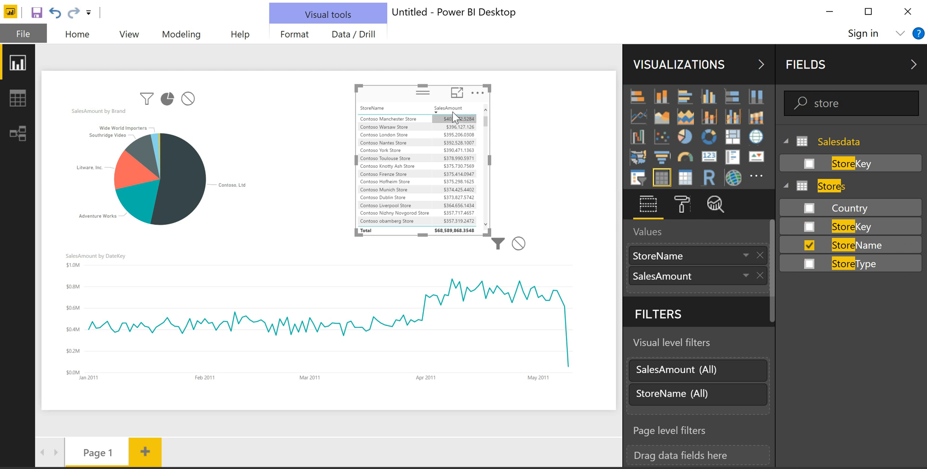
mouse_move(482, 238)
text(country)
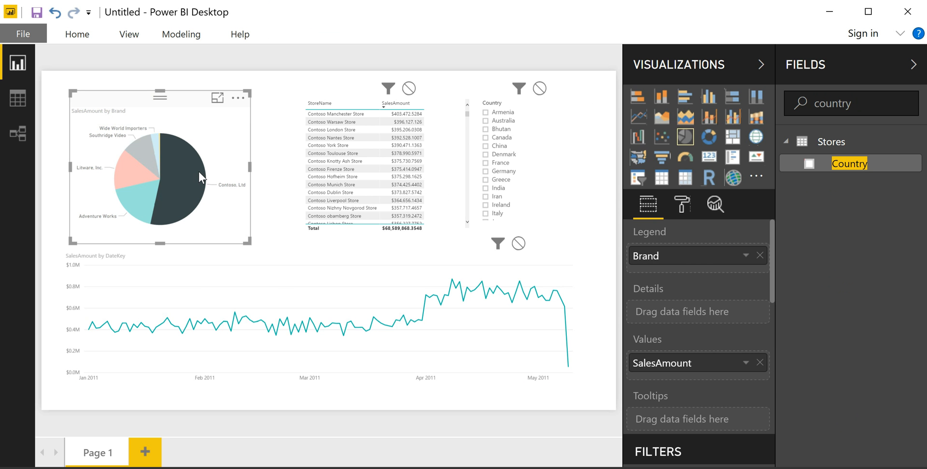
- Select the store table and tick France in the Country slicer
click(365, 165)
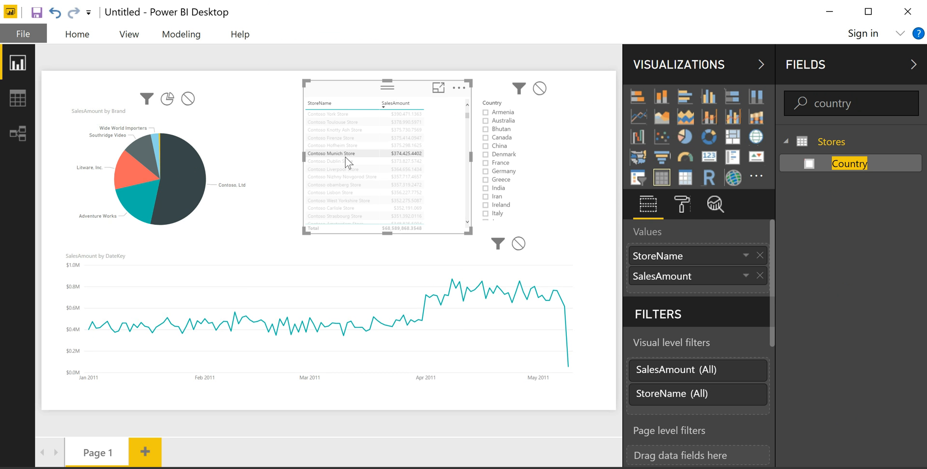
click(343, 169)
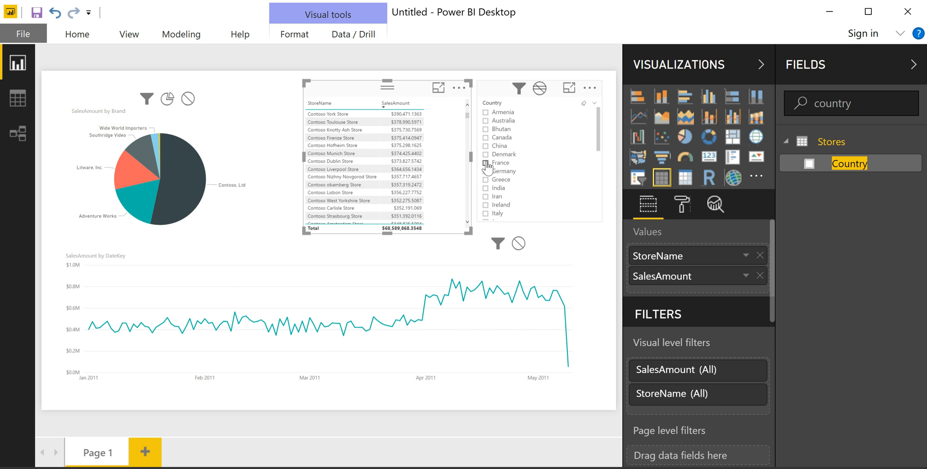
click(487, 162)
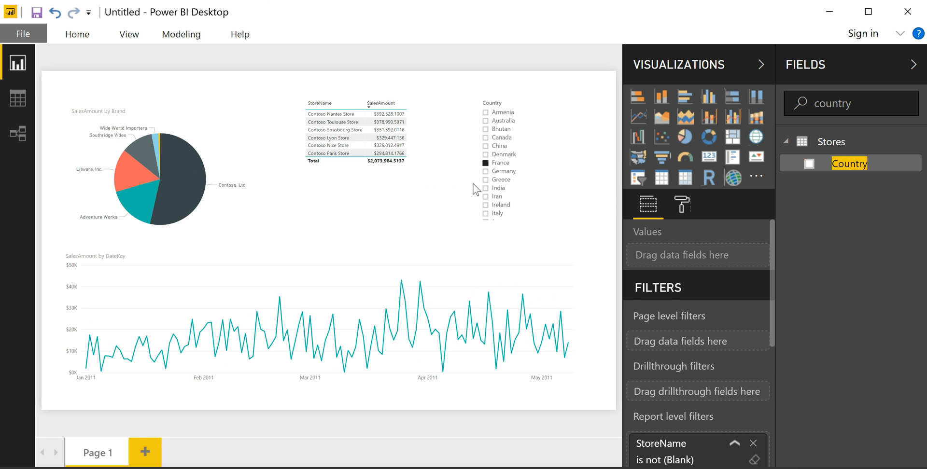
mouse_move(477, 182)
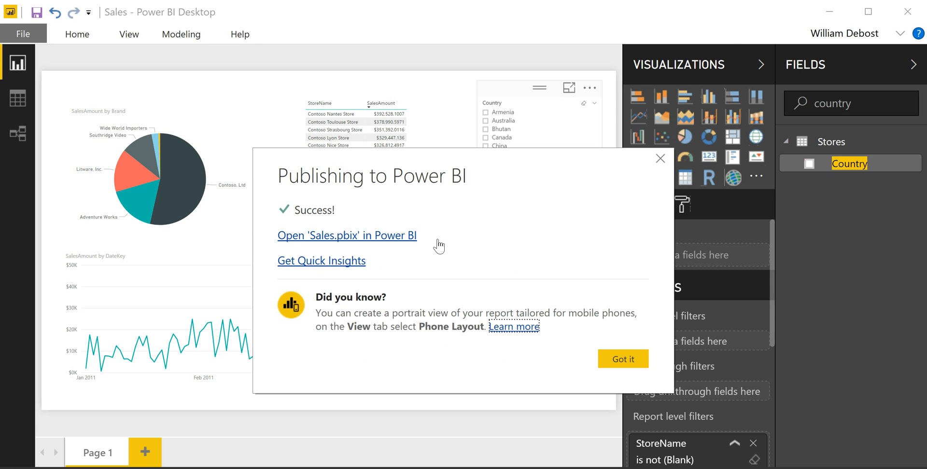
mouse_move(336, 237)
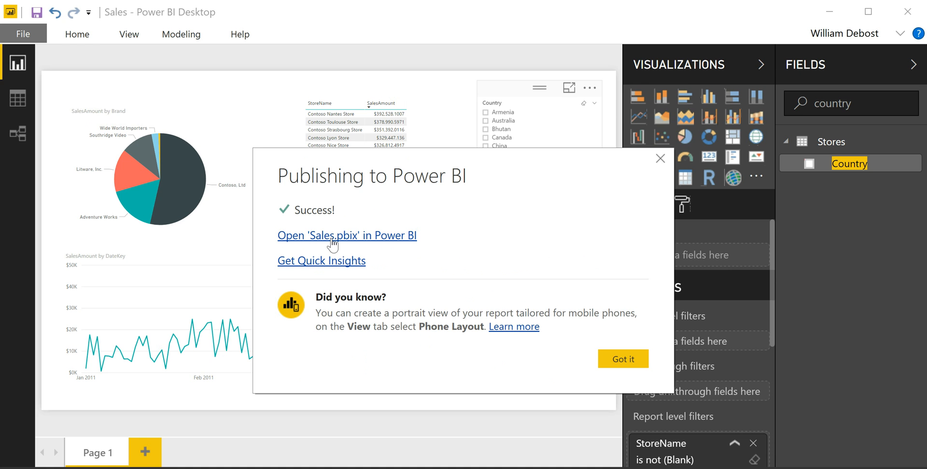
- Open the published Sales report in the Power BI service
click(347, 235)
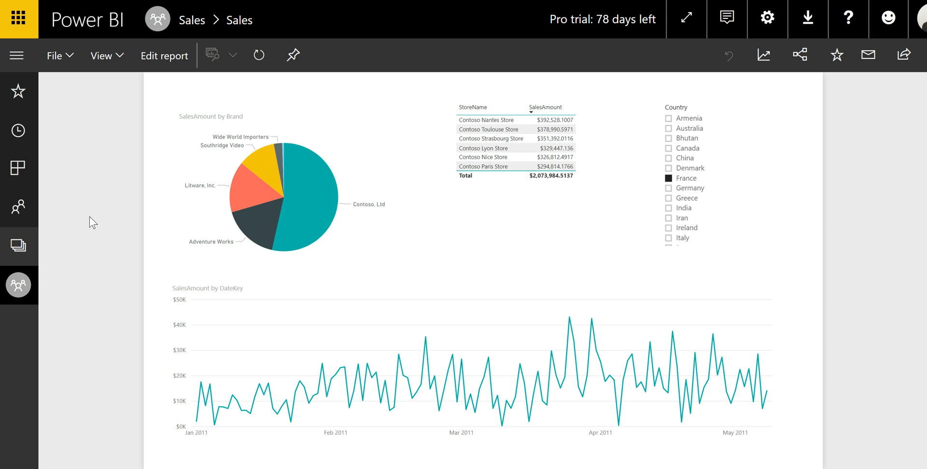